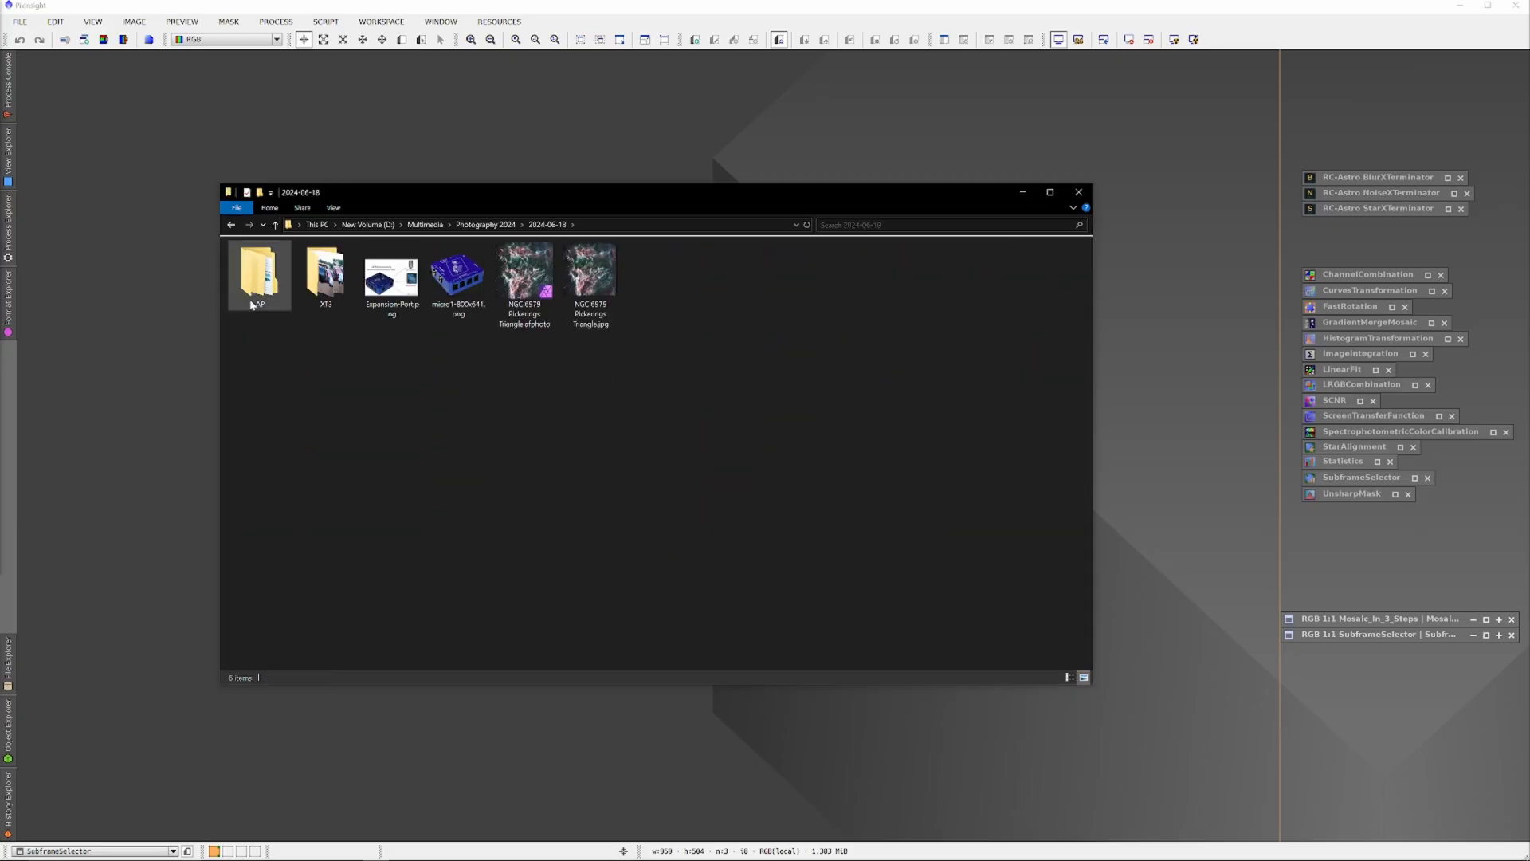
# Browse into the 2024-06-18 session's AP and SFS subframe folders, then return to Photography 2024.
pyautogui.doubleClick(258, 273)
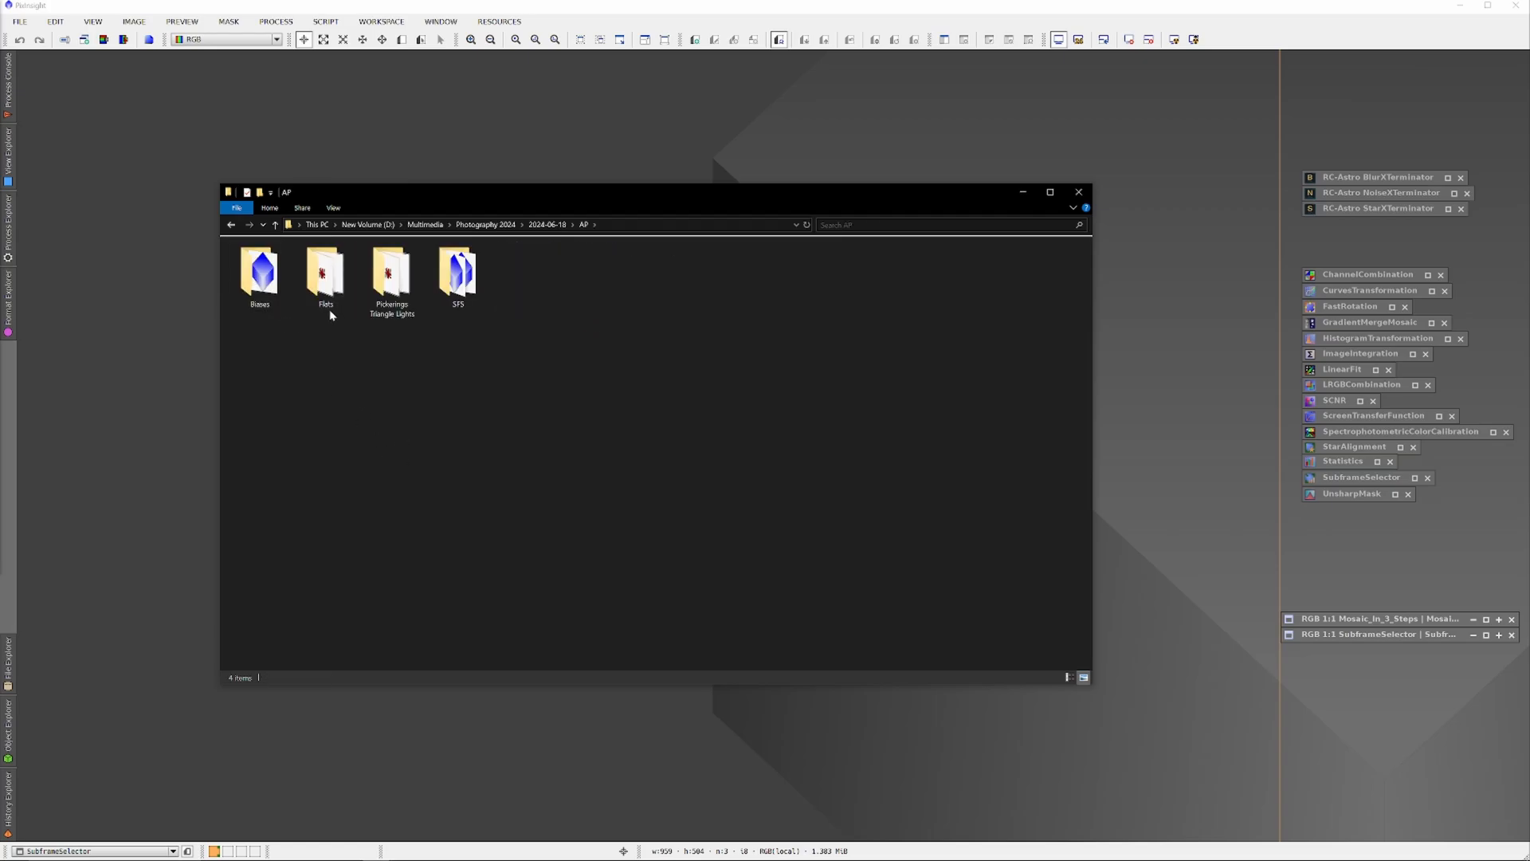
pyautogui.doubleClick(389, 273)
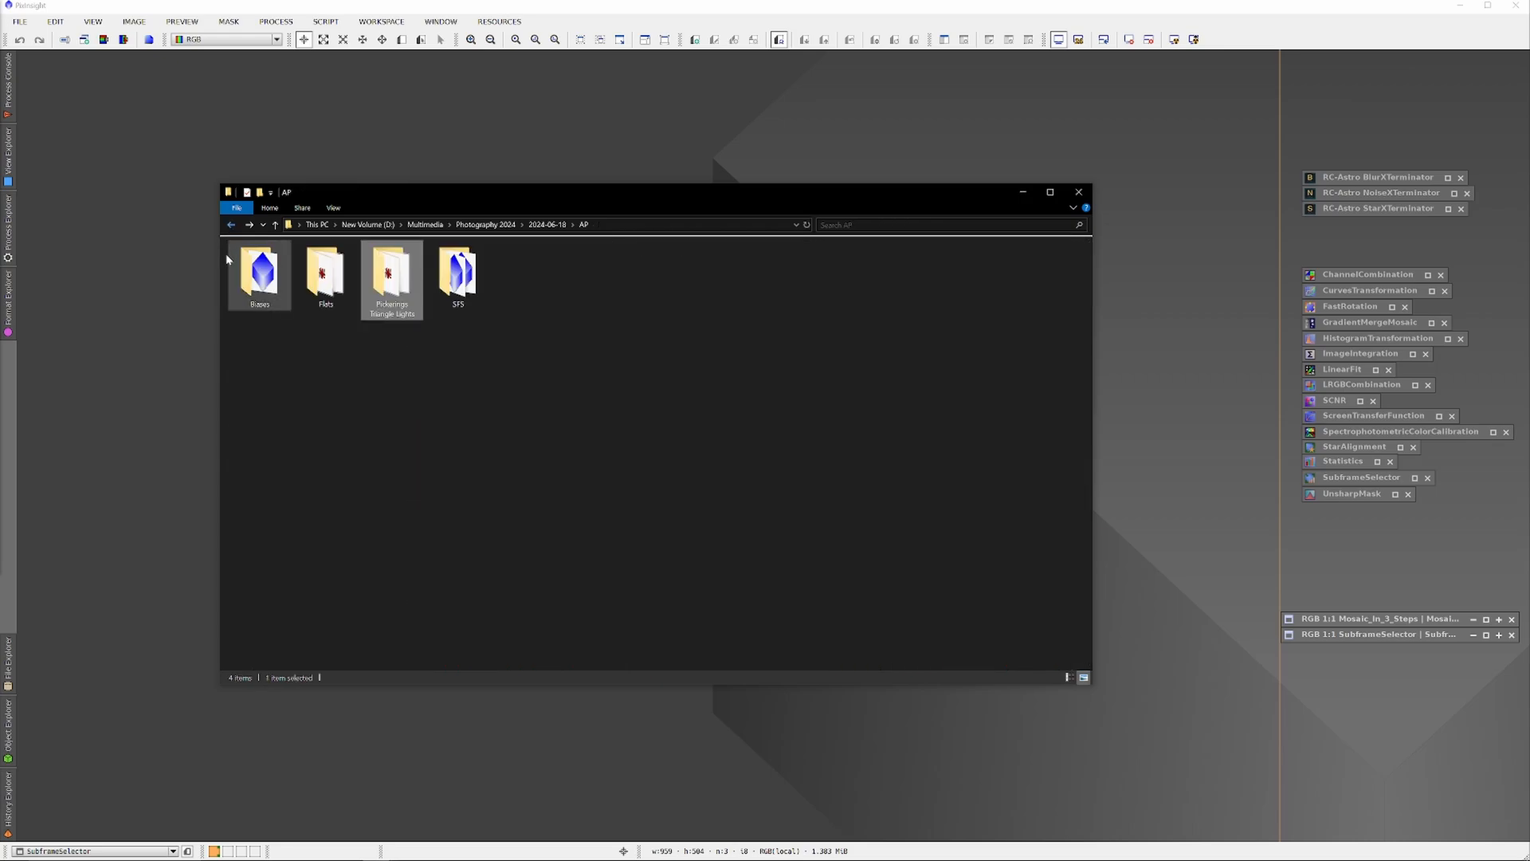
pyautogui.doubleClick(458, 272)
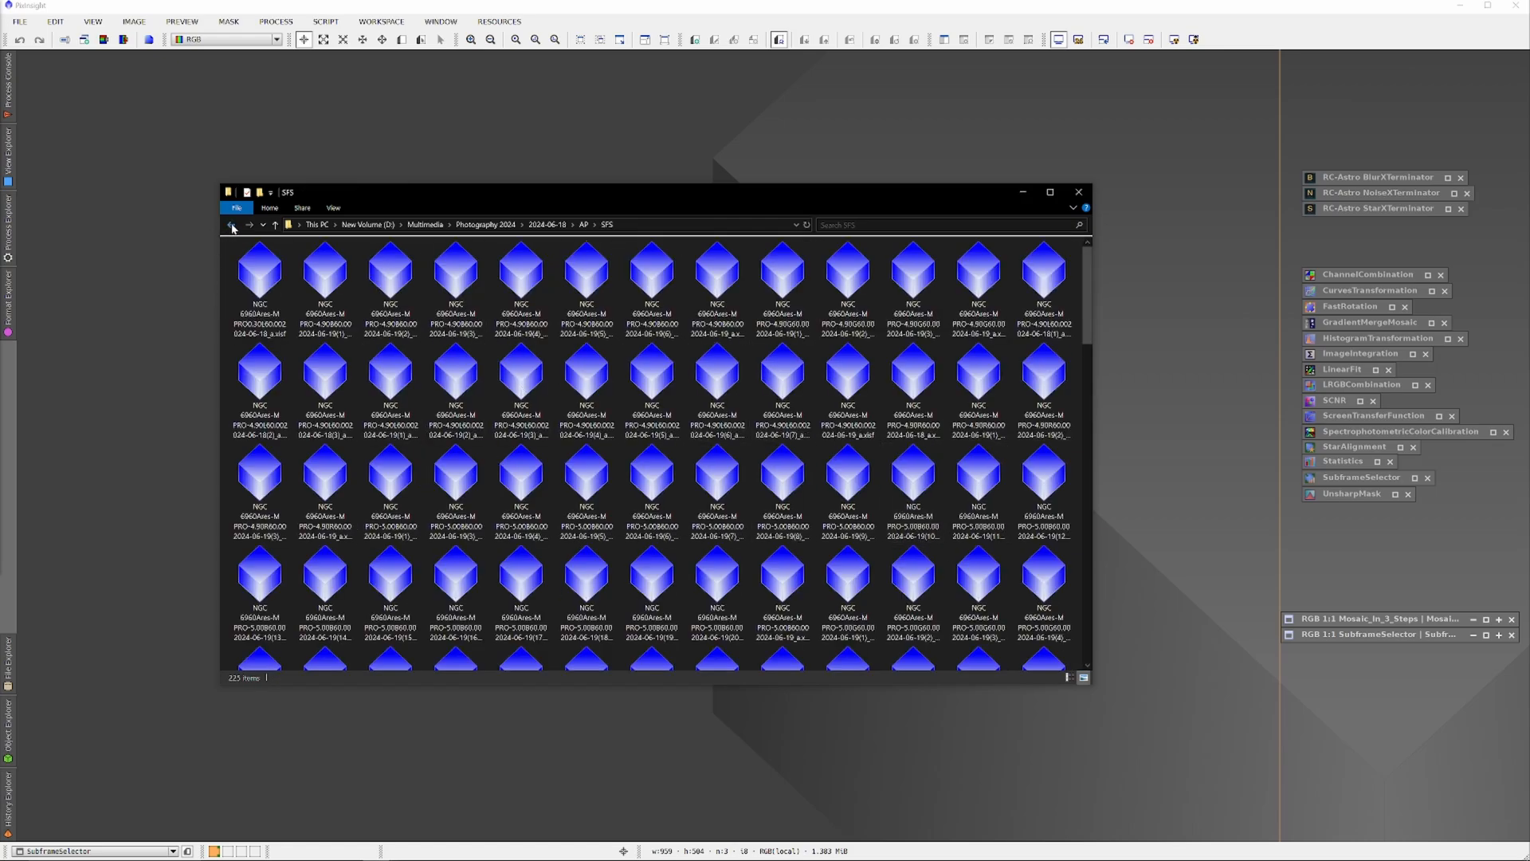
pyautogui.click(231, 225)
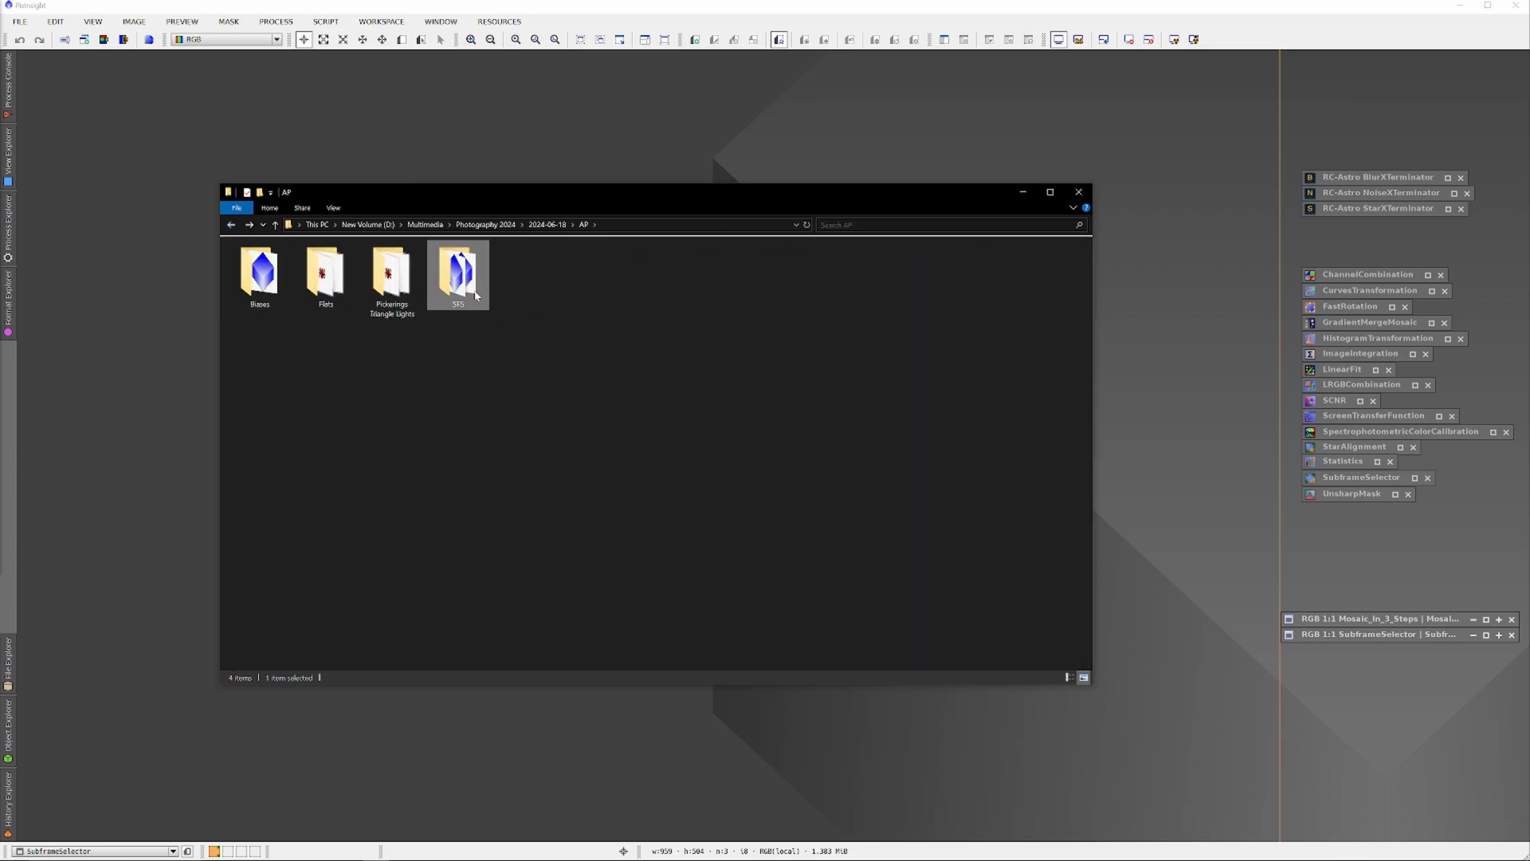
pyautogui.moveTo(457, 276)
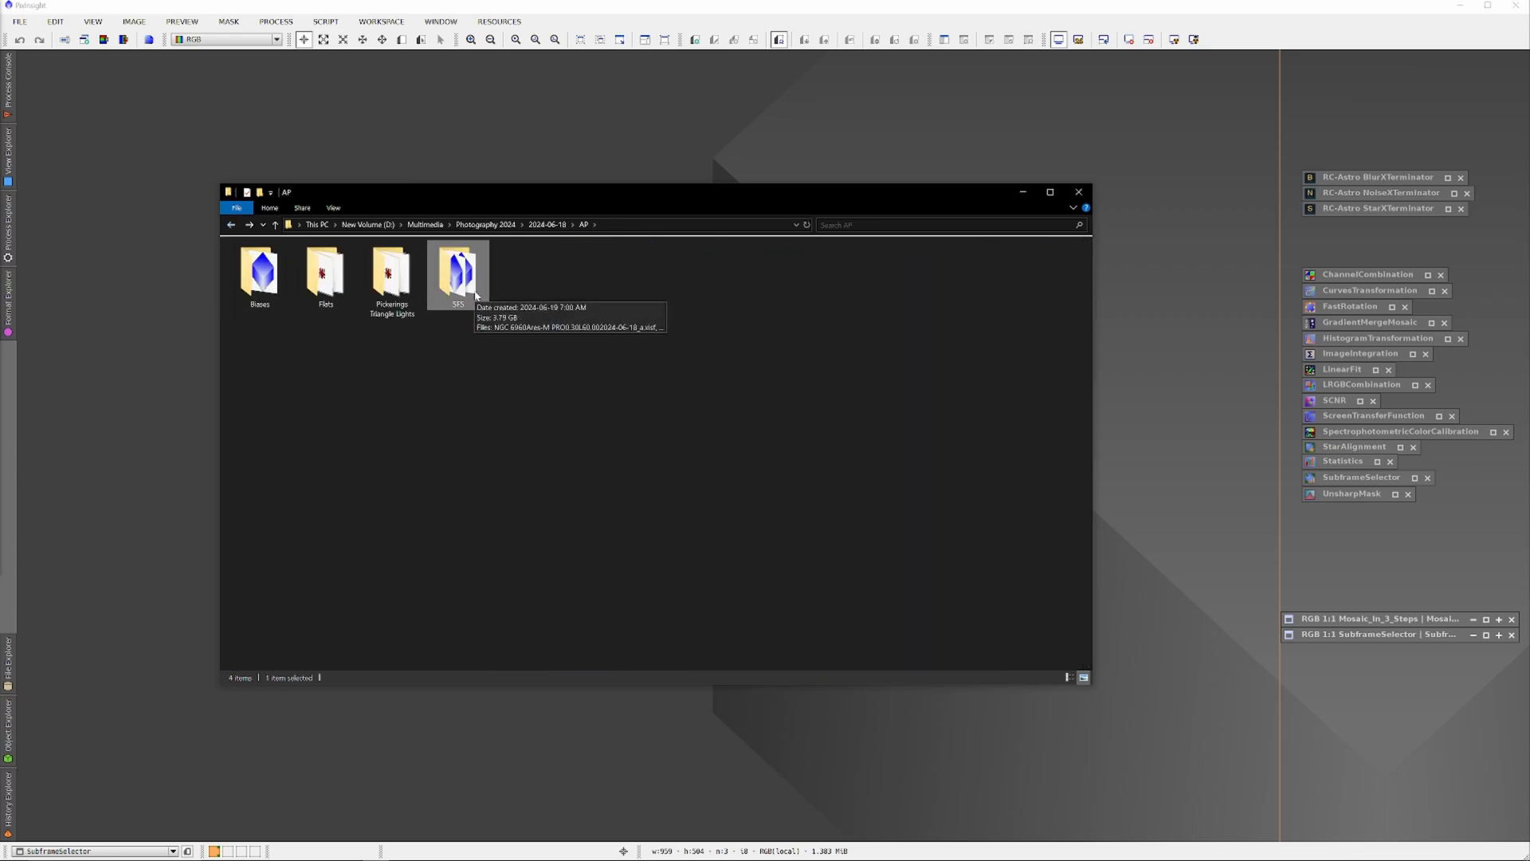
pyautogui.click(275, 225)
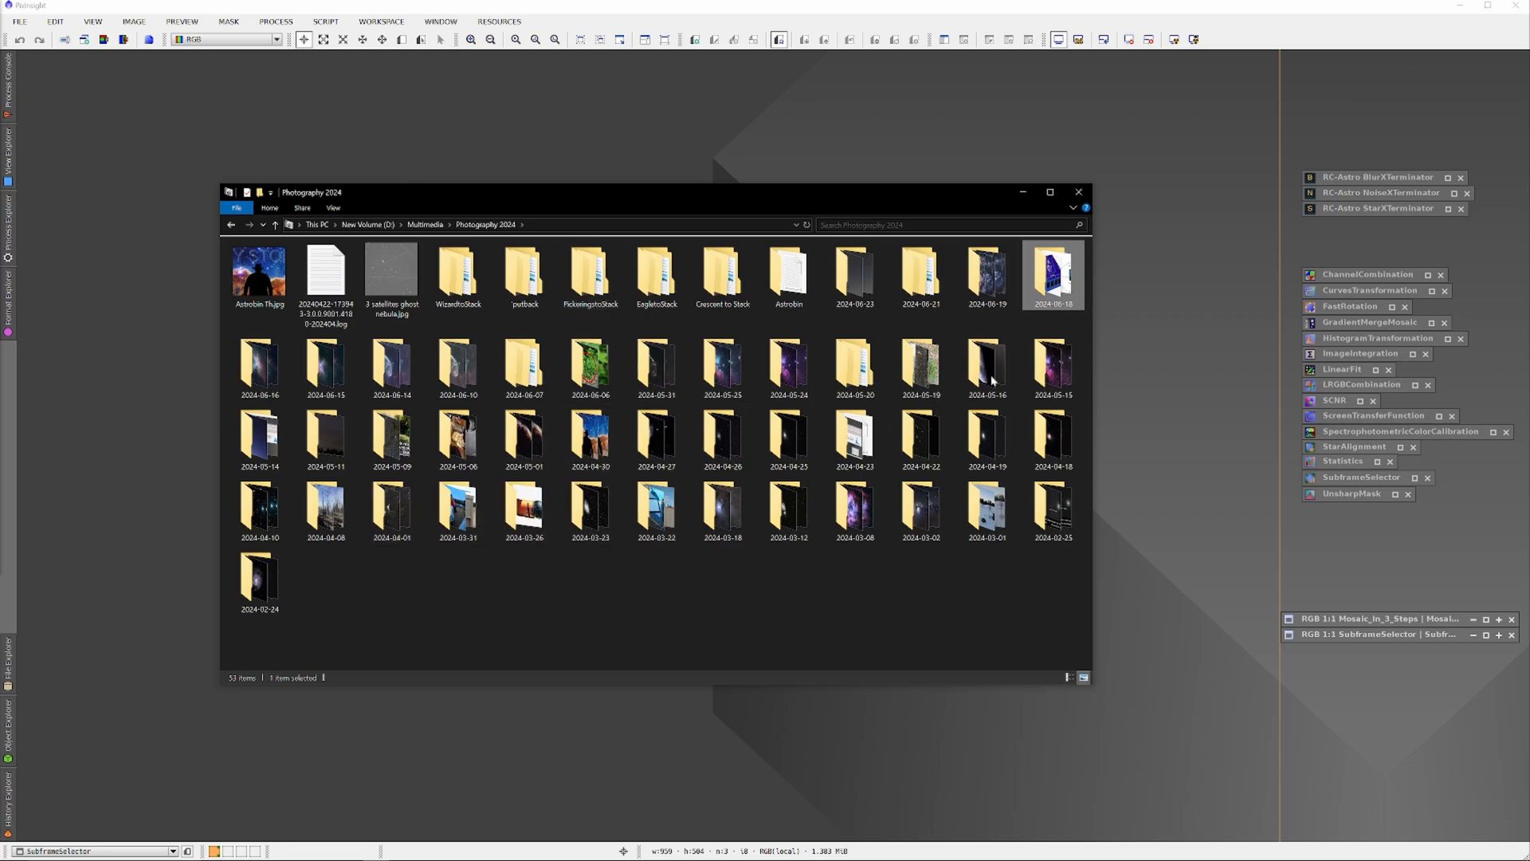
# Browse the 2024-06-19 session's Lights folder and return to Photography 2024.
pyautogui.doubleClick(985, 272)
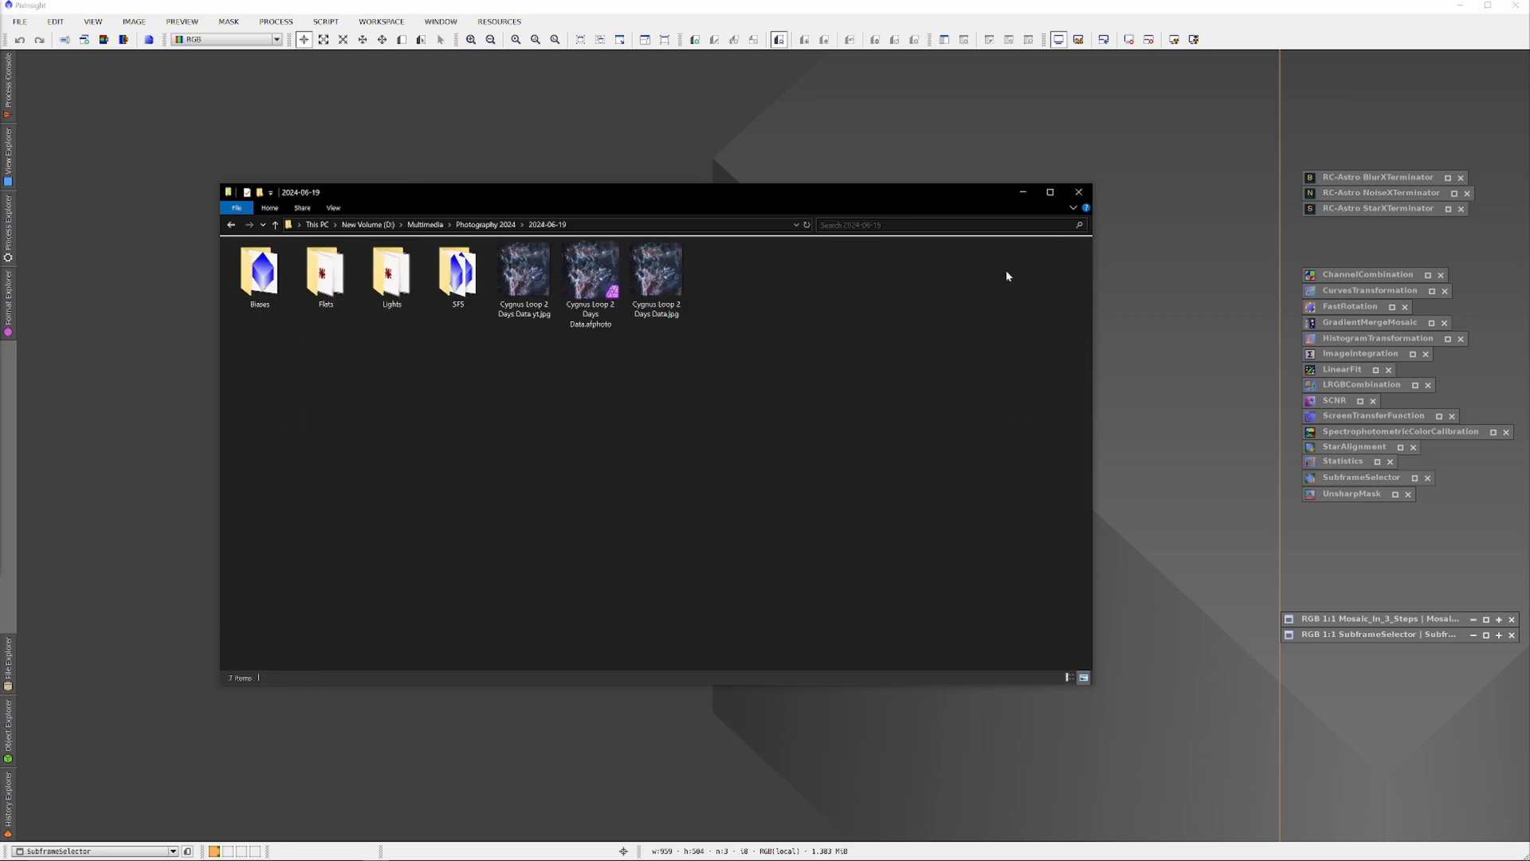
pyautogui.moveTo(368, 334)
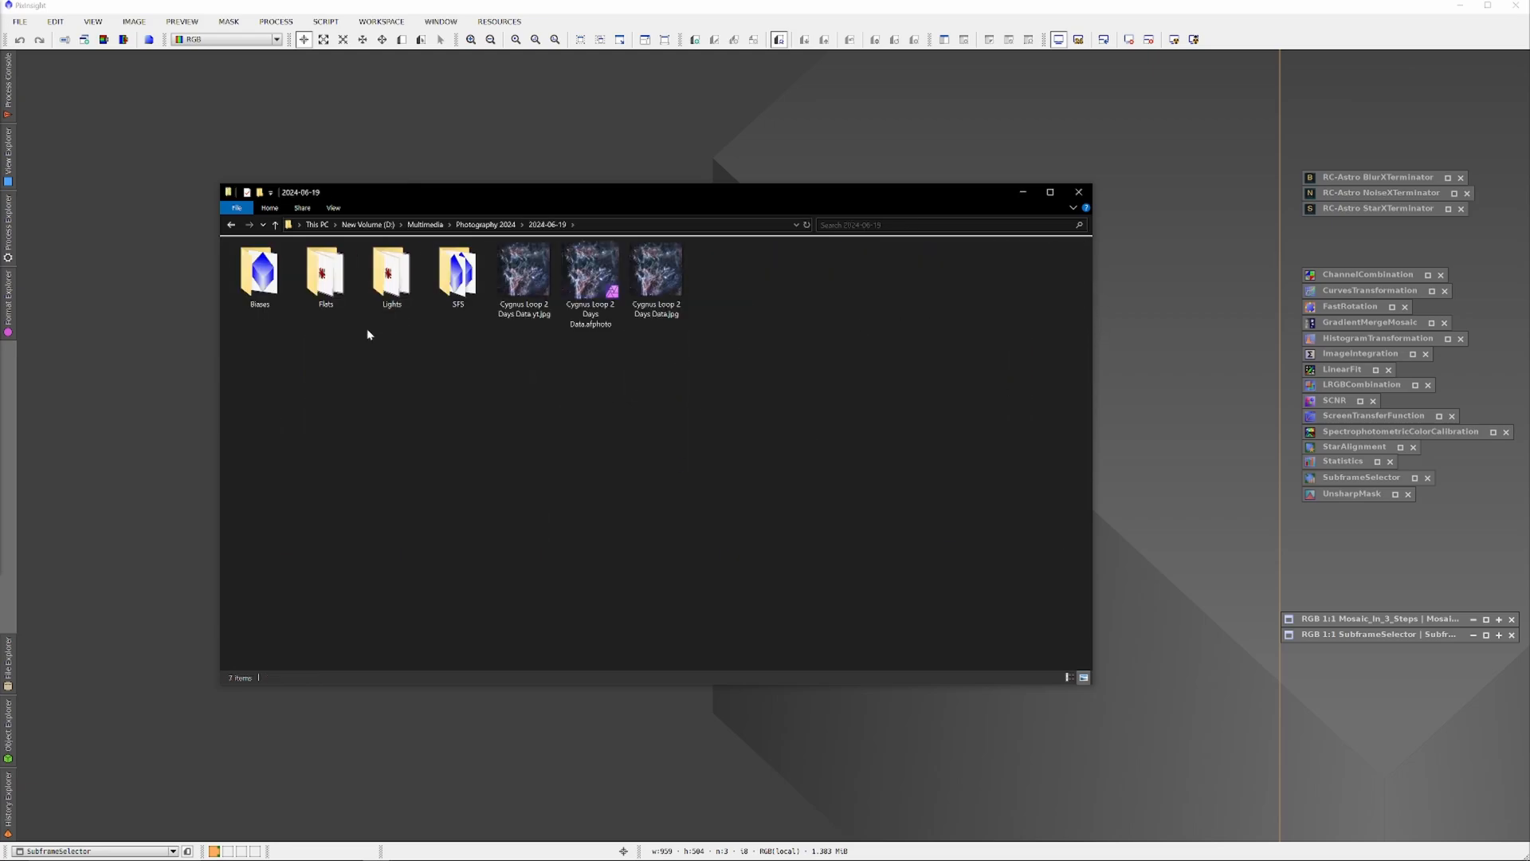
pyautogui.click(392, 271)
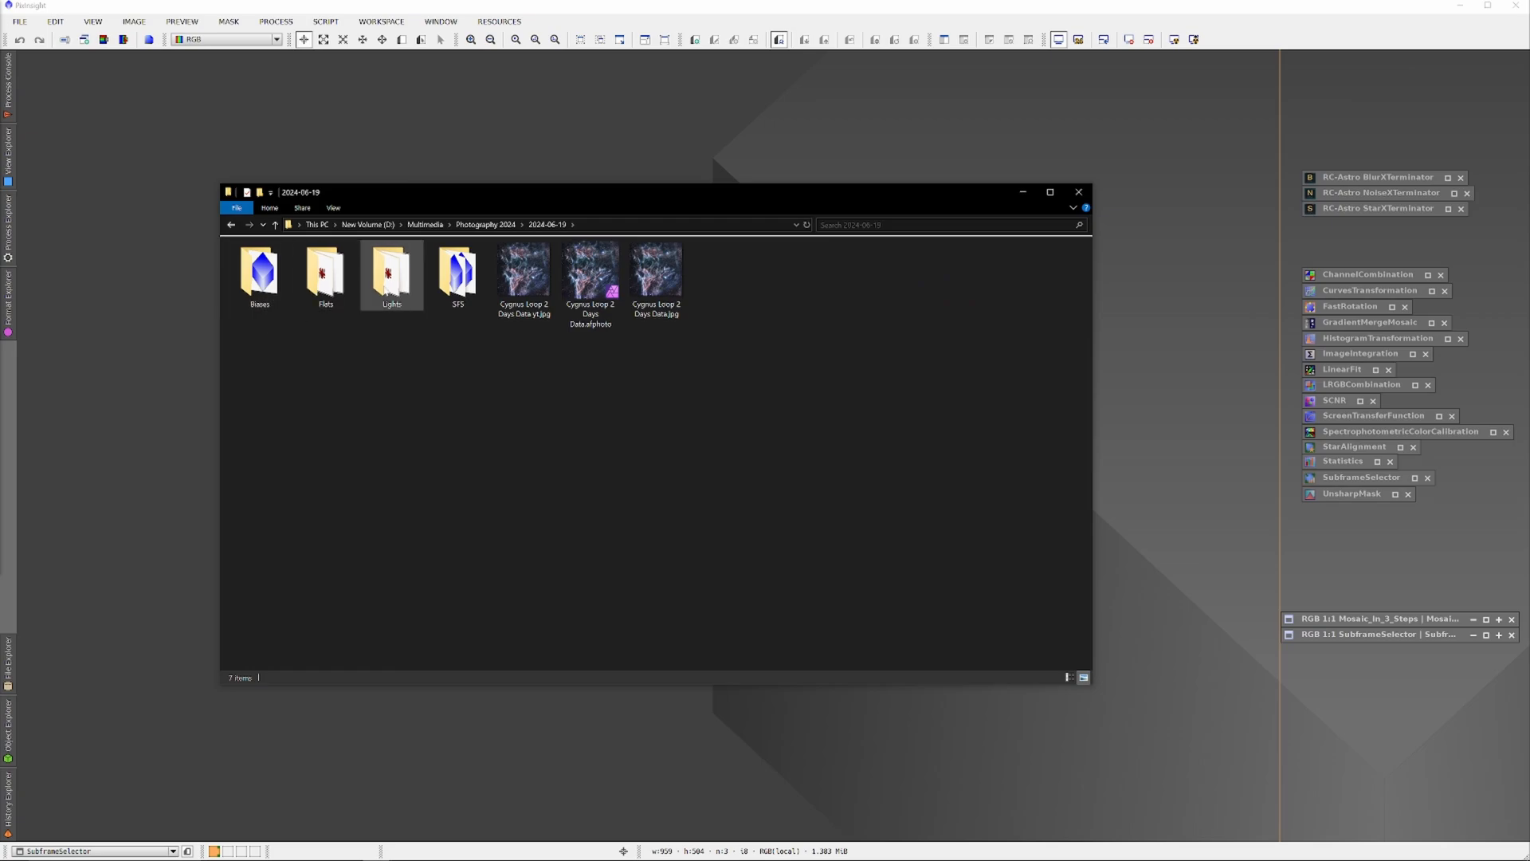
pyautogui.doubleClick(457, 271)
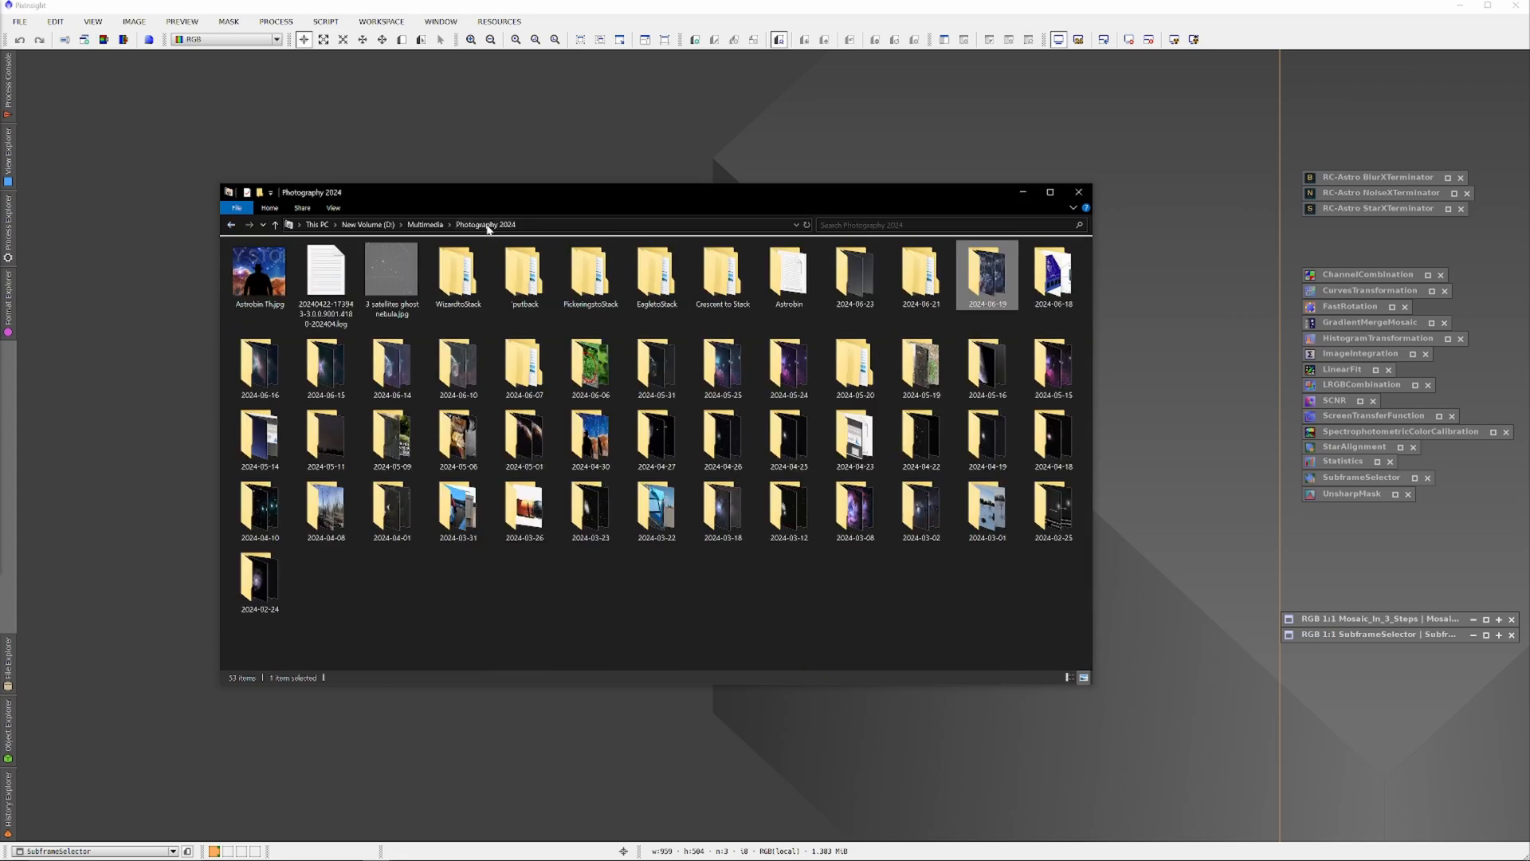
# Go into PickeringtoStack and its Night_1 folder.
pyautogui.click(393, 277)
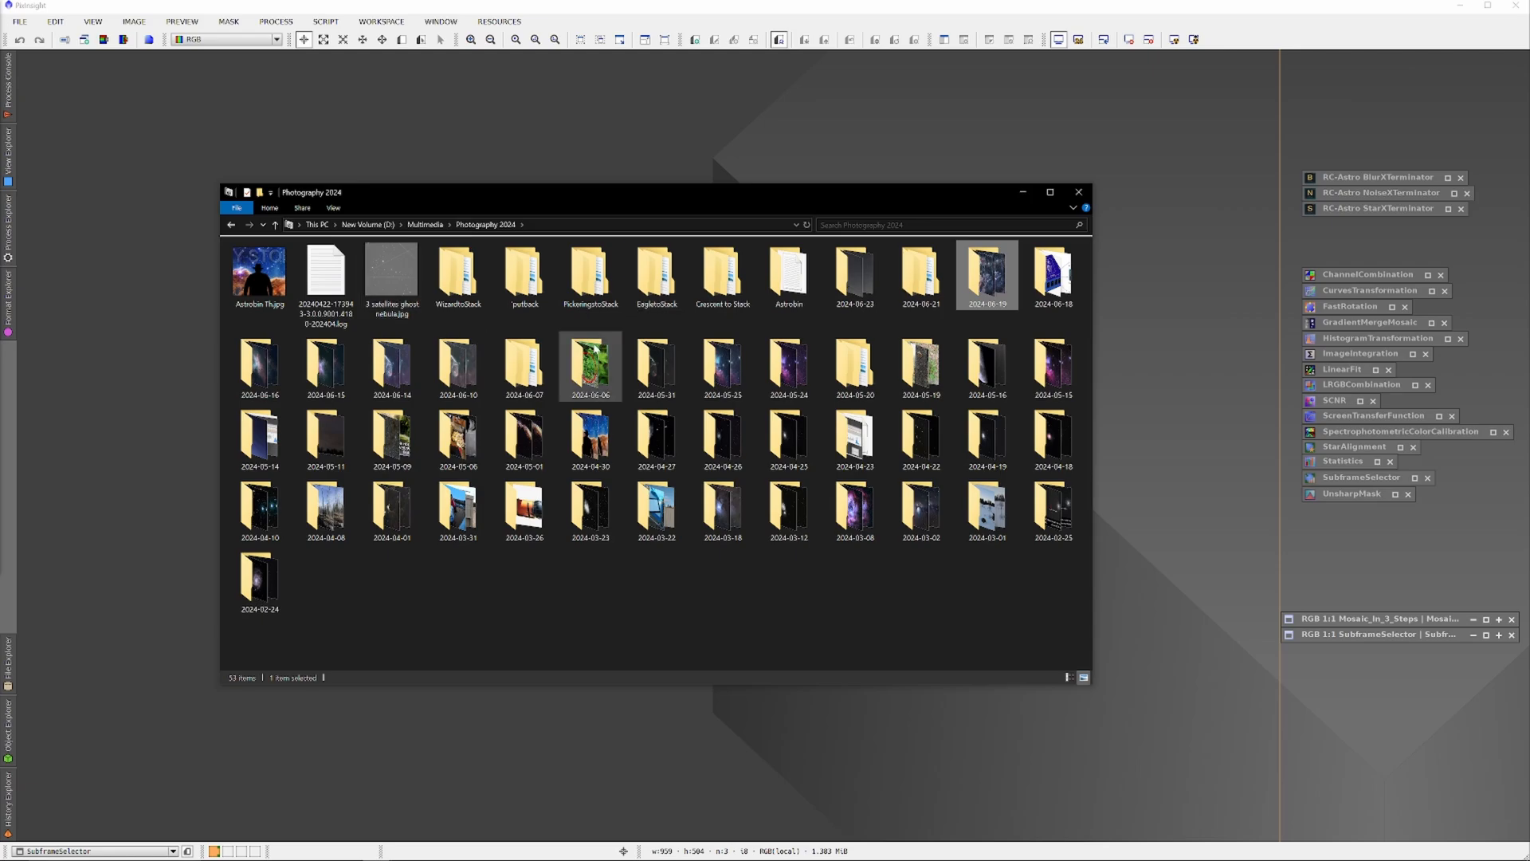
pyautogui.moveTo(590, 367)
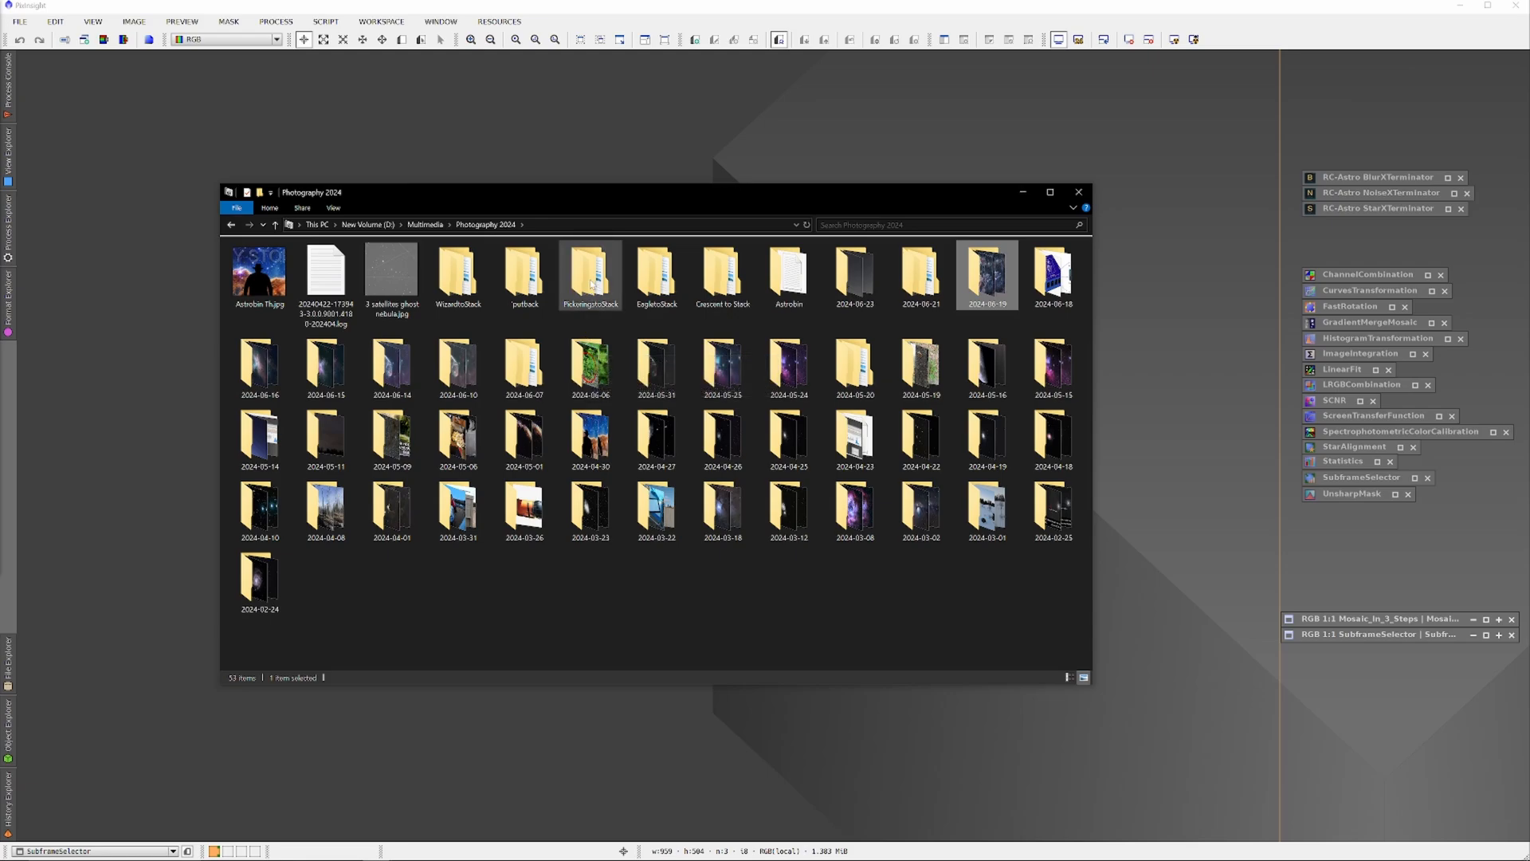
pyautogui.doubleClick(590, 273)
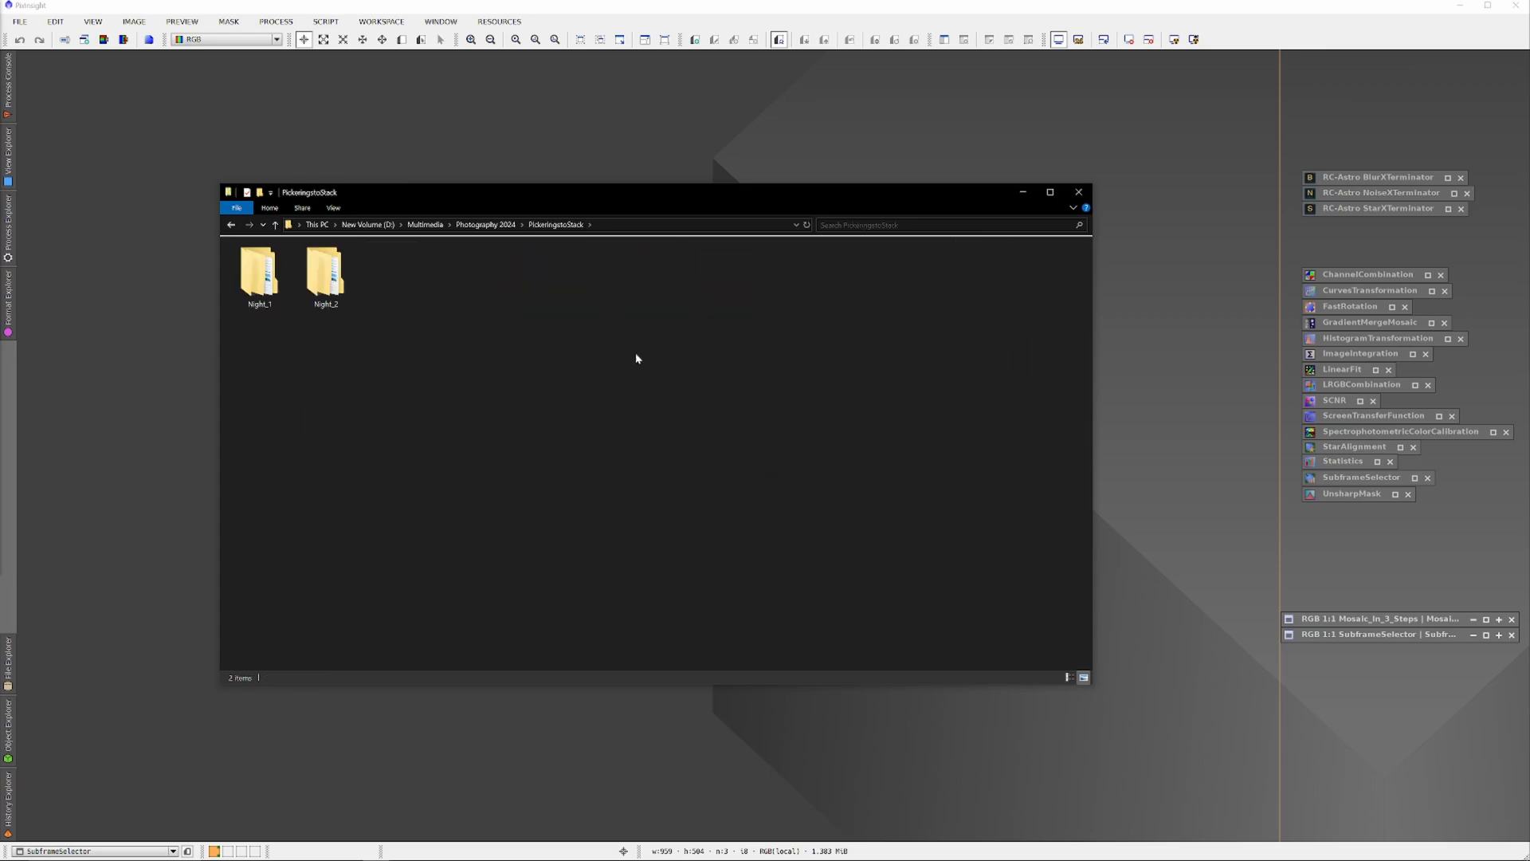
pyautogui.click(258, 273)
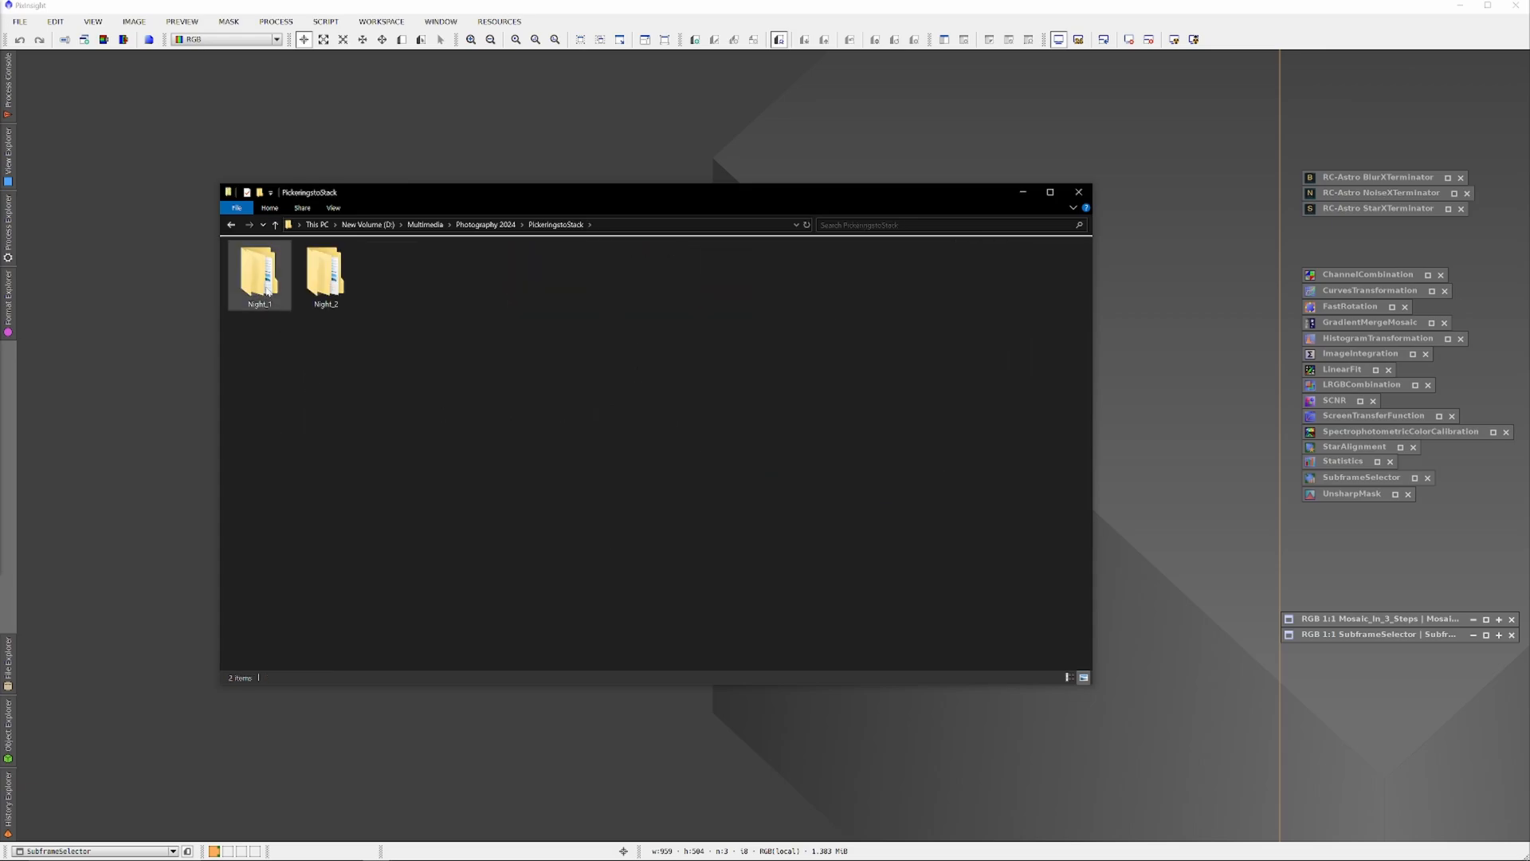
pyautogui.doubleClick(258, 272)
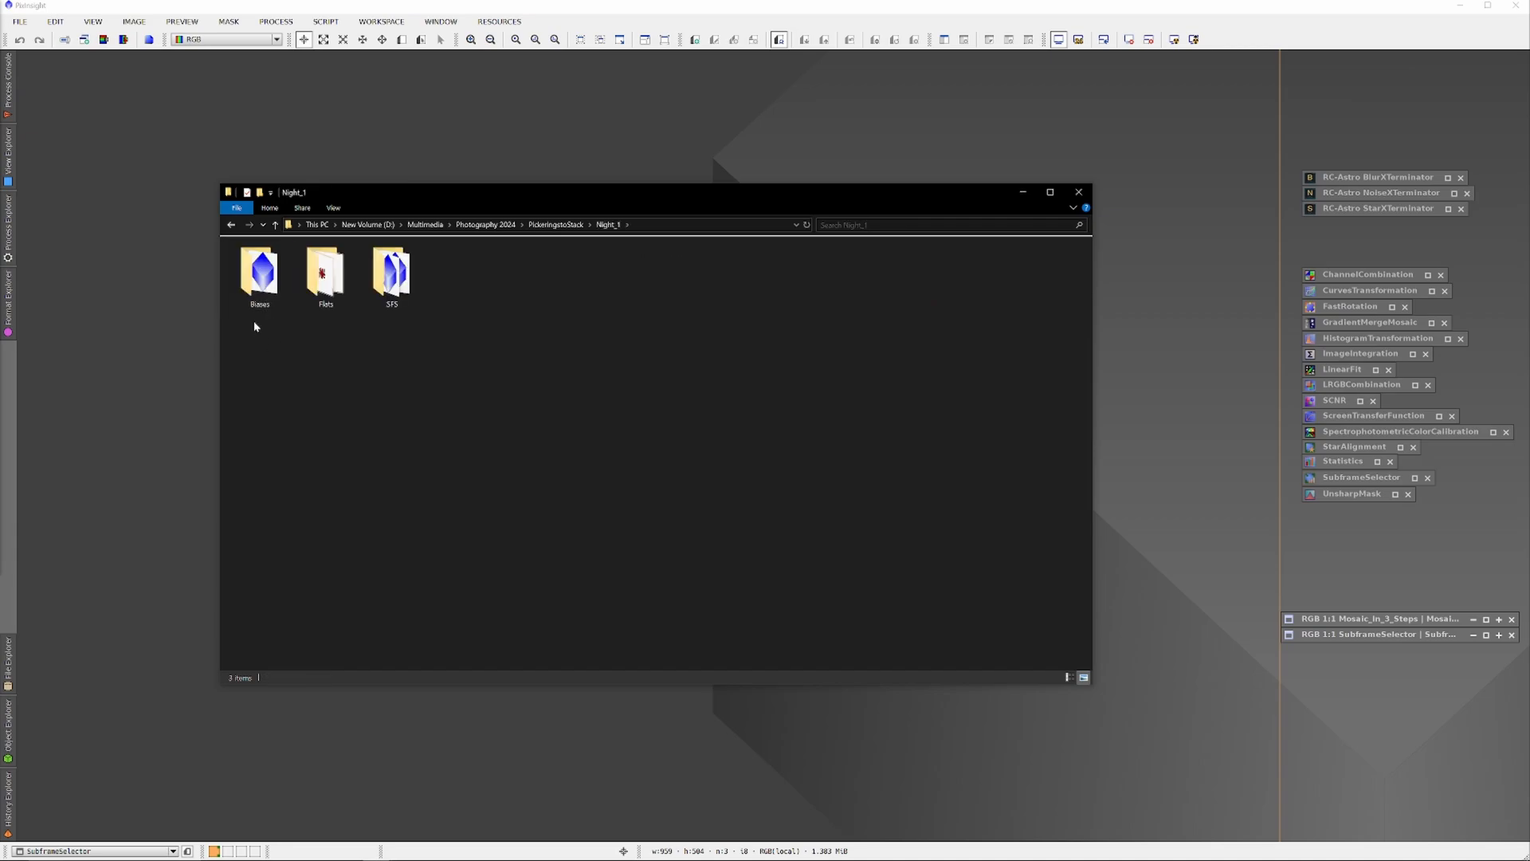
# Look over Night_1's Biases, Flats and SFS subfolders and go back up to the stacking folder.
pyautogui.click(326, 273)
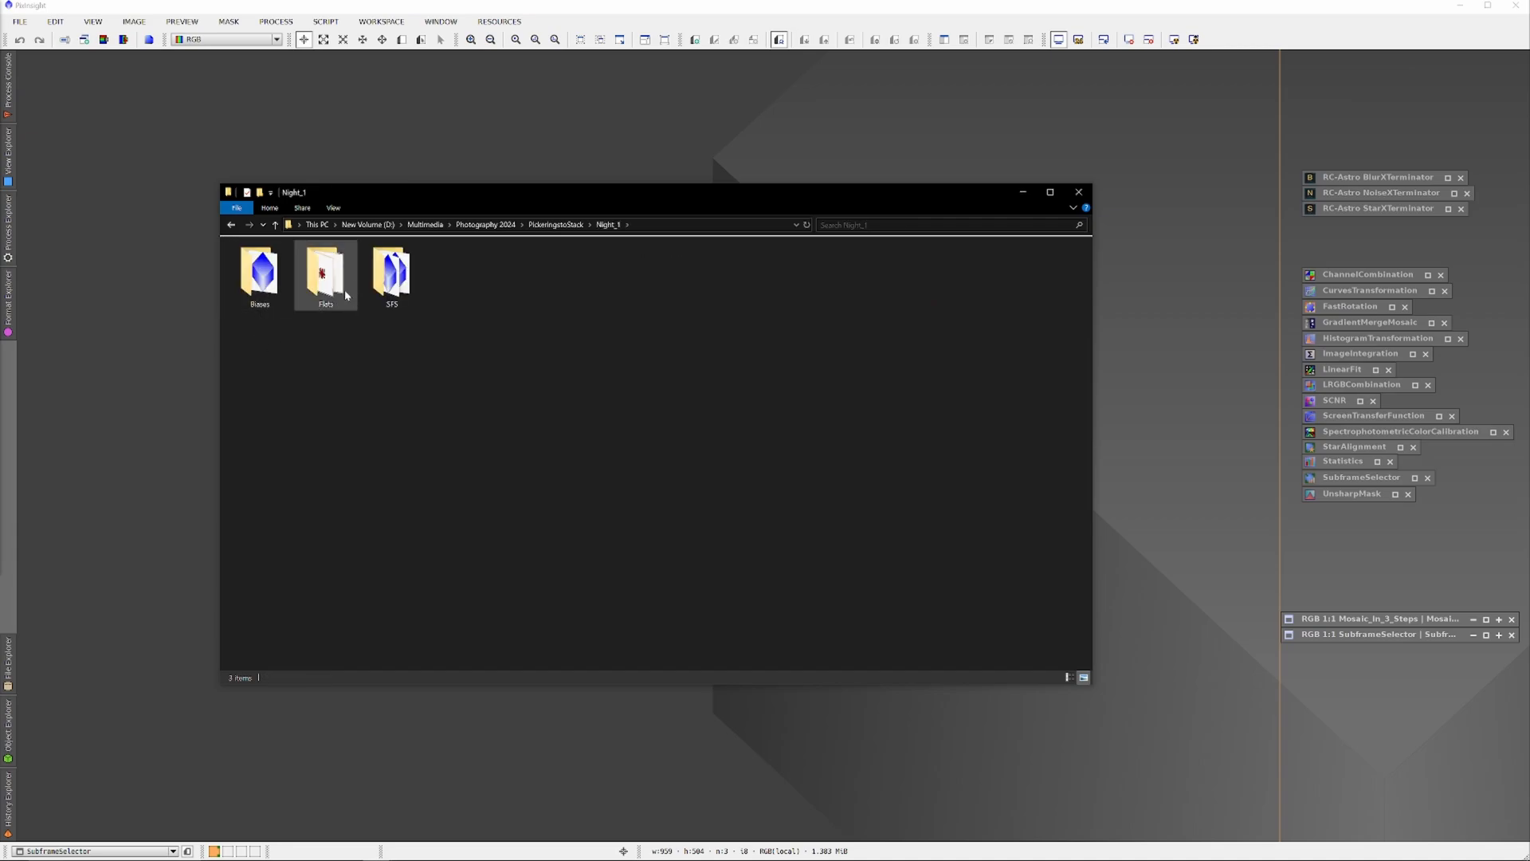
pyautogui.click(392, 275)
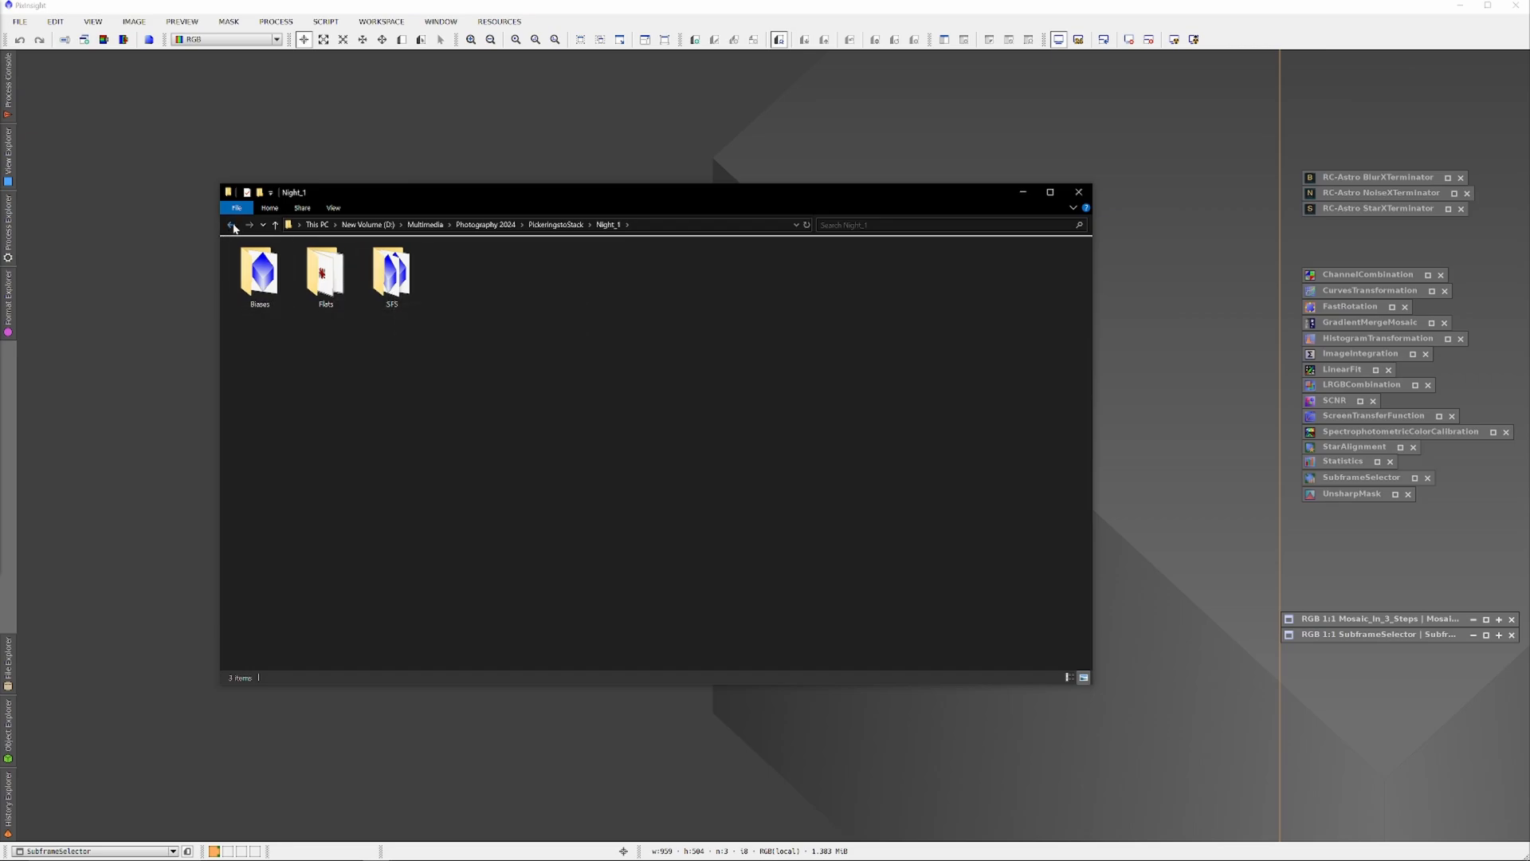
pyautogui.click(230, 225)
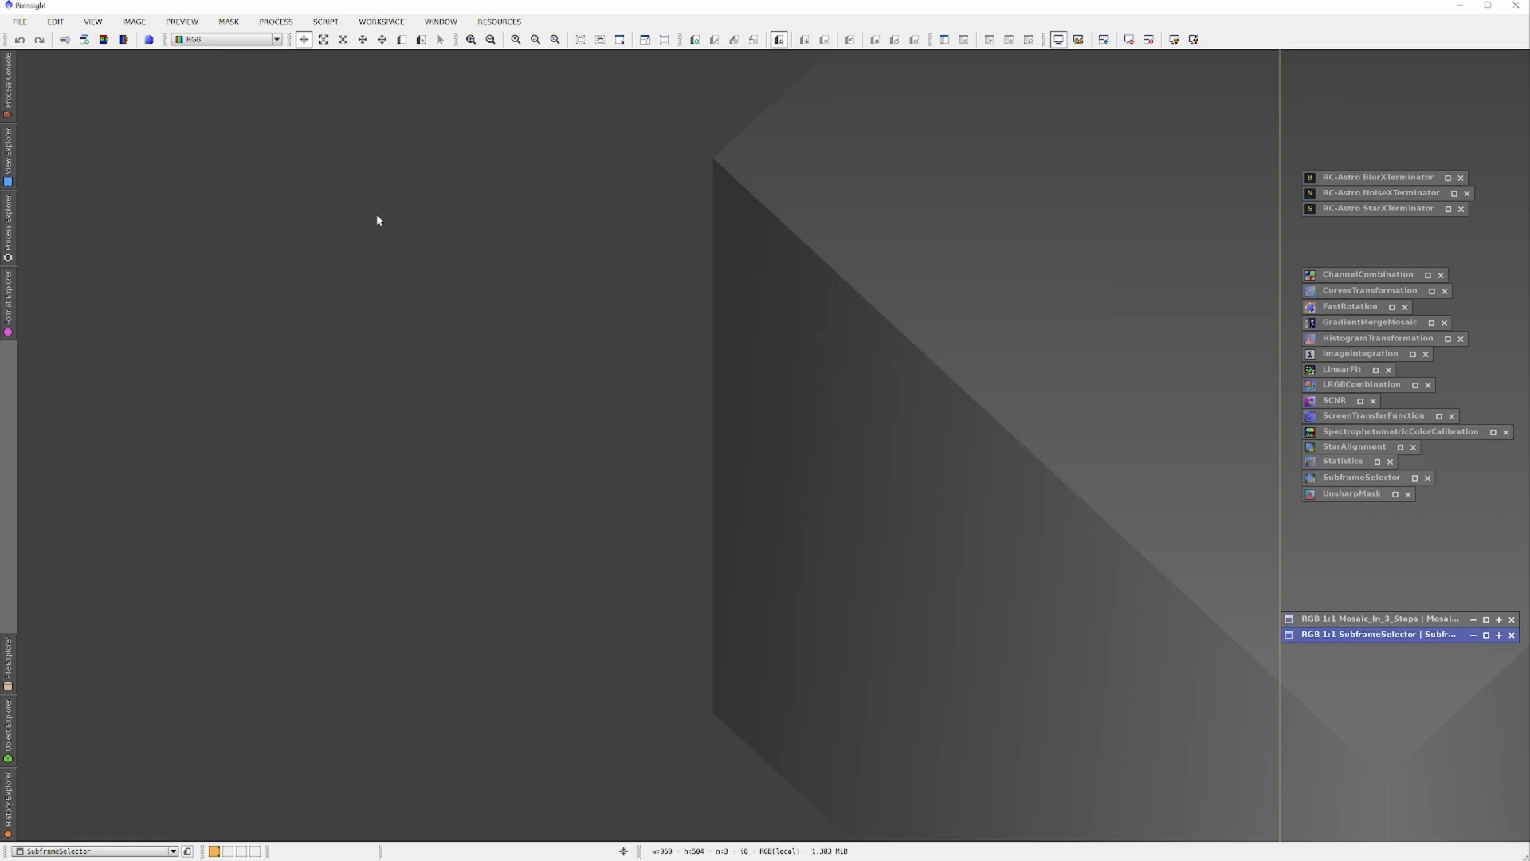
# Launch WeightedBatchPreprocessing from the Script menu and show its empty Bias page.
pyautogui.click(325, 21)
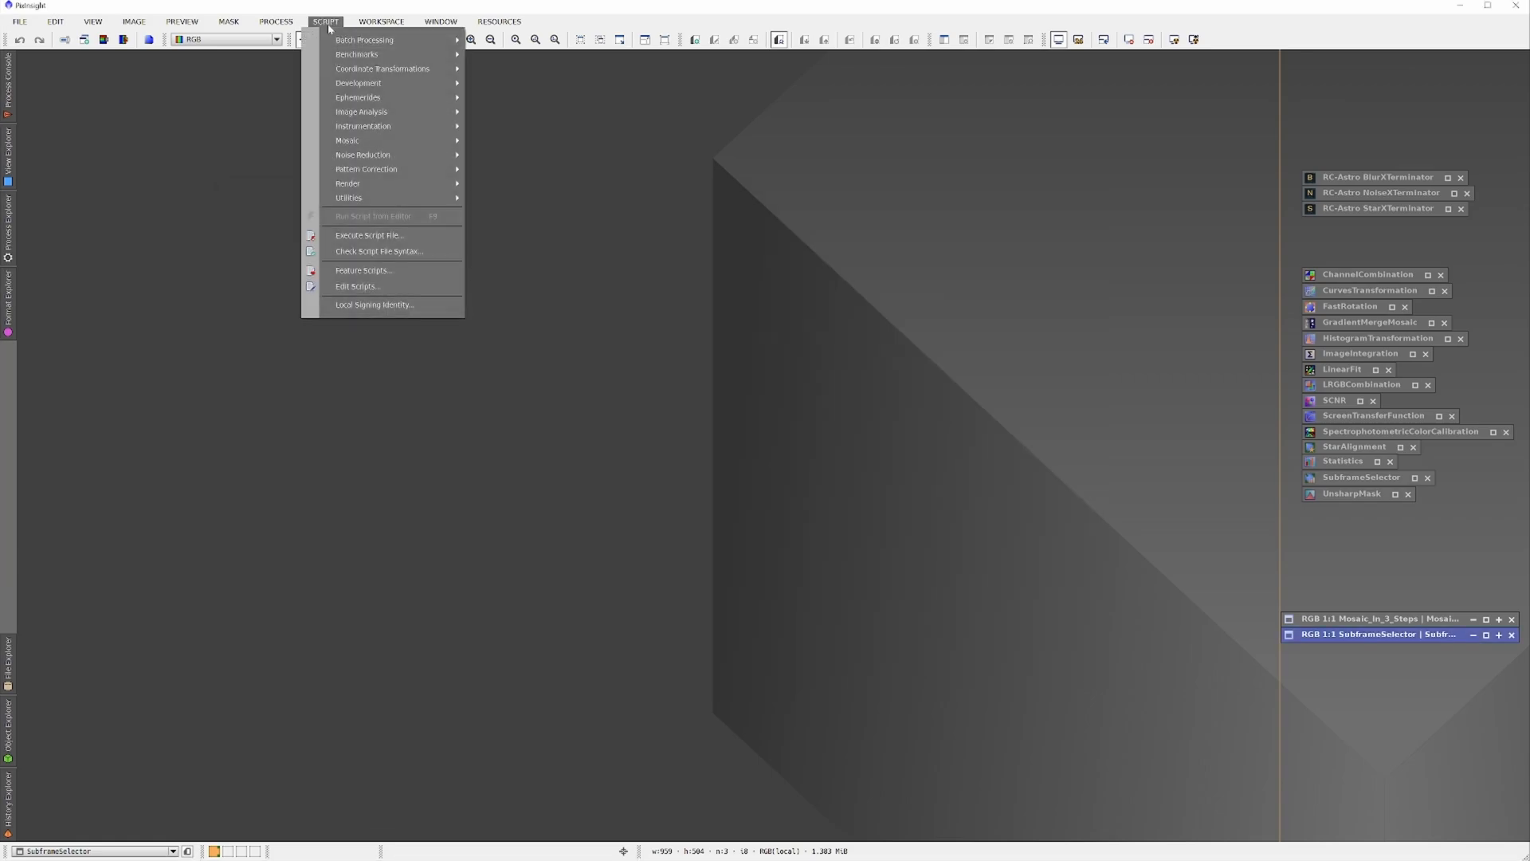
pyautogui.moveTo(364, 39)
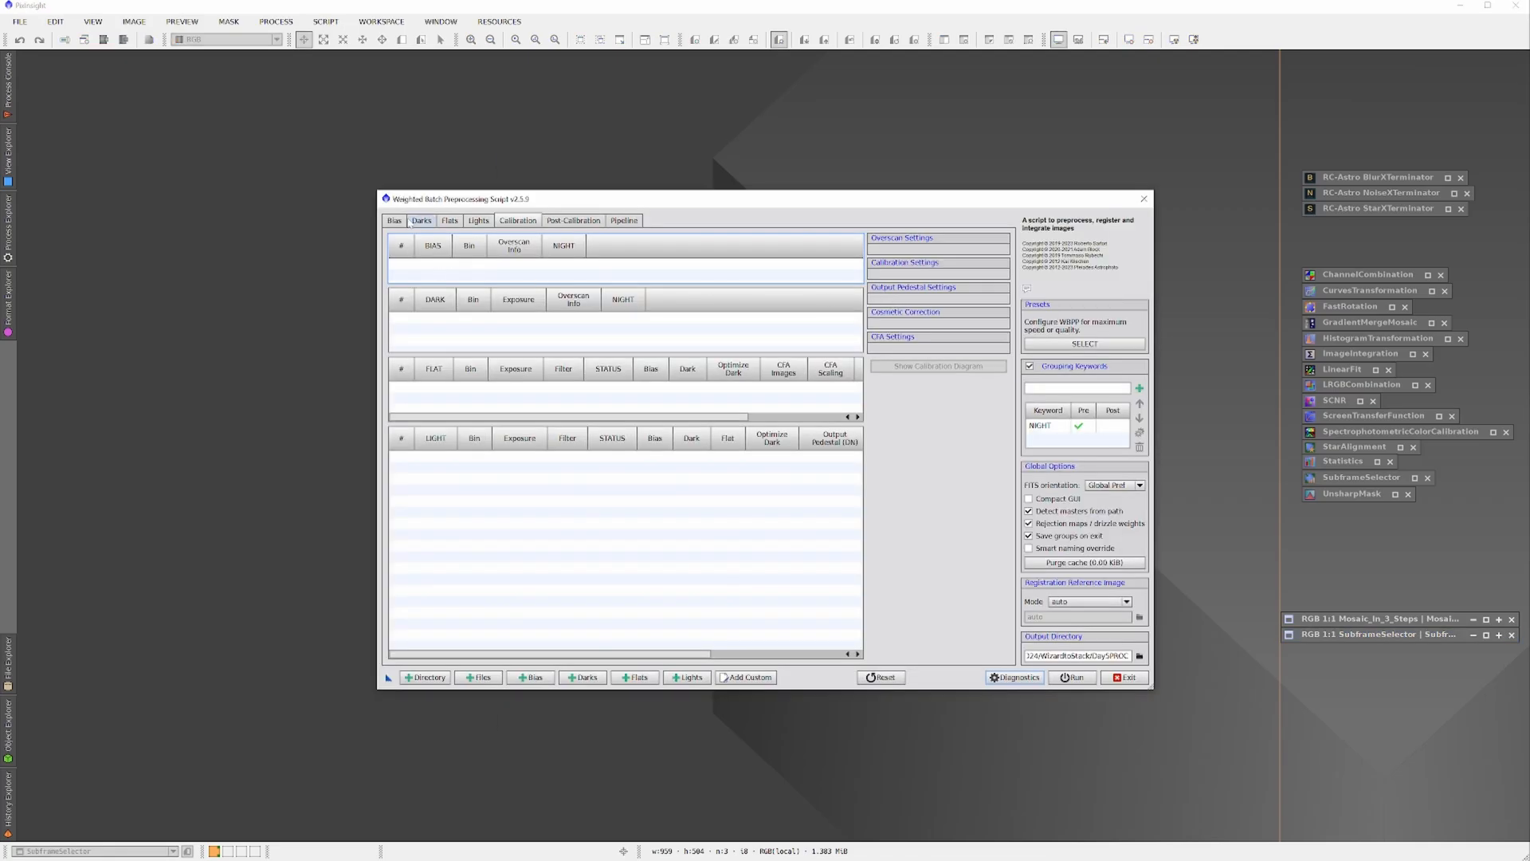
pyautogui.click(449, 220)
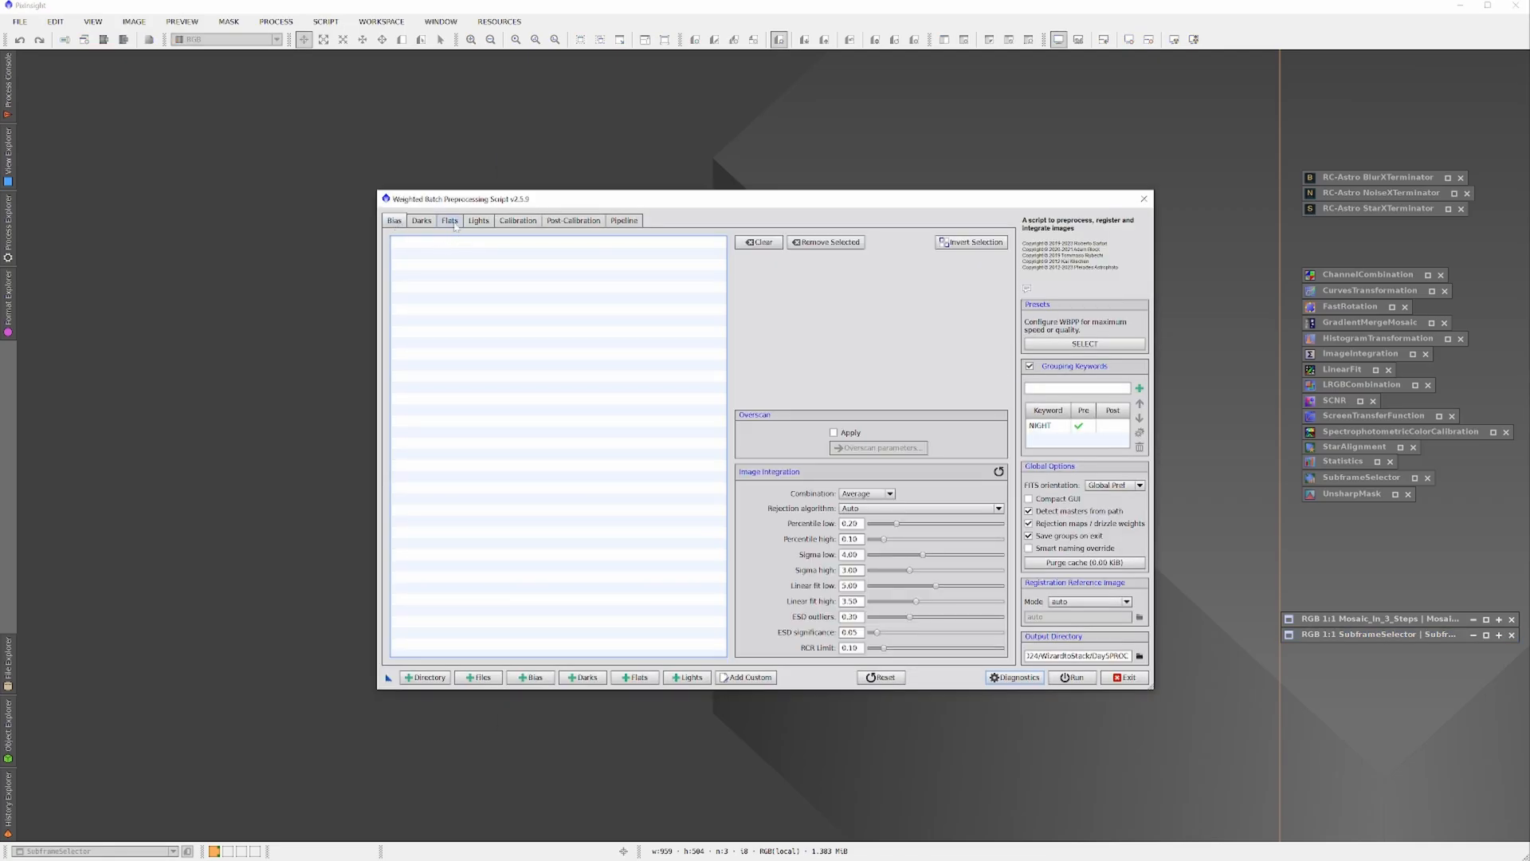
pyautogui.click(572, 220)
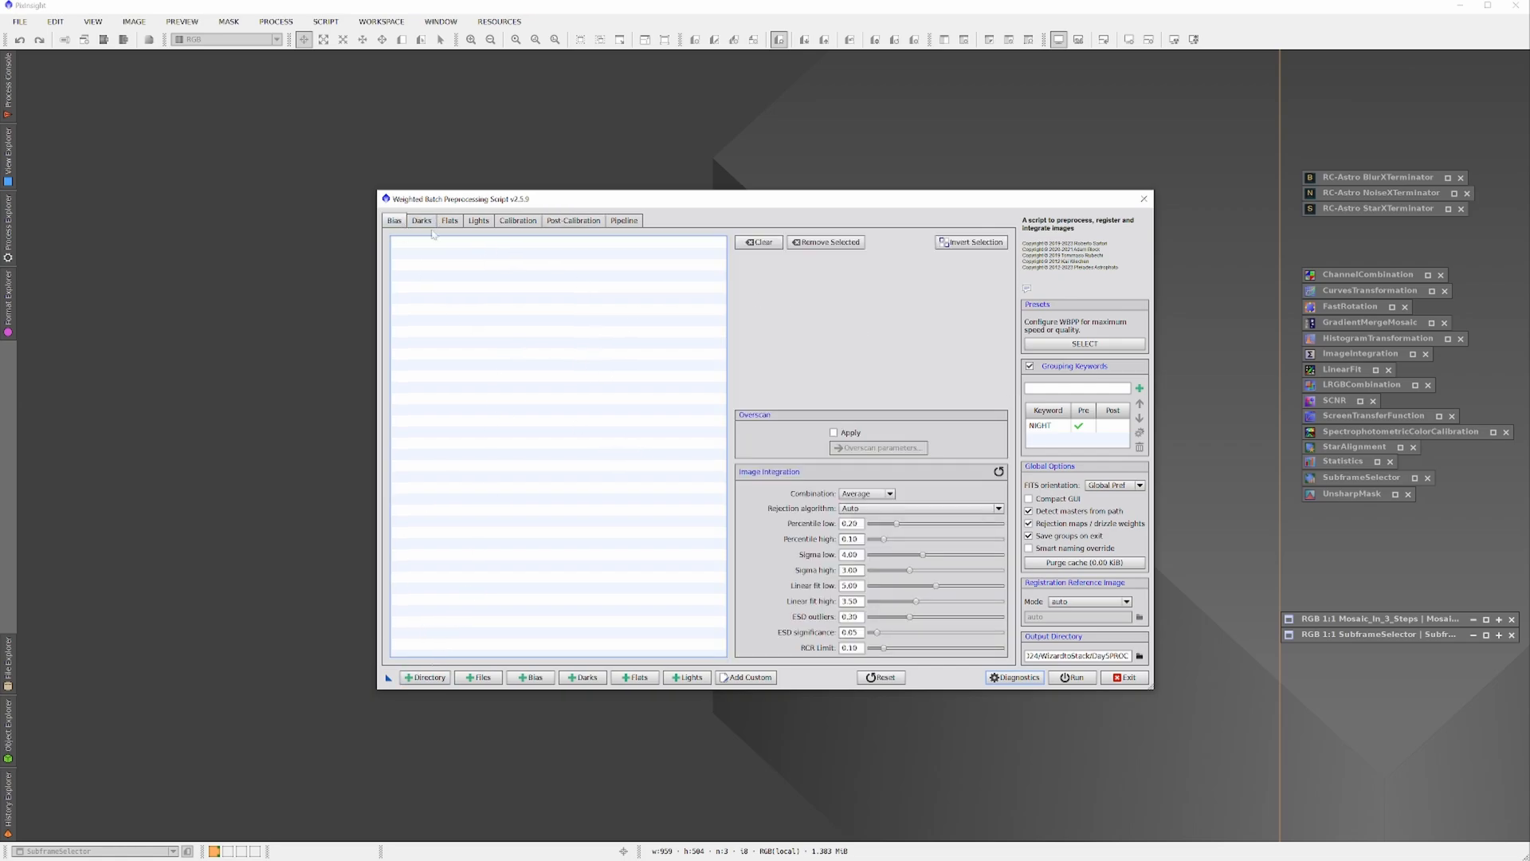
pyautogui.moveTo(449, 615)
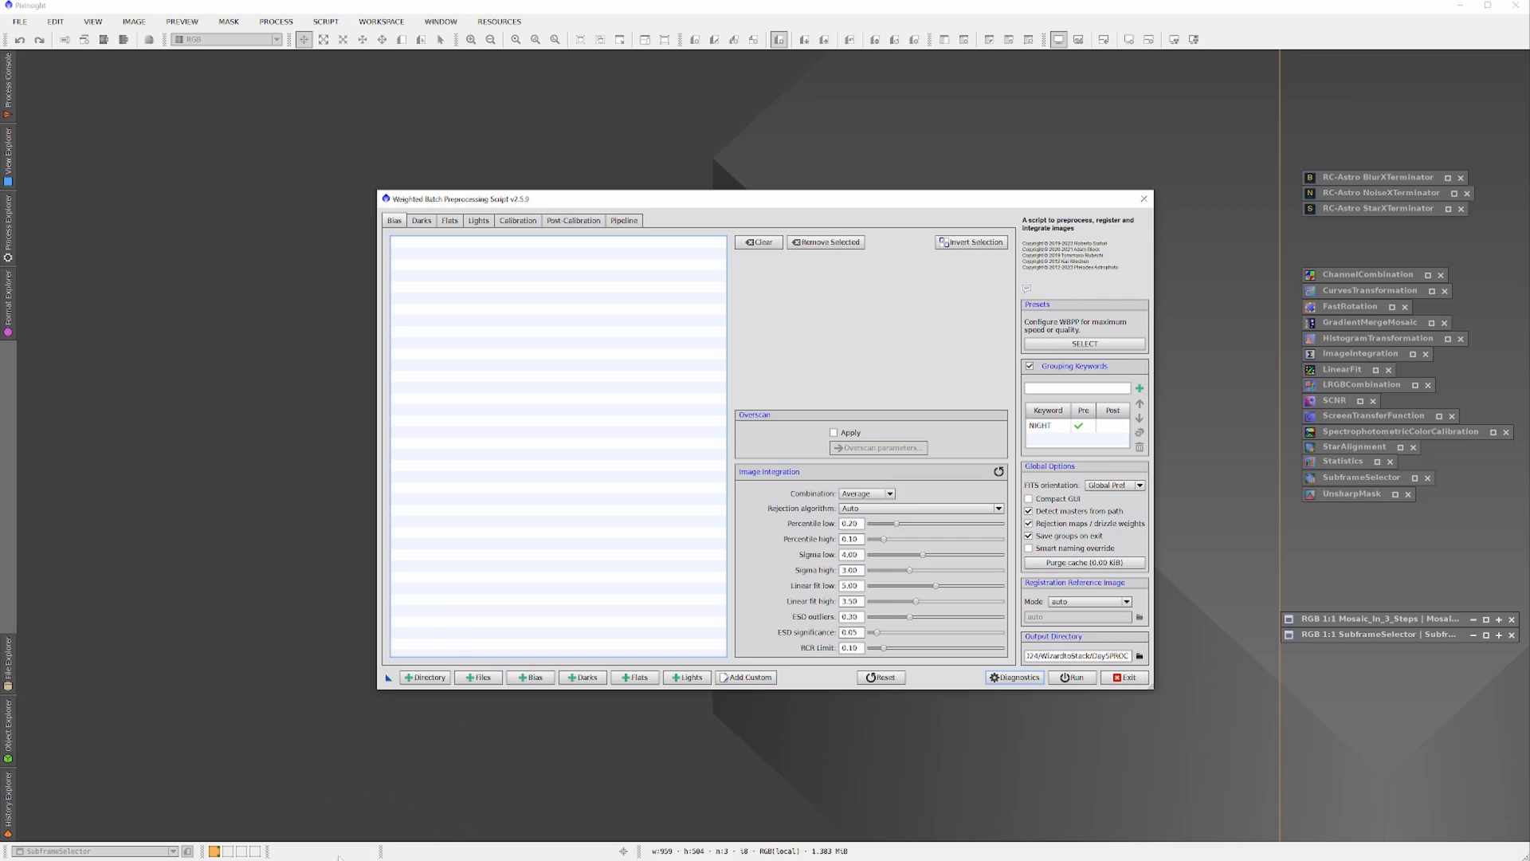
# Choose PickeringtoStack as the WBPP root directory so all Night_1 and Night_2 frames load.
pyautogui.click(425, 677)
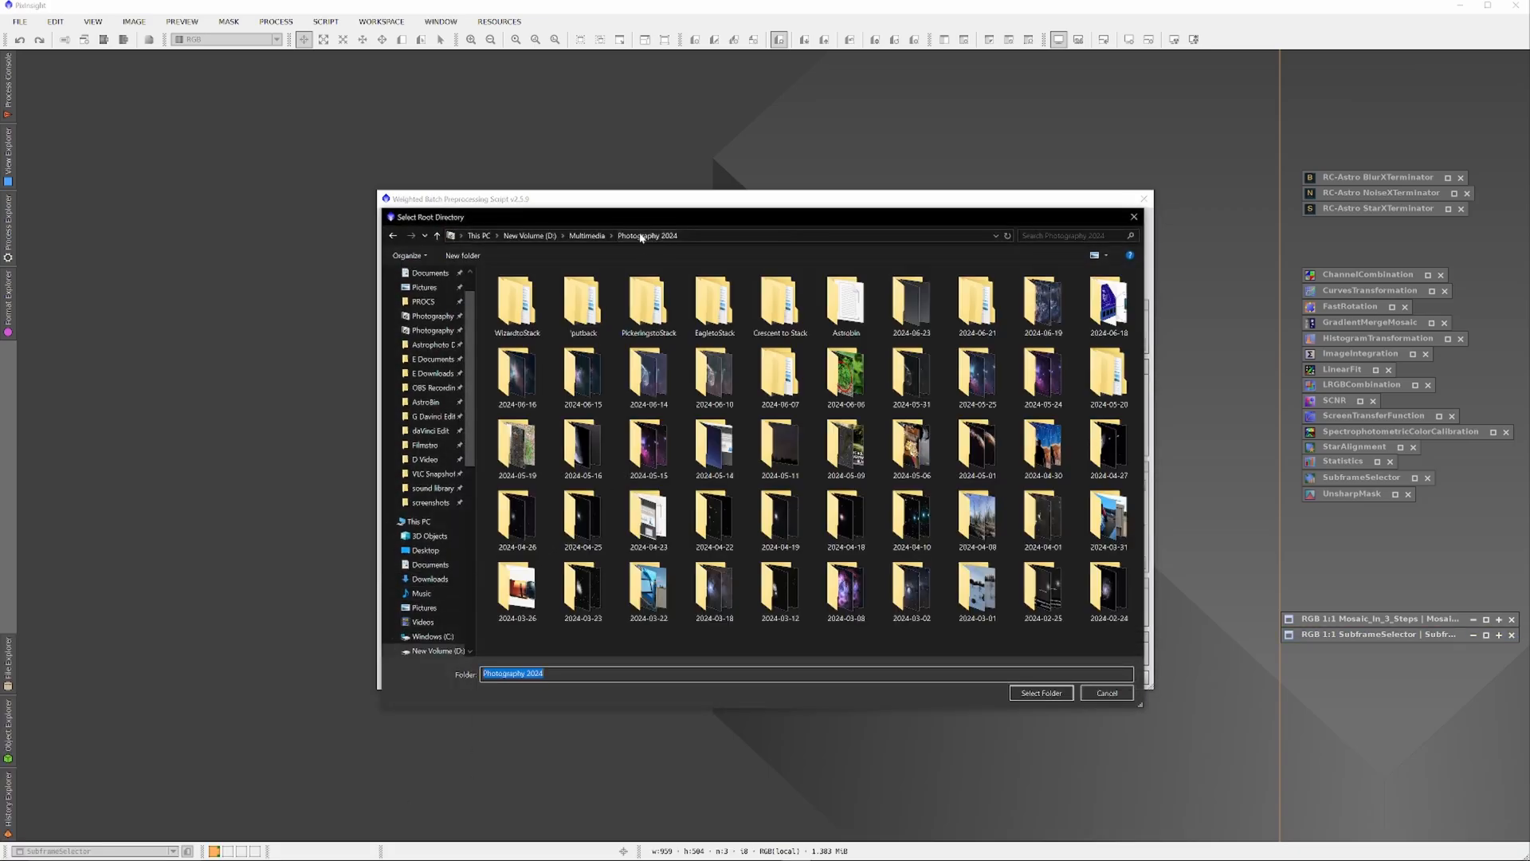
pyautogui.click(647, 303)
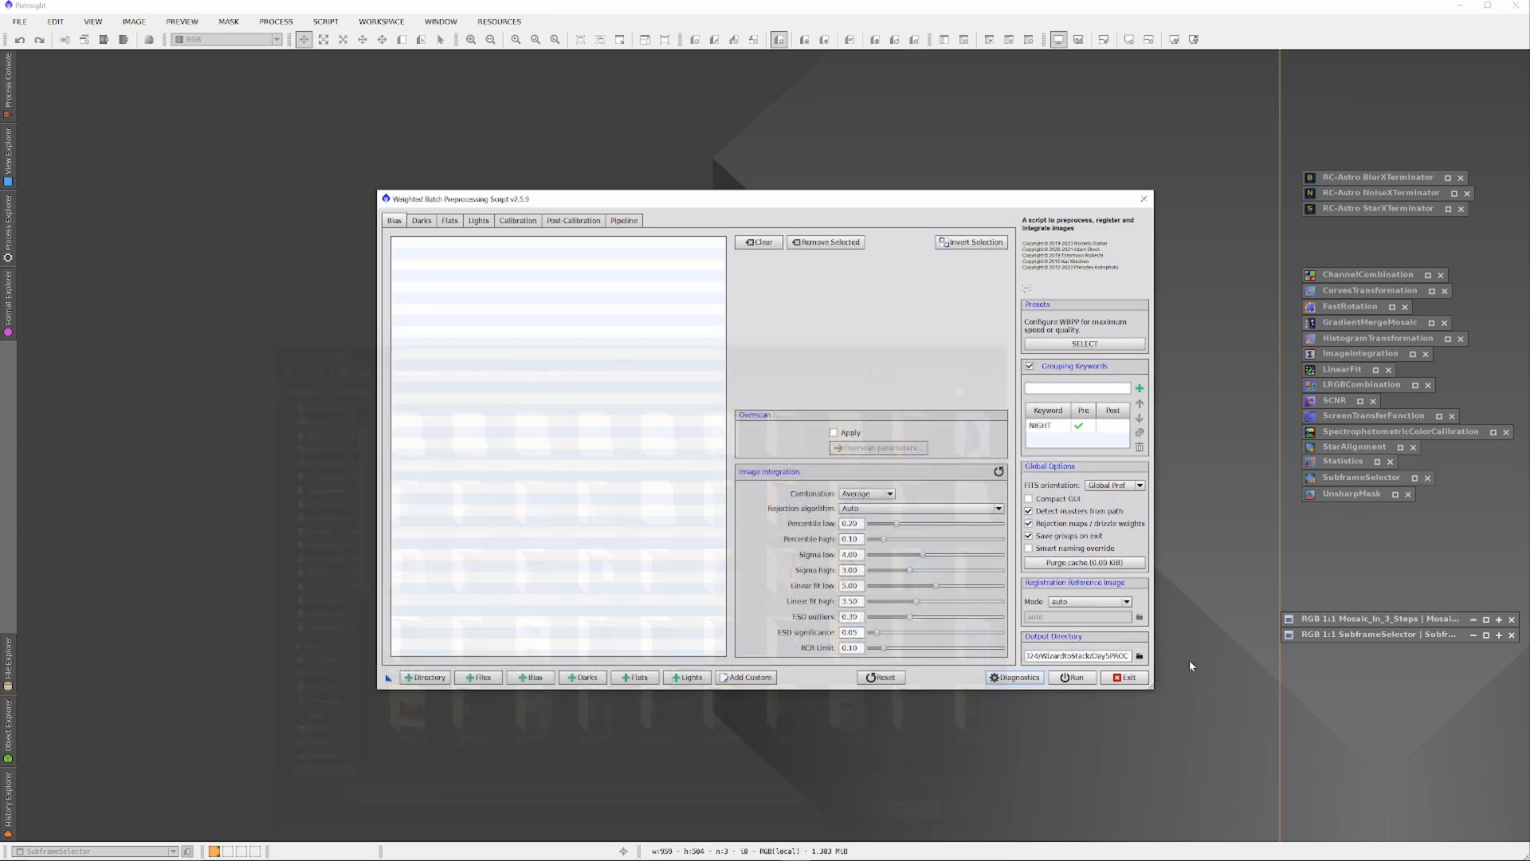
pyautogui.click(1073, 676)
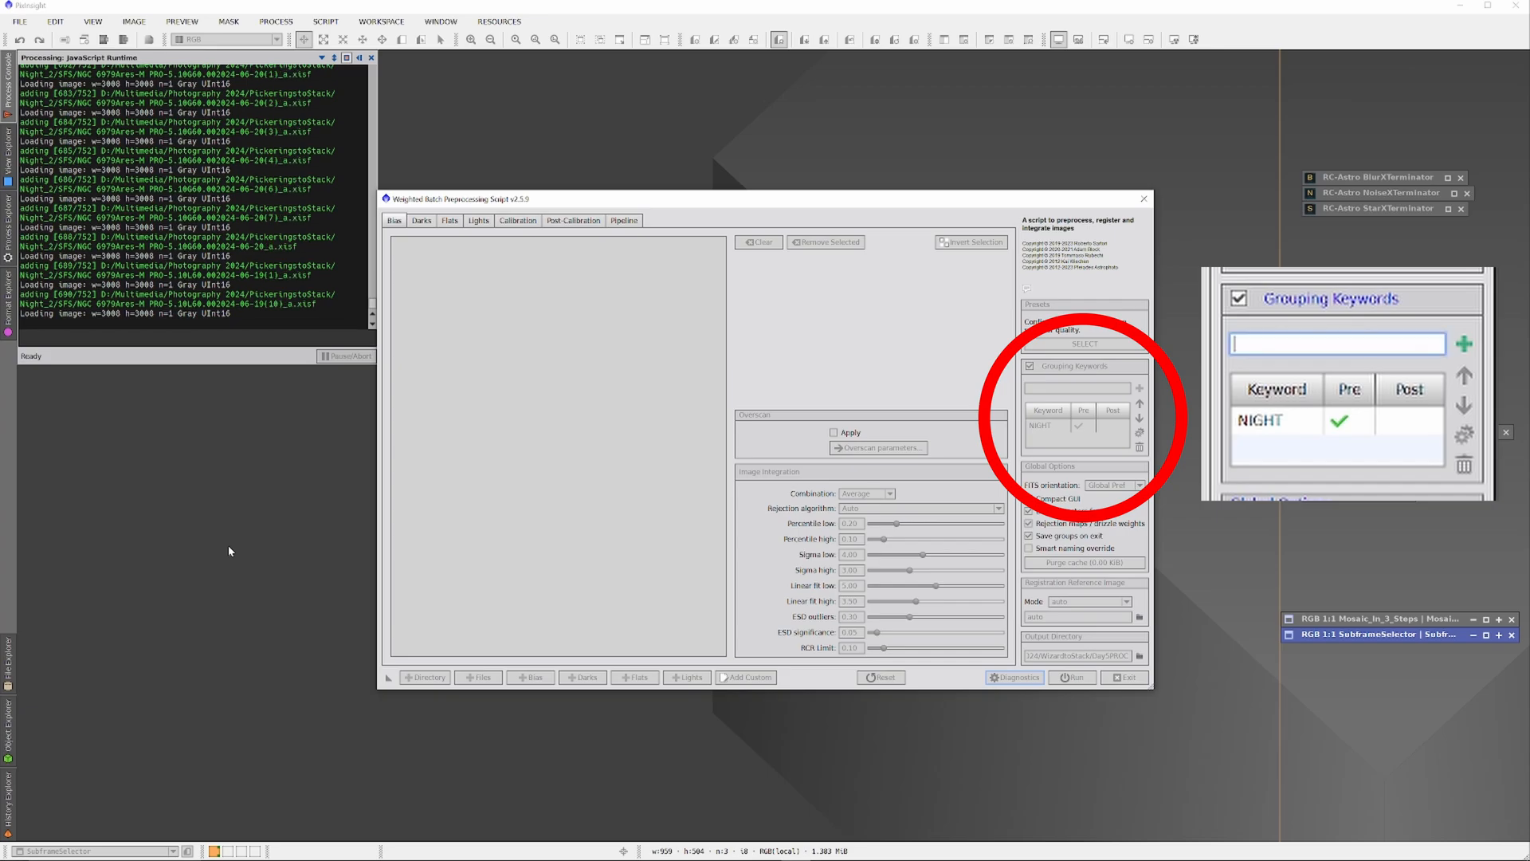
# Scroll through the diagnostic list of 752 found frames and dismiss it.
pyautogui.write('NIGHT')
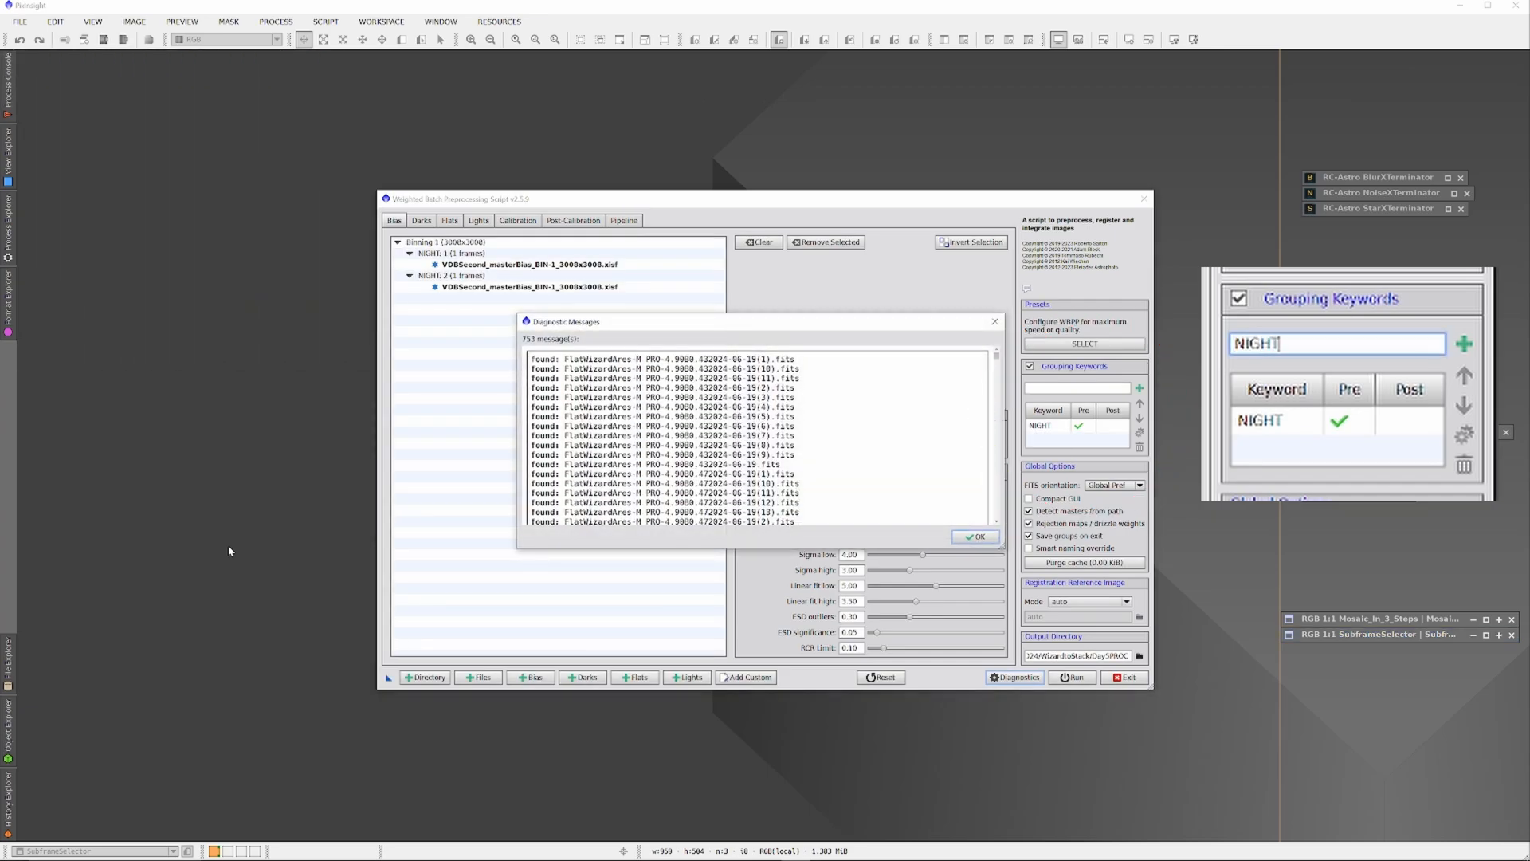
pyautogui.moveTo(1463, 344)
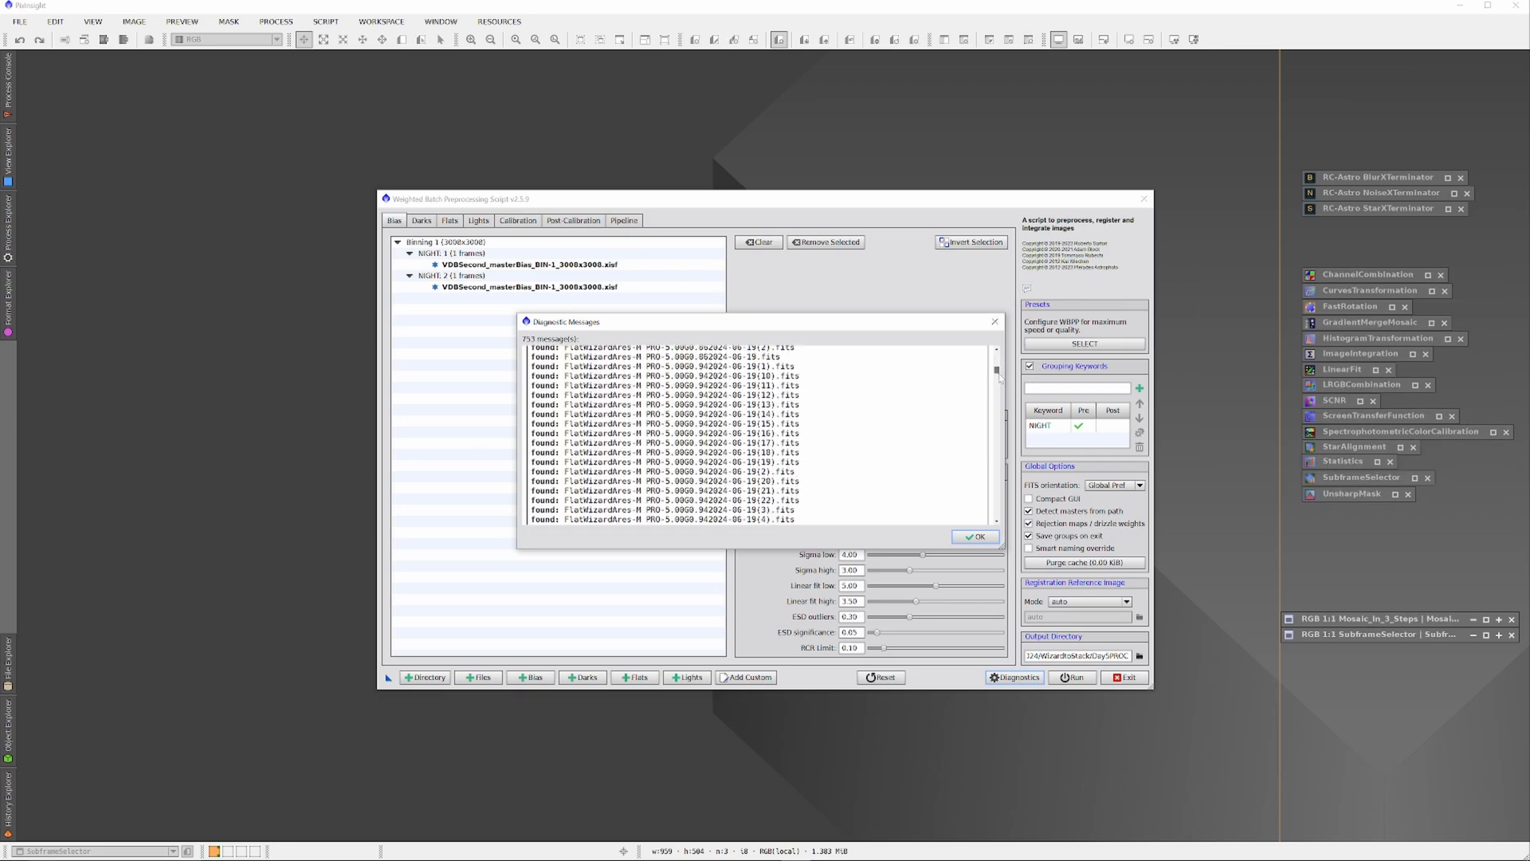
pyautogui.scroll(-3)
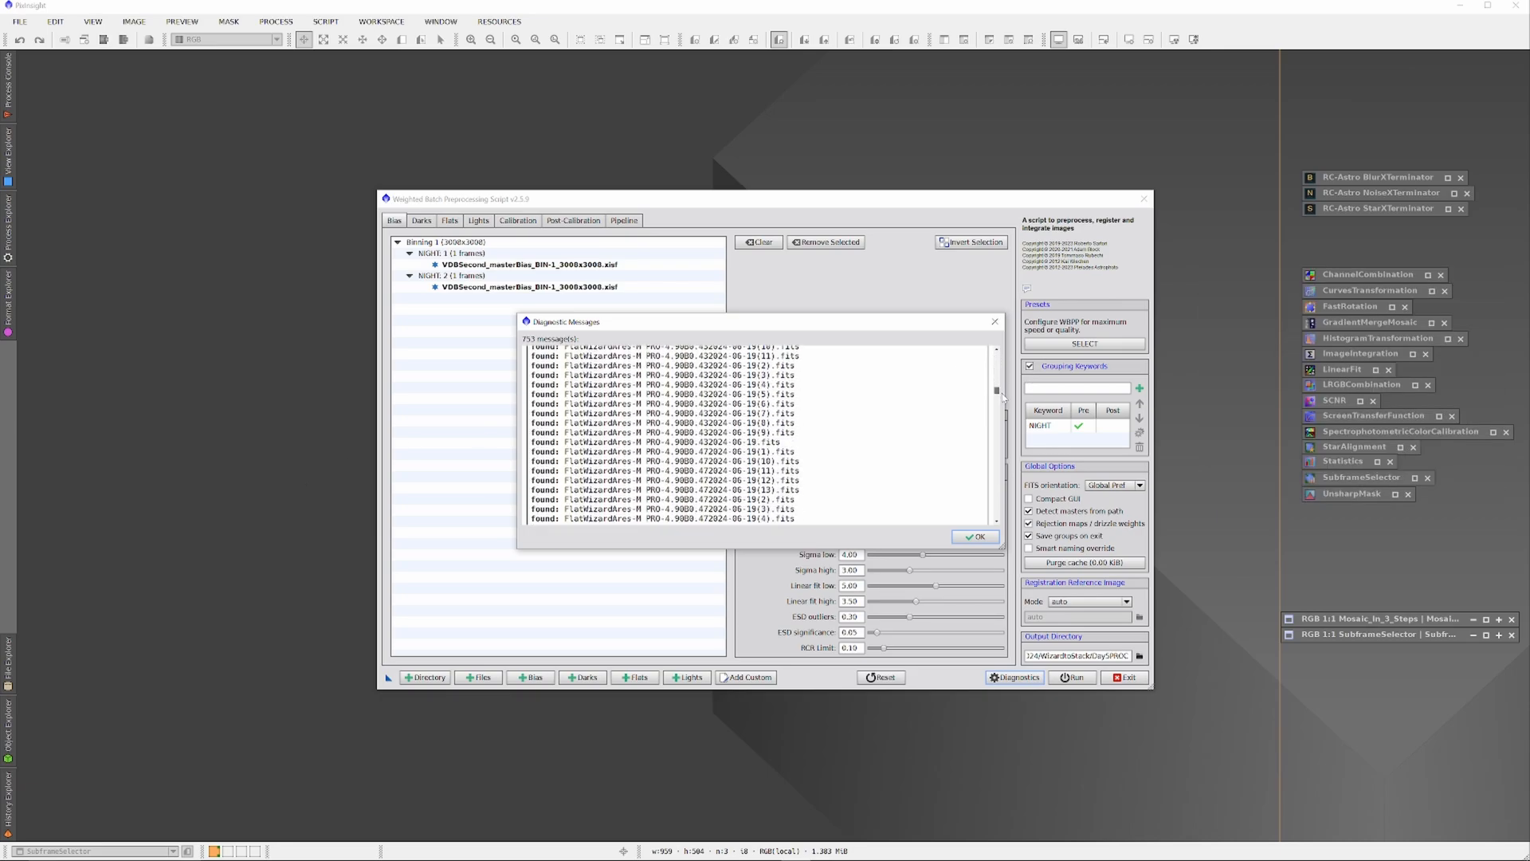
pyautogui.scroll(-3)
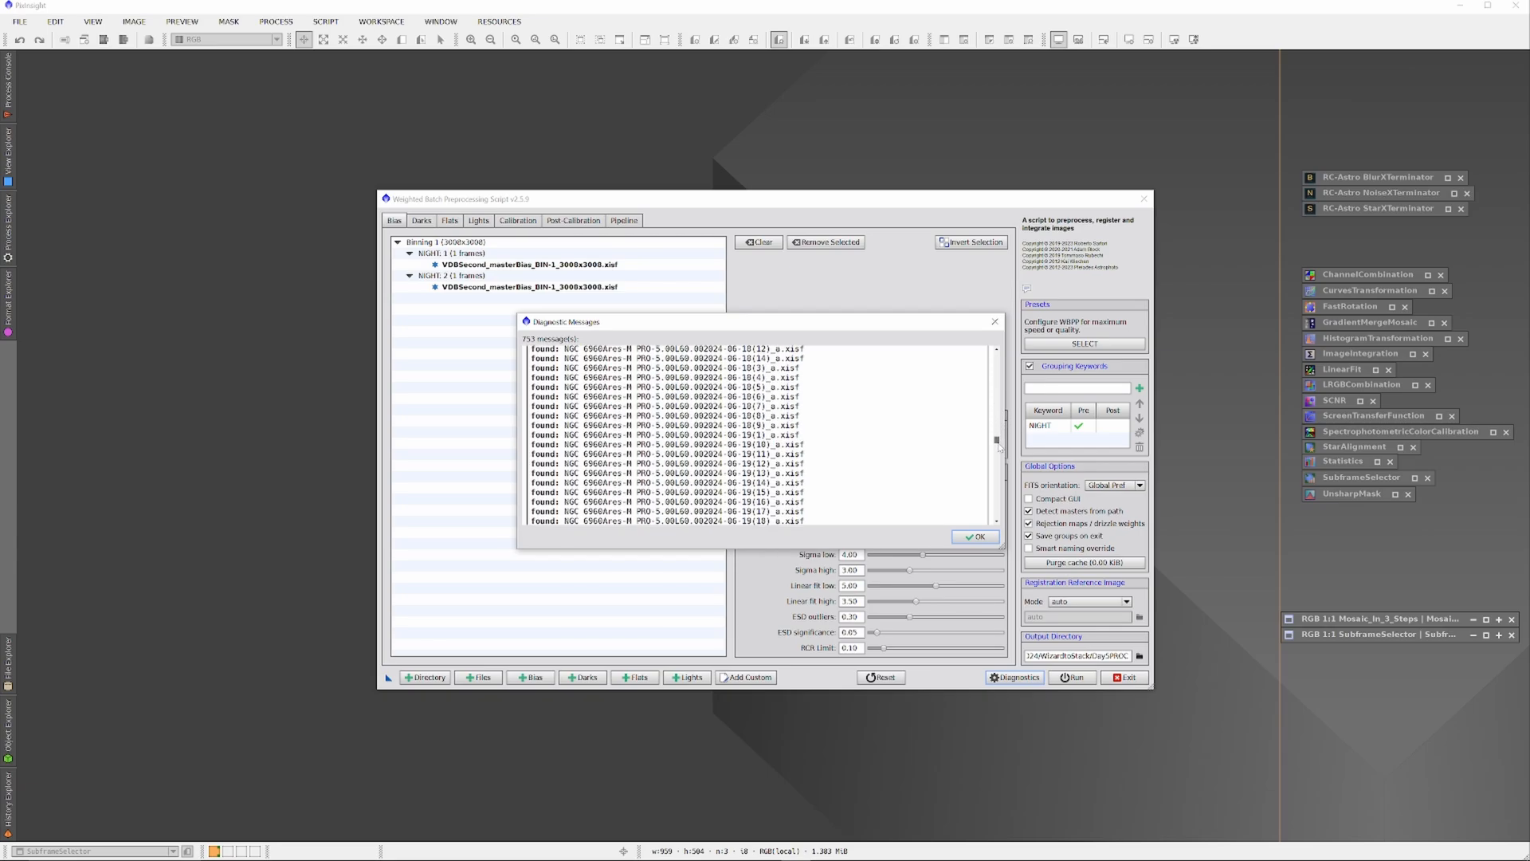
pyautogui.scroll(-3)
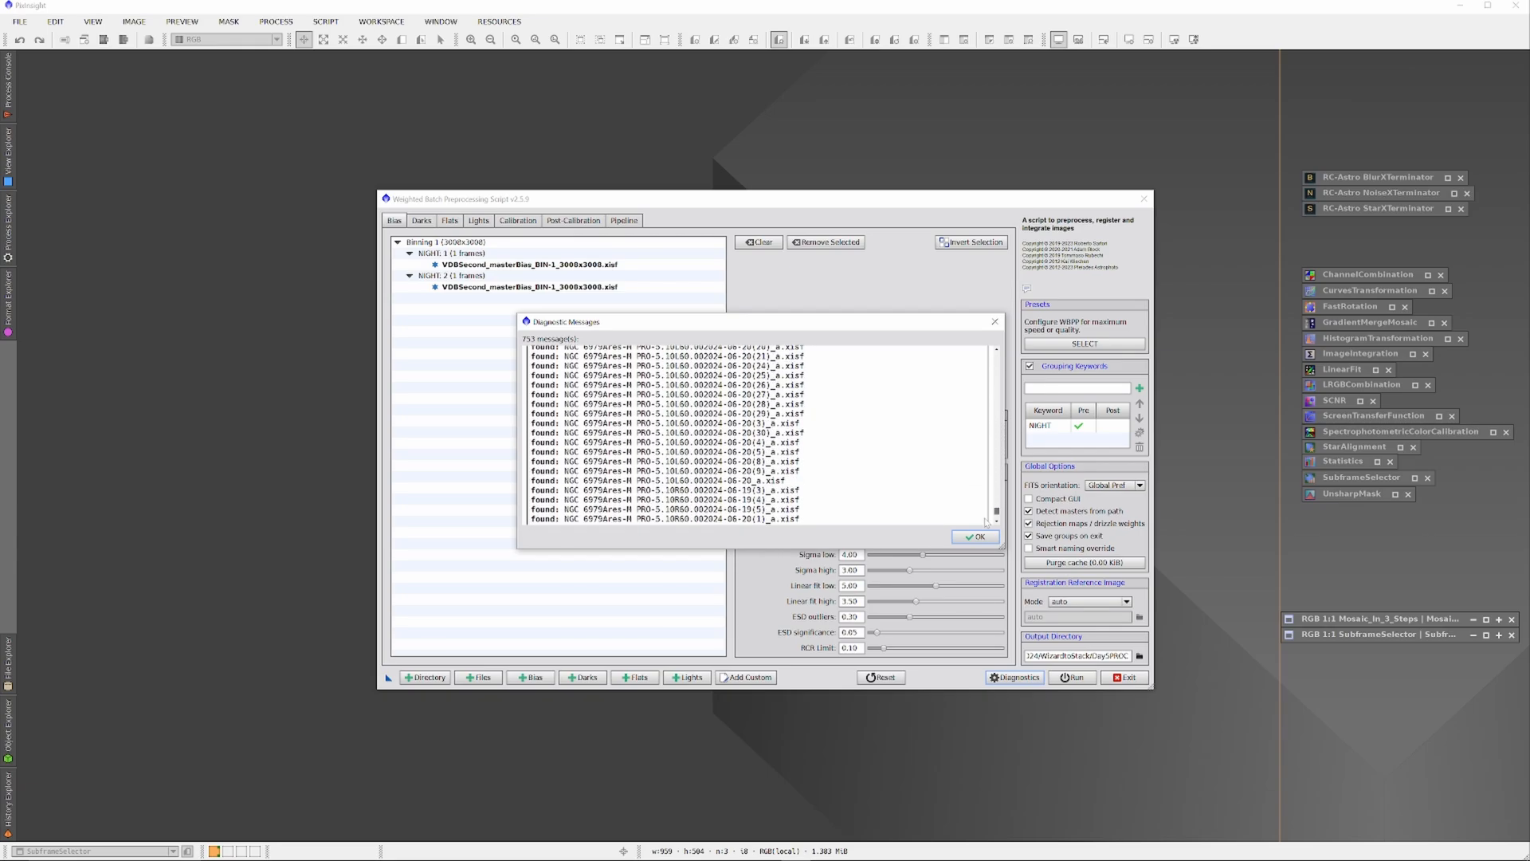
pyautogui.scroll(-3)
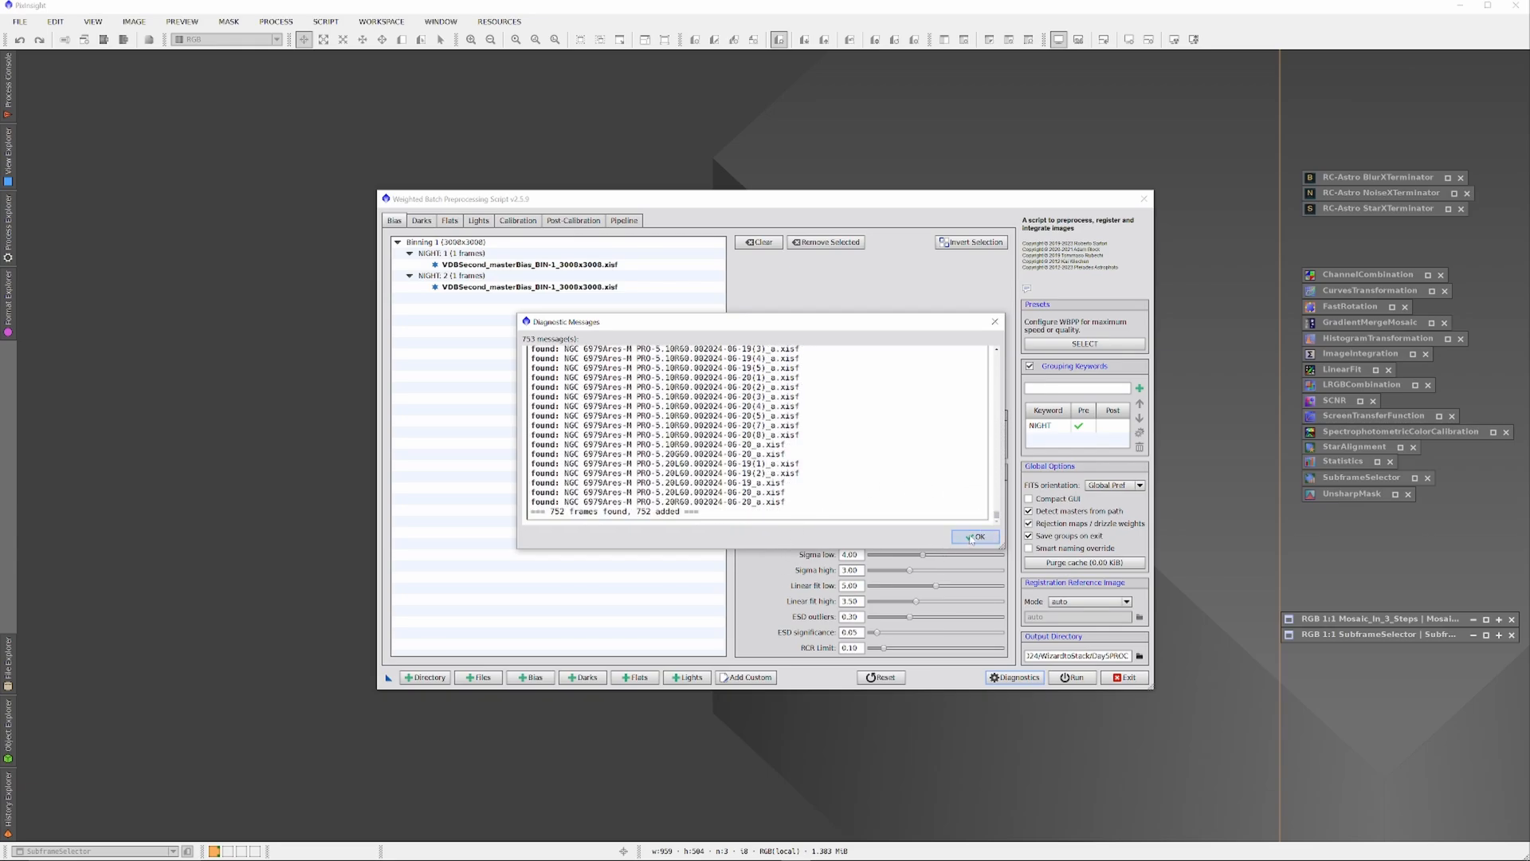
pyautogui.click(973, 538)
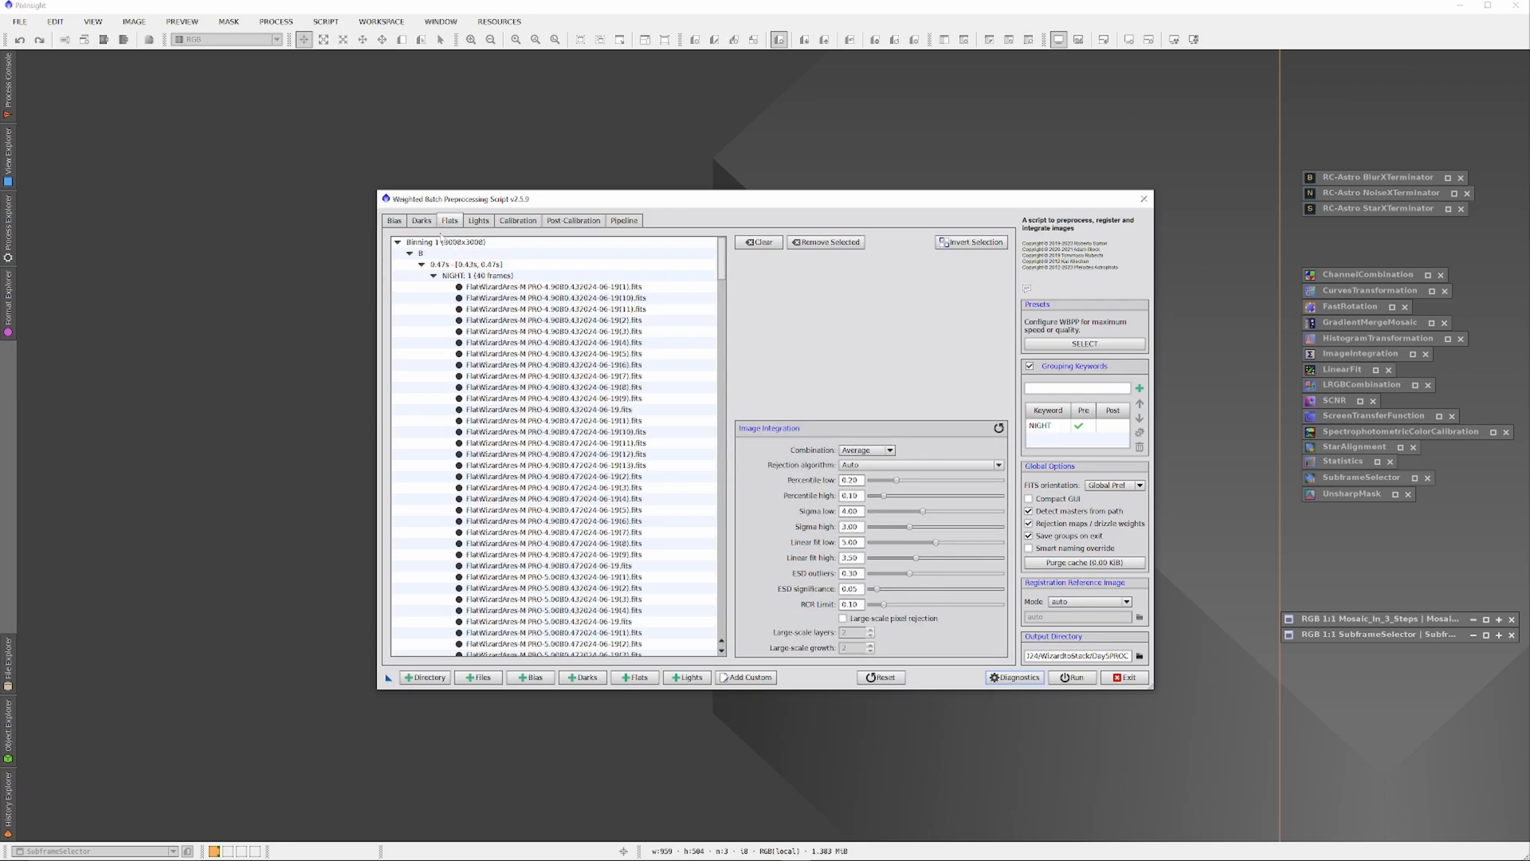
# Review the flats grouped per filter and night, then the Lights page grouped by filter and night.
pyautogui.click(467, 276)
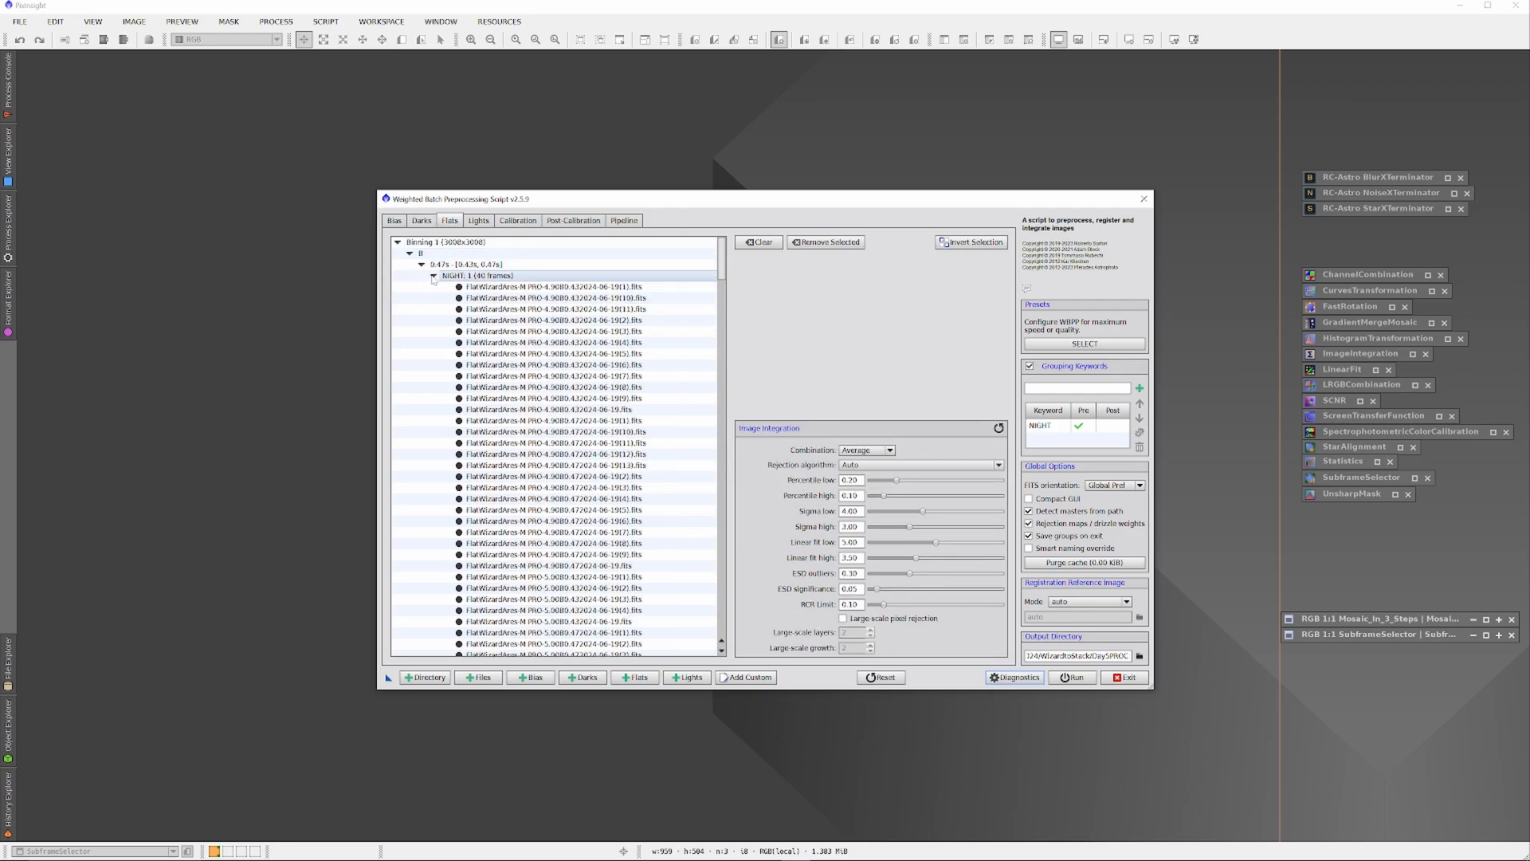
pyautogui.click(421, 220)
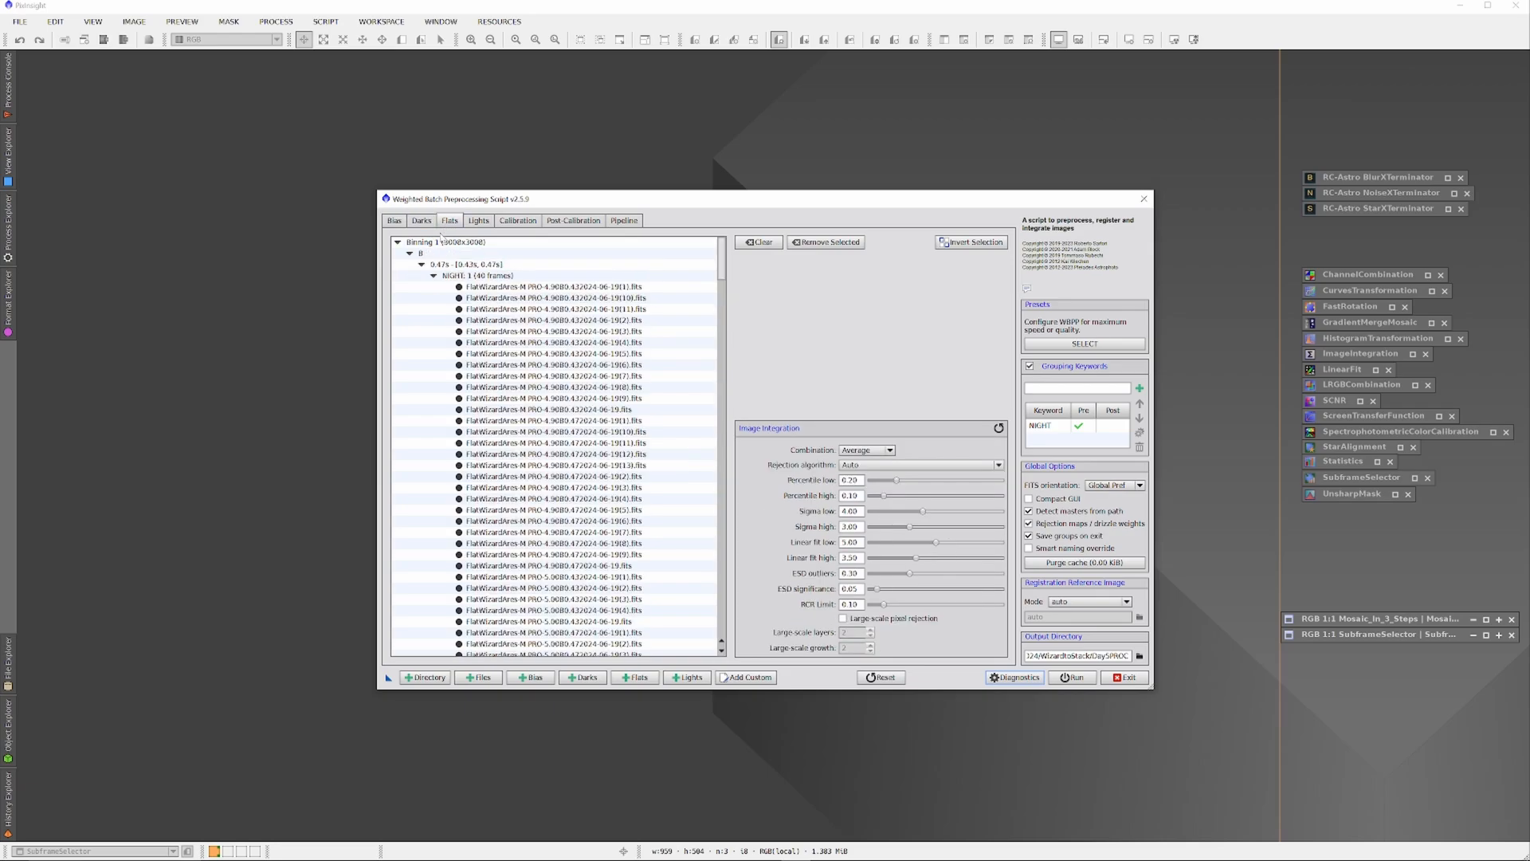
pyautogui.click(475, 276)
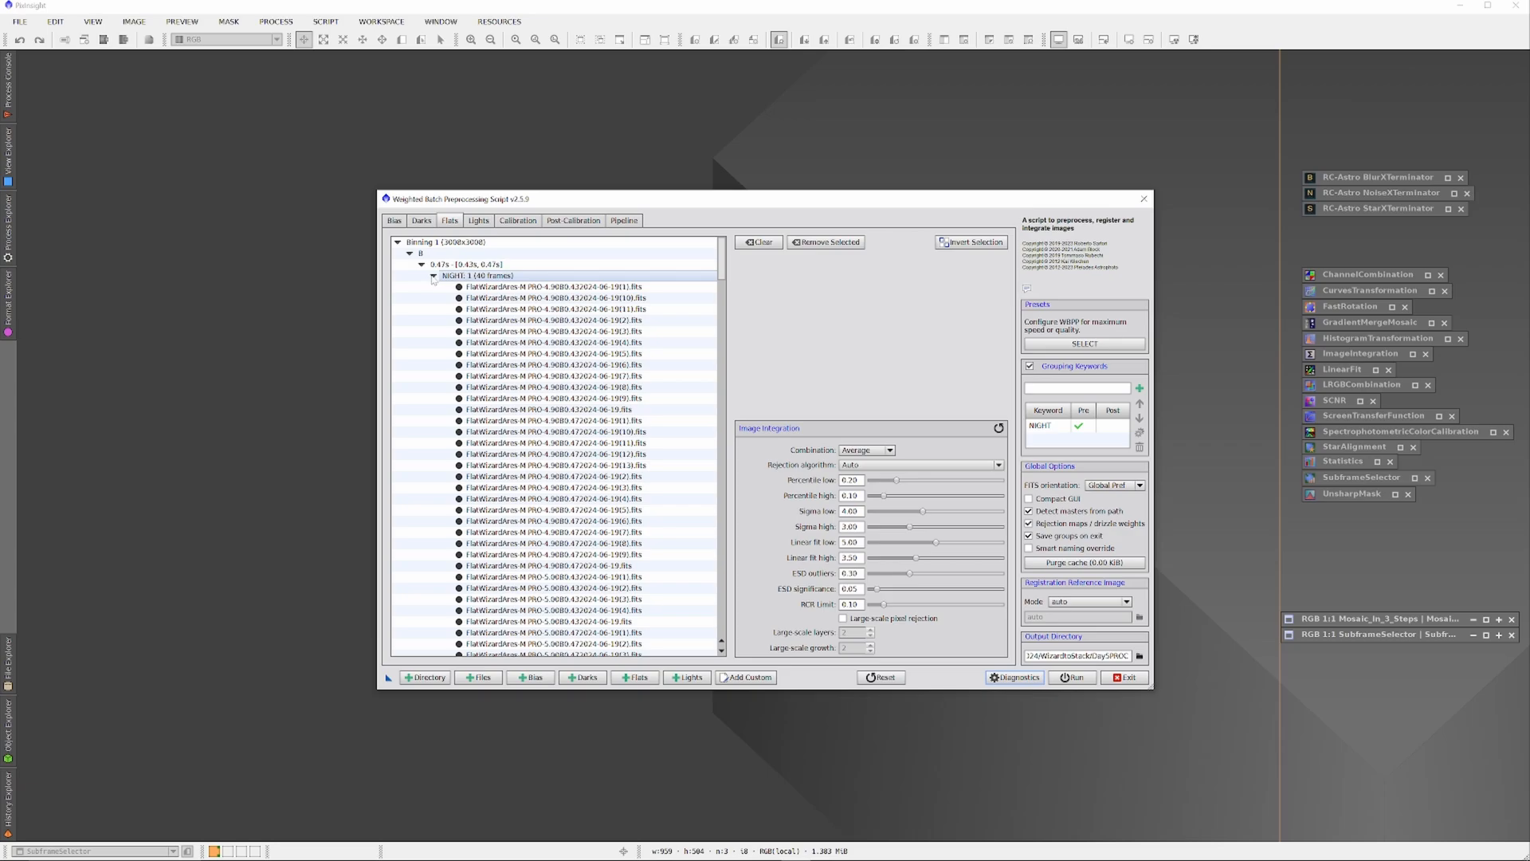
pyautogui.click(434, 276)
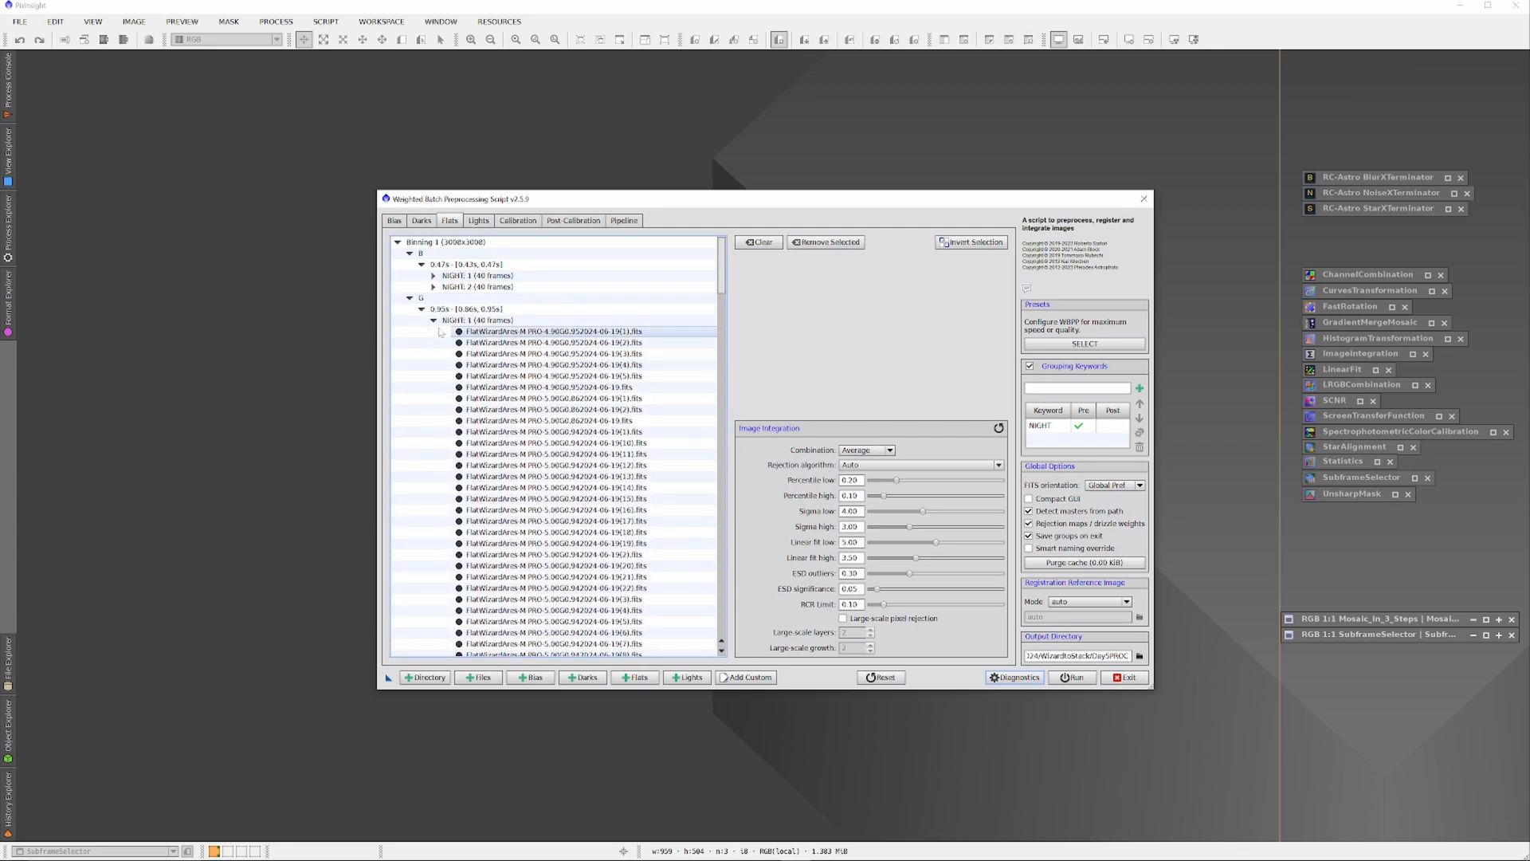
pyautogui.click(433, 332)
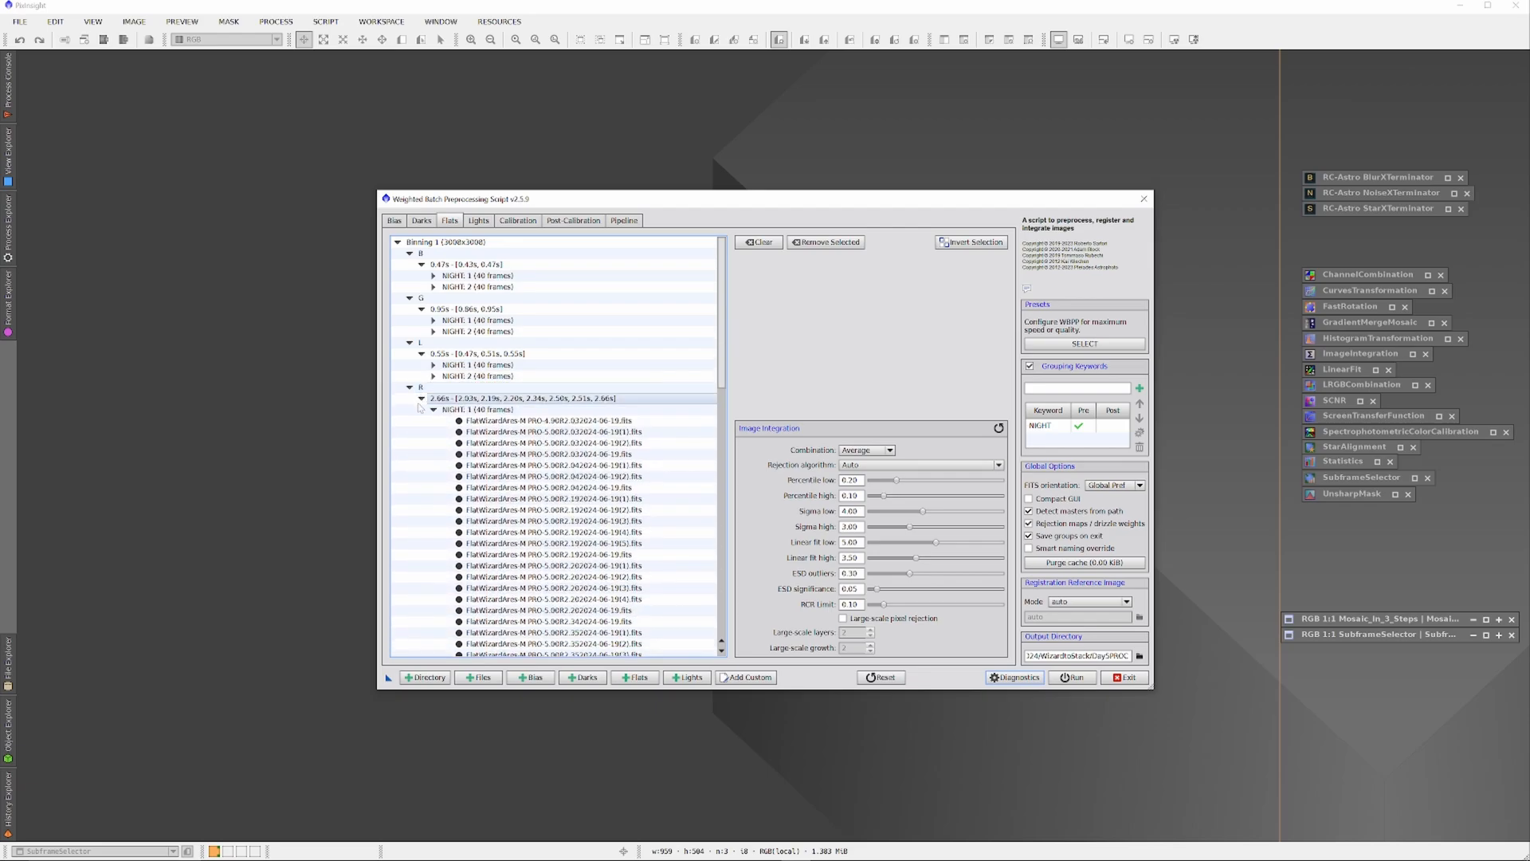
pyautogui.click(478, 220)
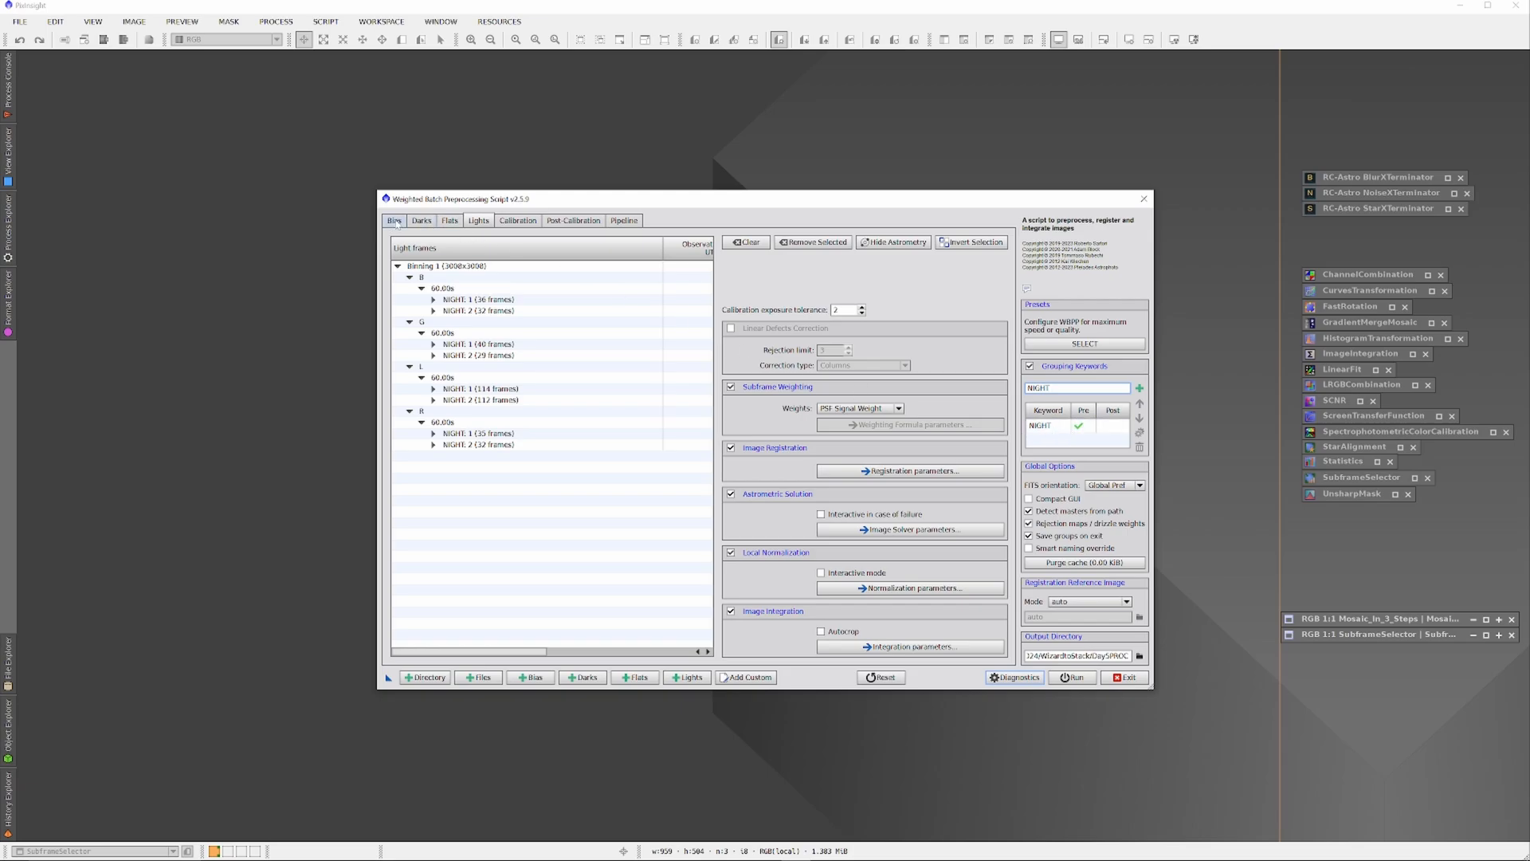
# Show the Post-Calibration page listing the L, R, G and B light groups with drizzle disabled.
pyautogui.click(393, 220)
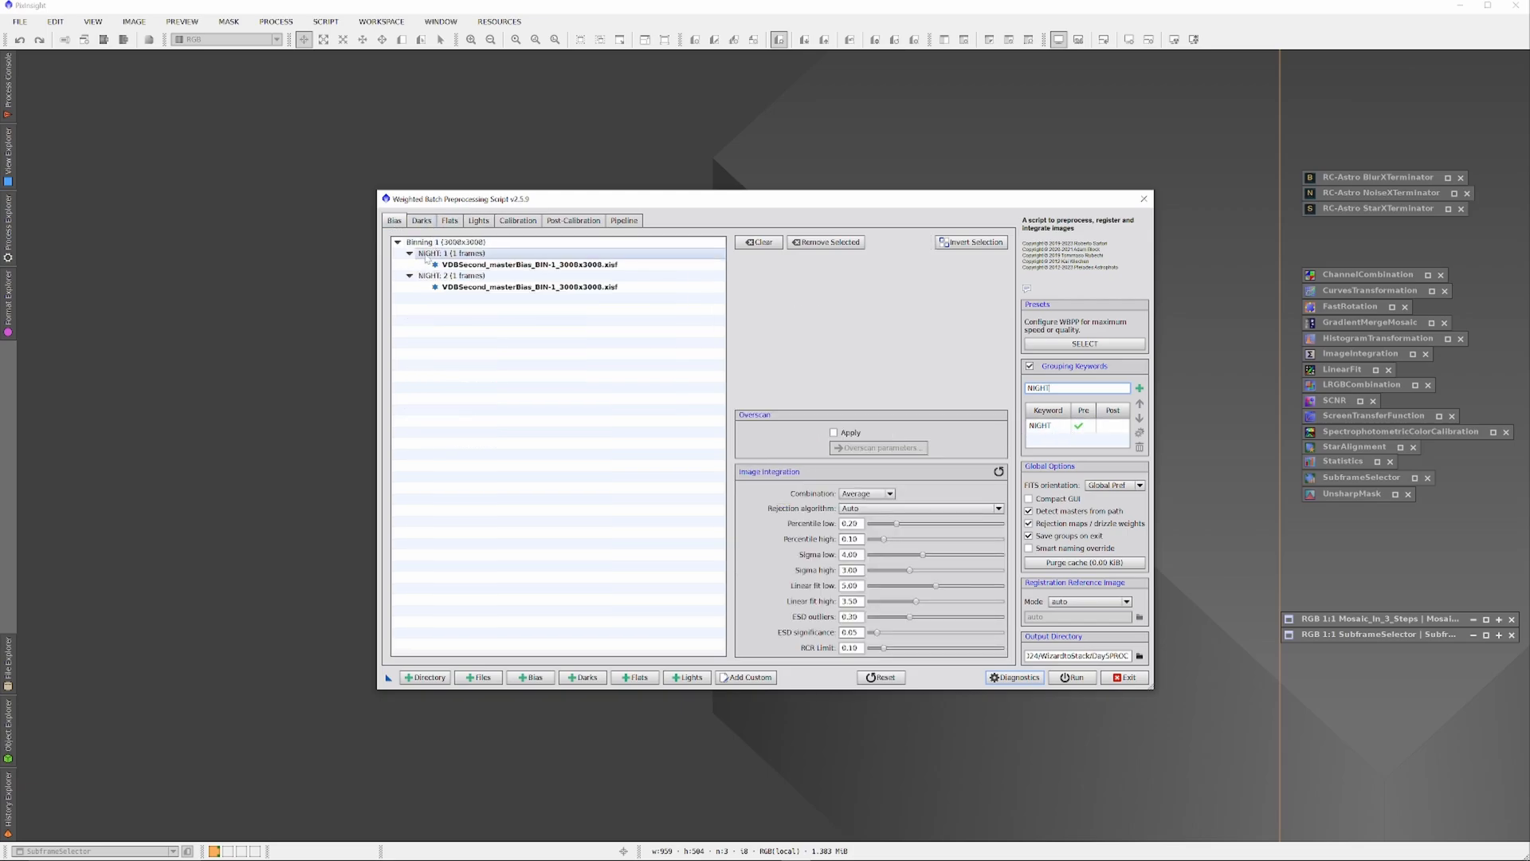
pyautogui.click(420, 220)
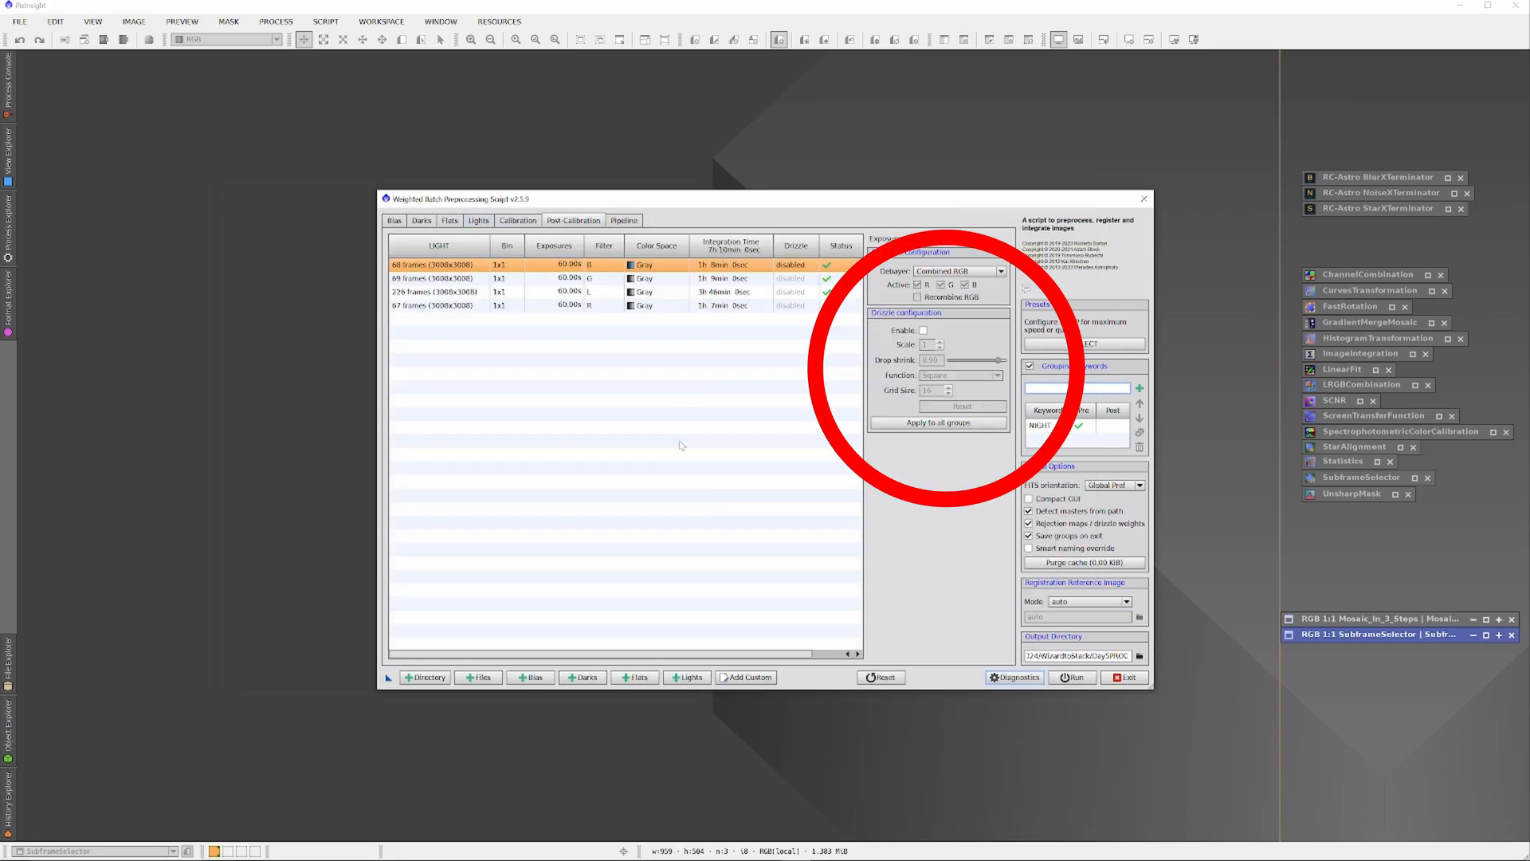
# Enable drizzle at scale 2 with 0.90 drop shrink and square function for the light group.
pyautogui.click(923, 332)
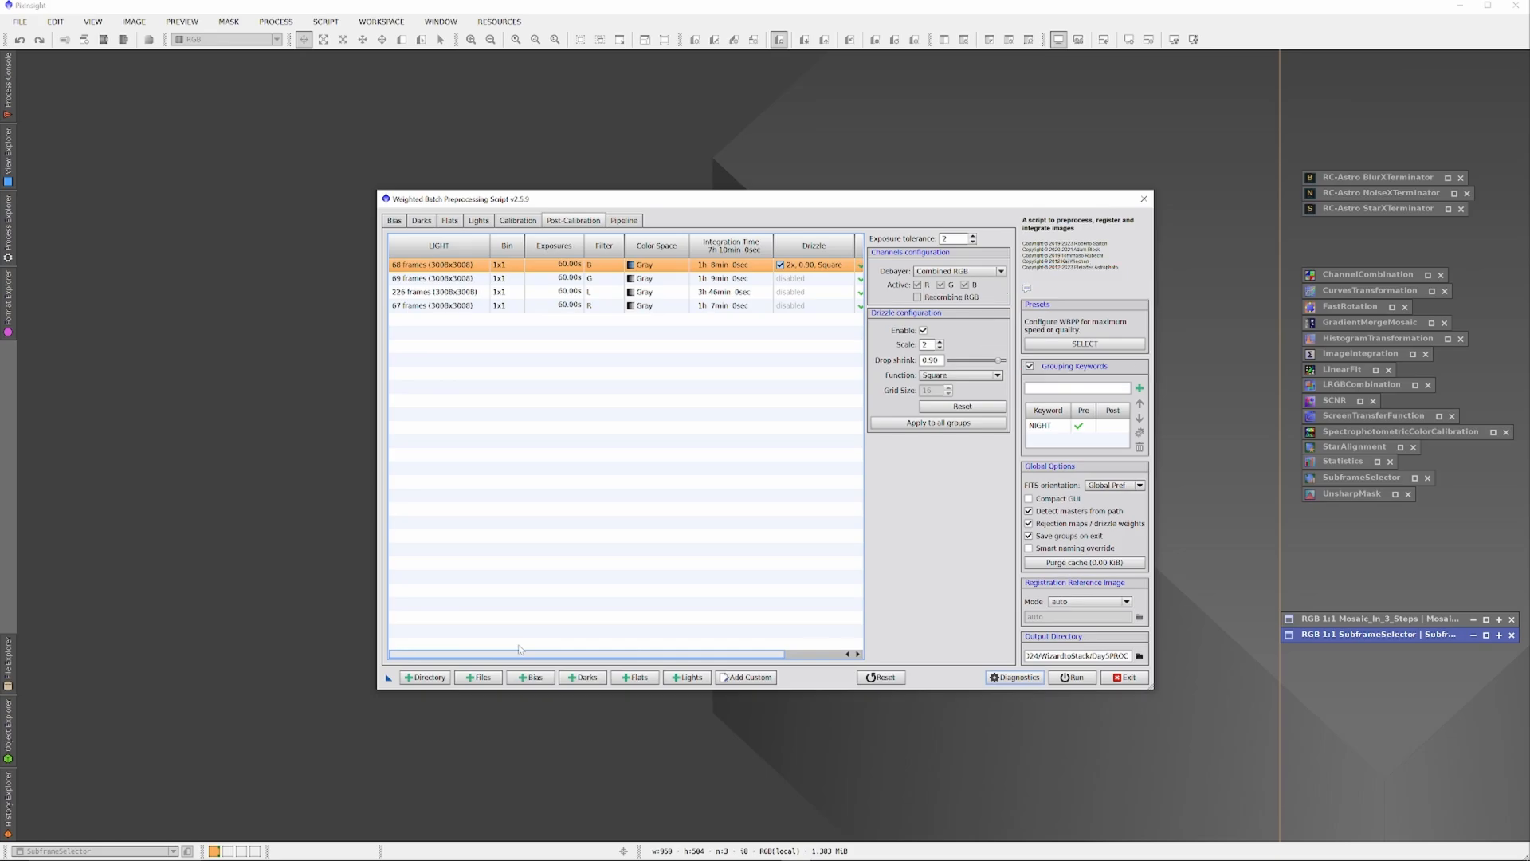
# Apply the Maximum quality preset from the WBPP presets list.
pyautogui.click(1084, 345)
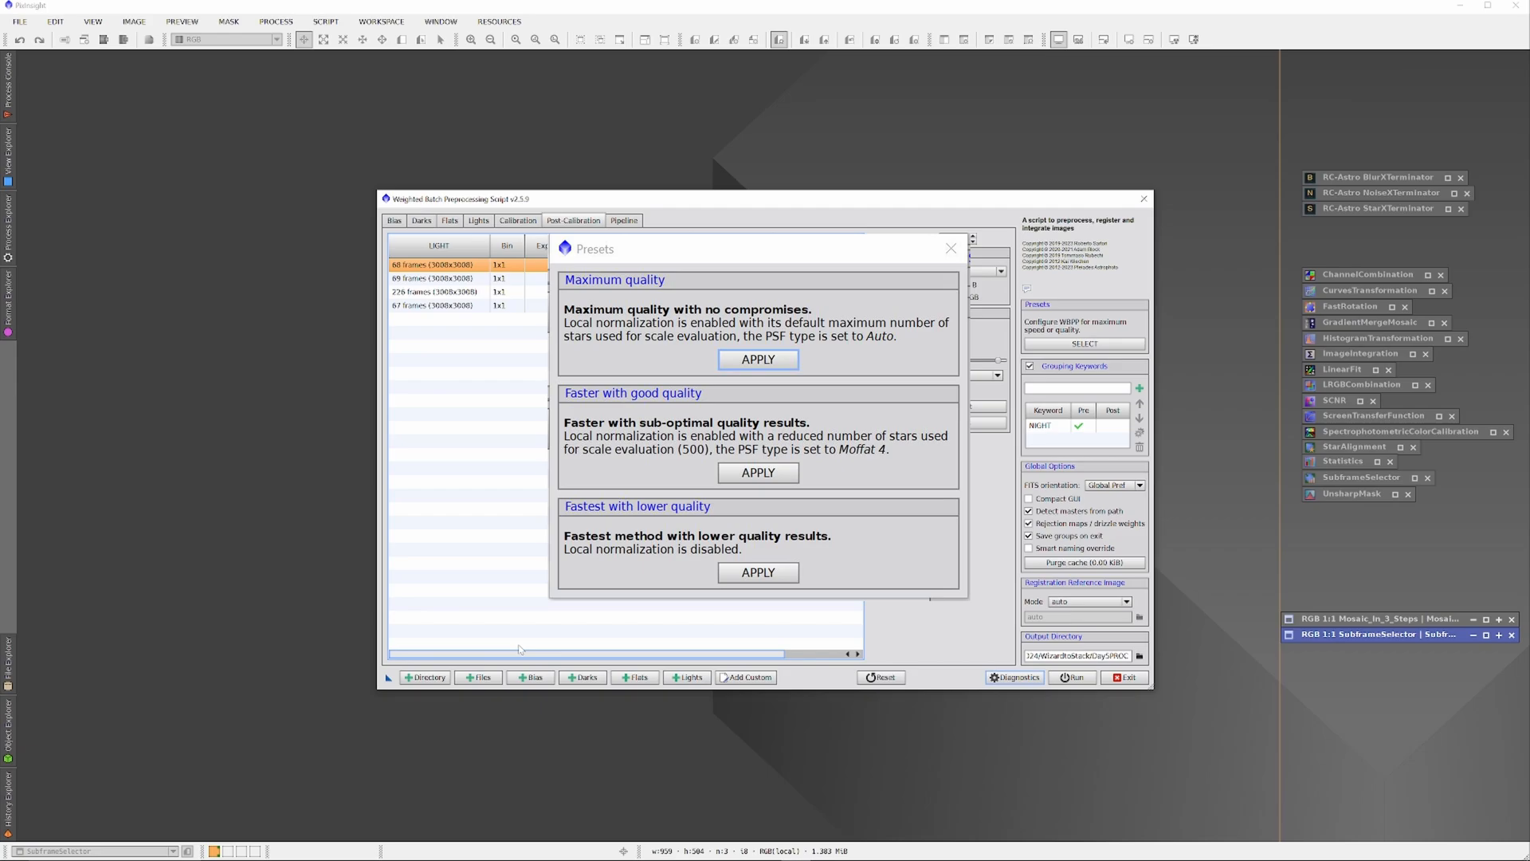
pyautogui.click(757, 359)
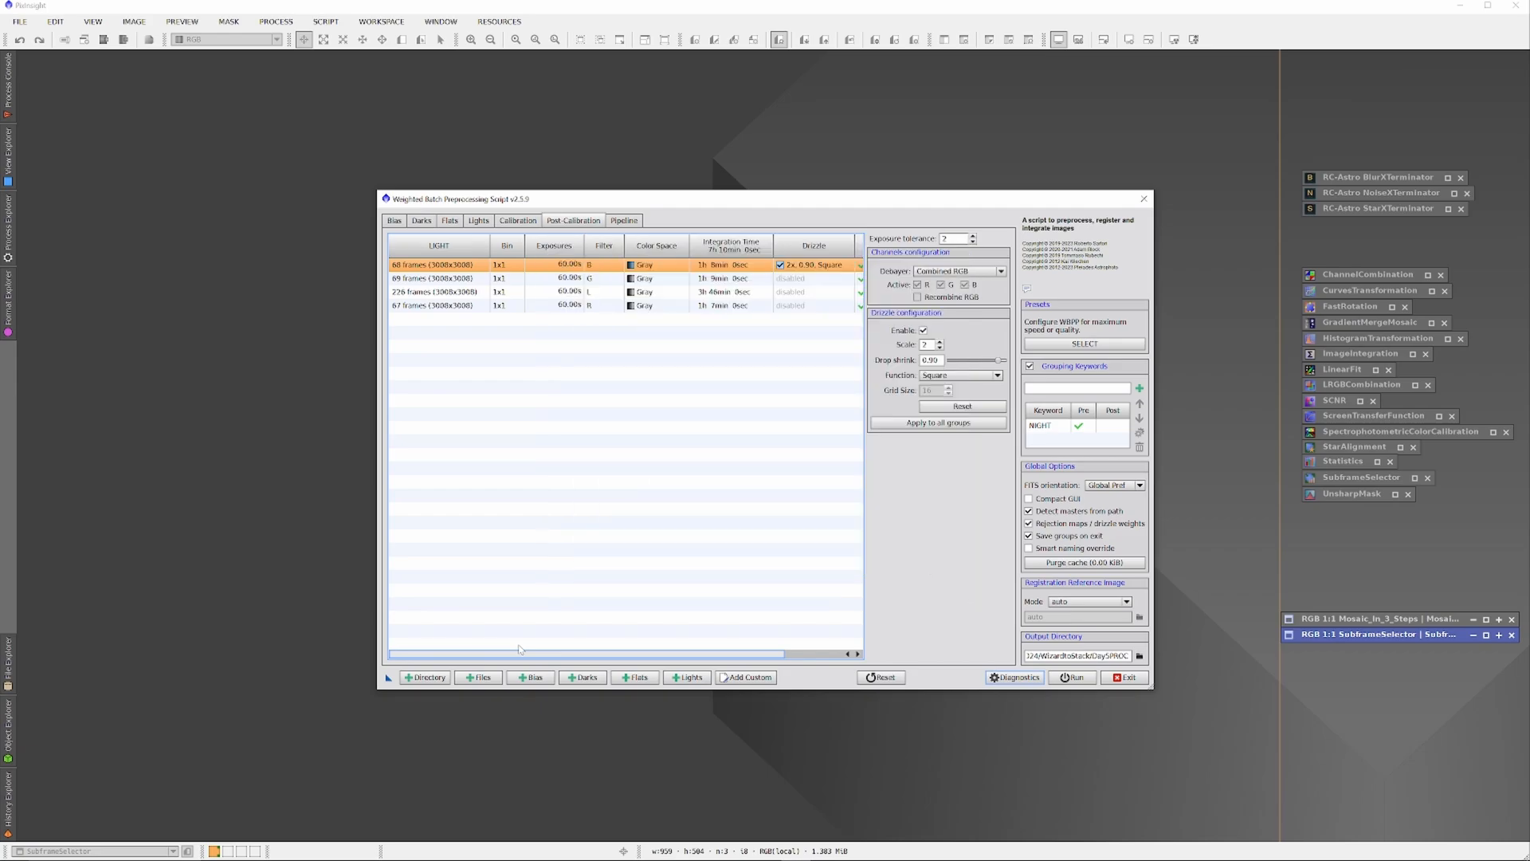
# Create a new PROCS2DAYS output folder in PickeringtoStack beside Night_1 and Night_2.
pyautogui.click(938, 422)
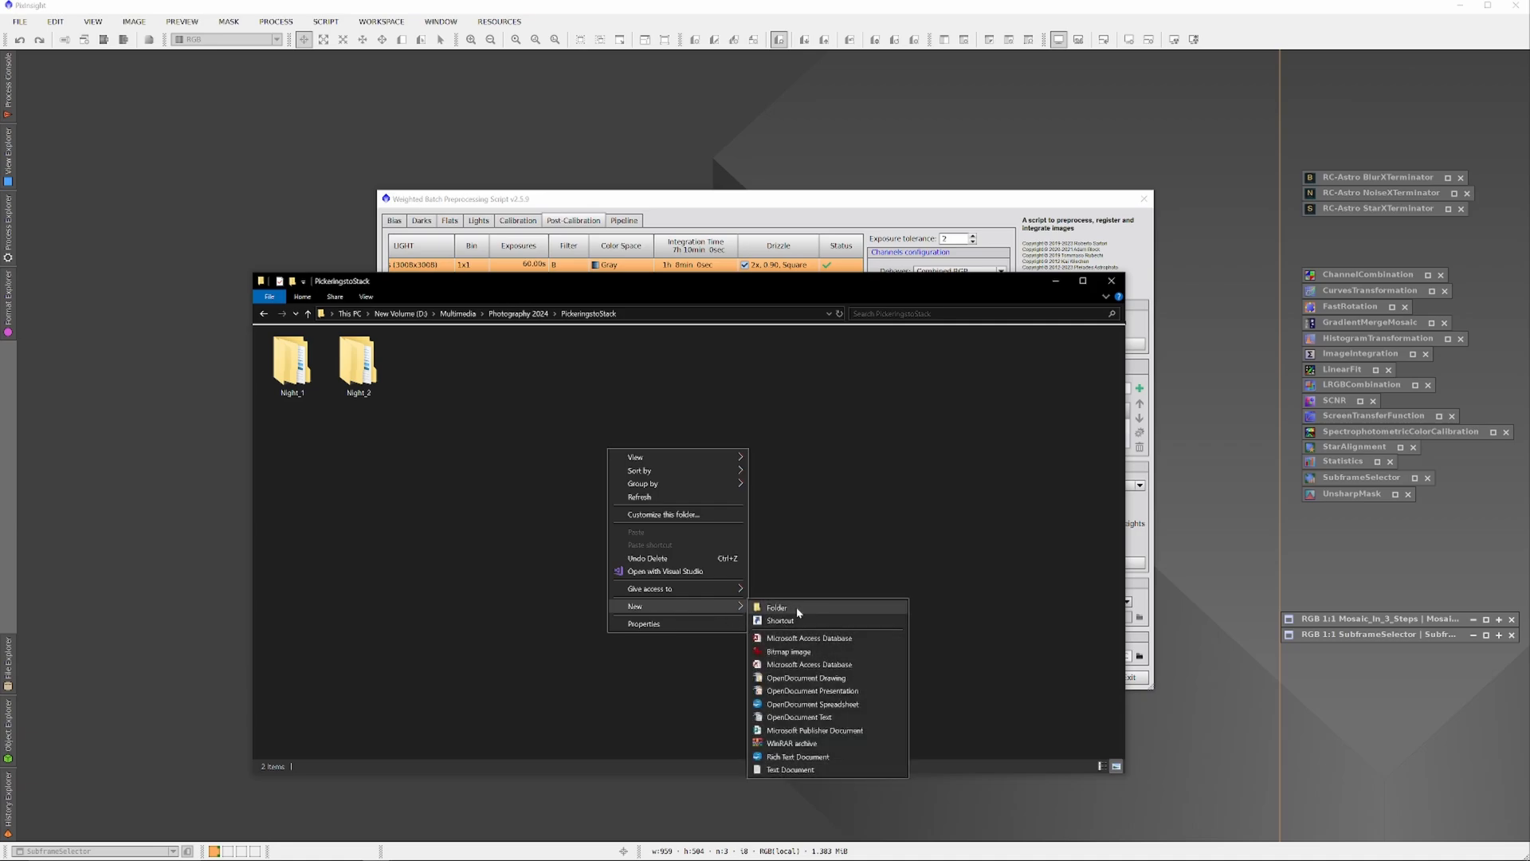
pyautogui.click(778, 607)
pyautogui.write('Pick')
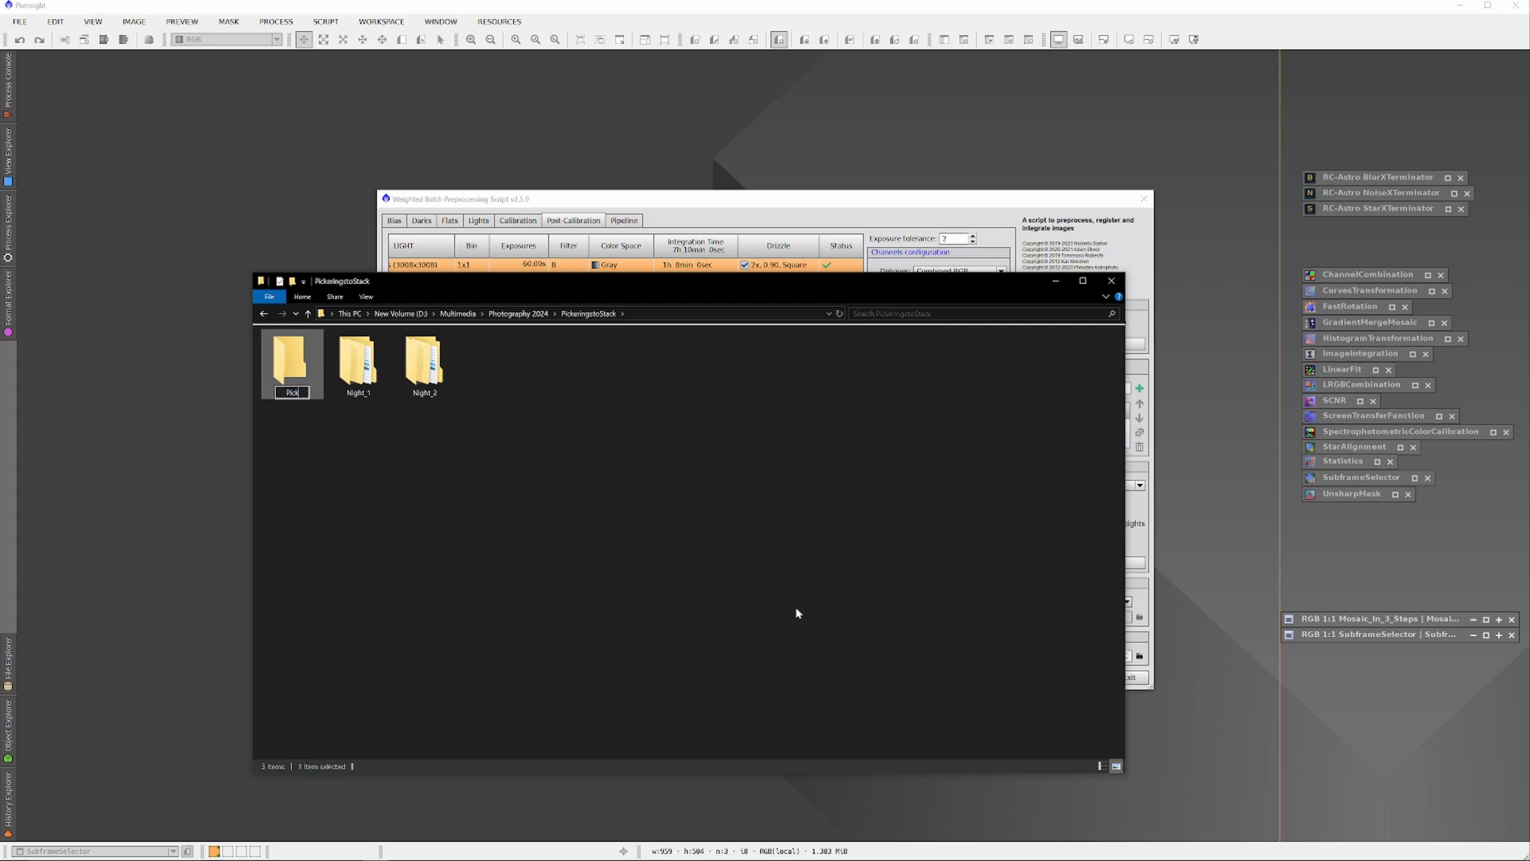
pyautogui.write('PROCS2DAYS')
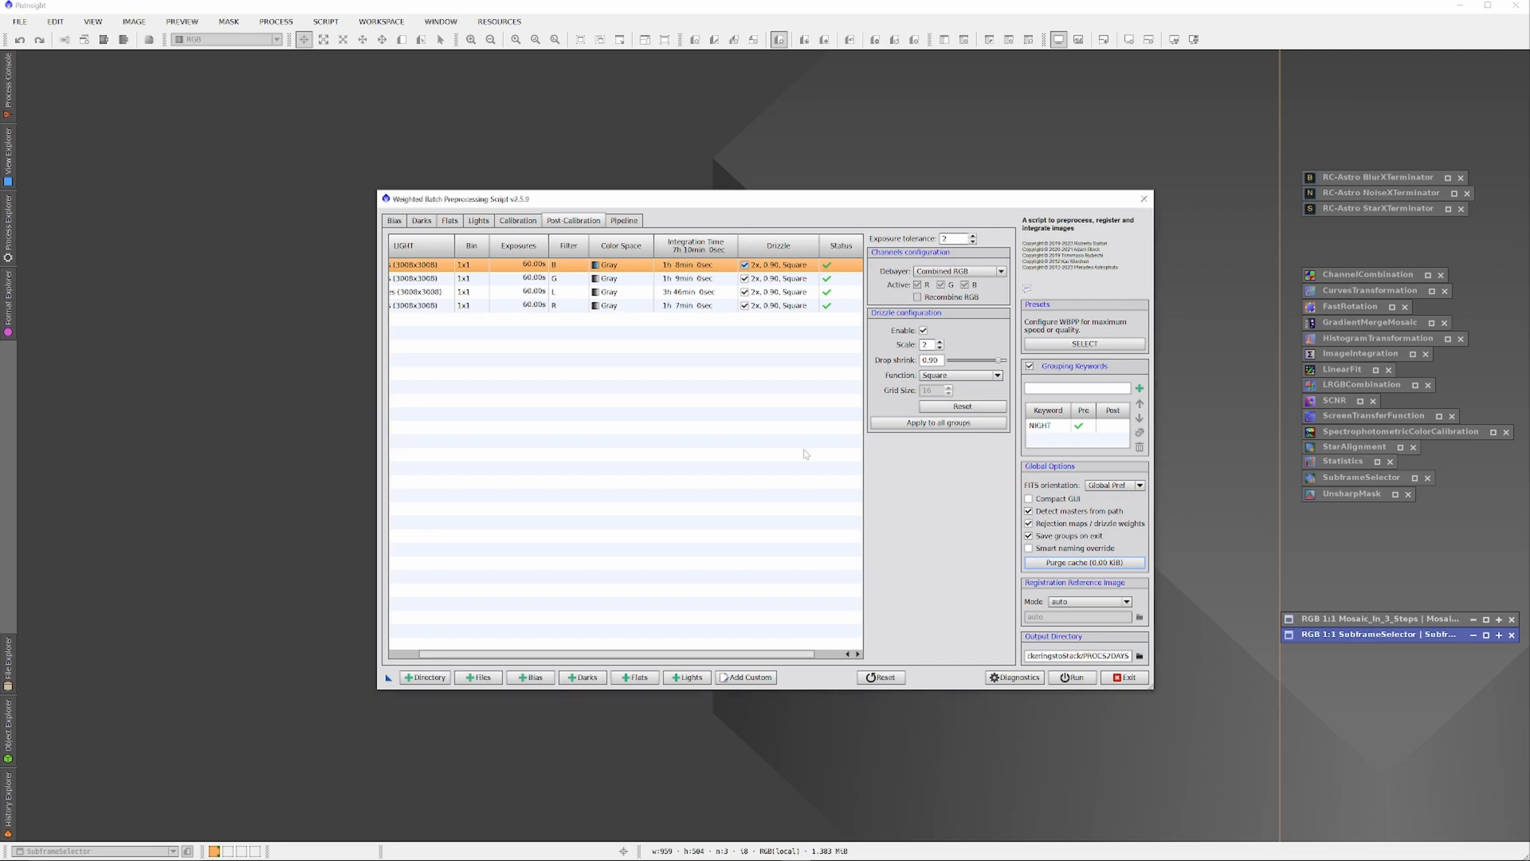
pyautogui.moveTo(646, 494)
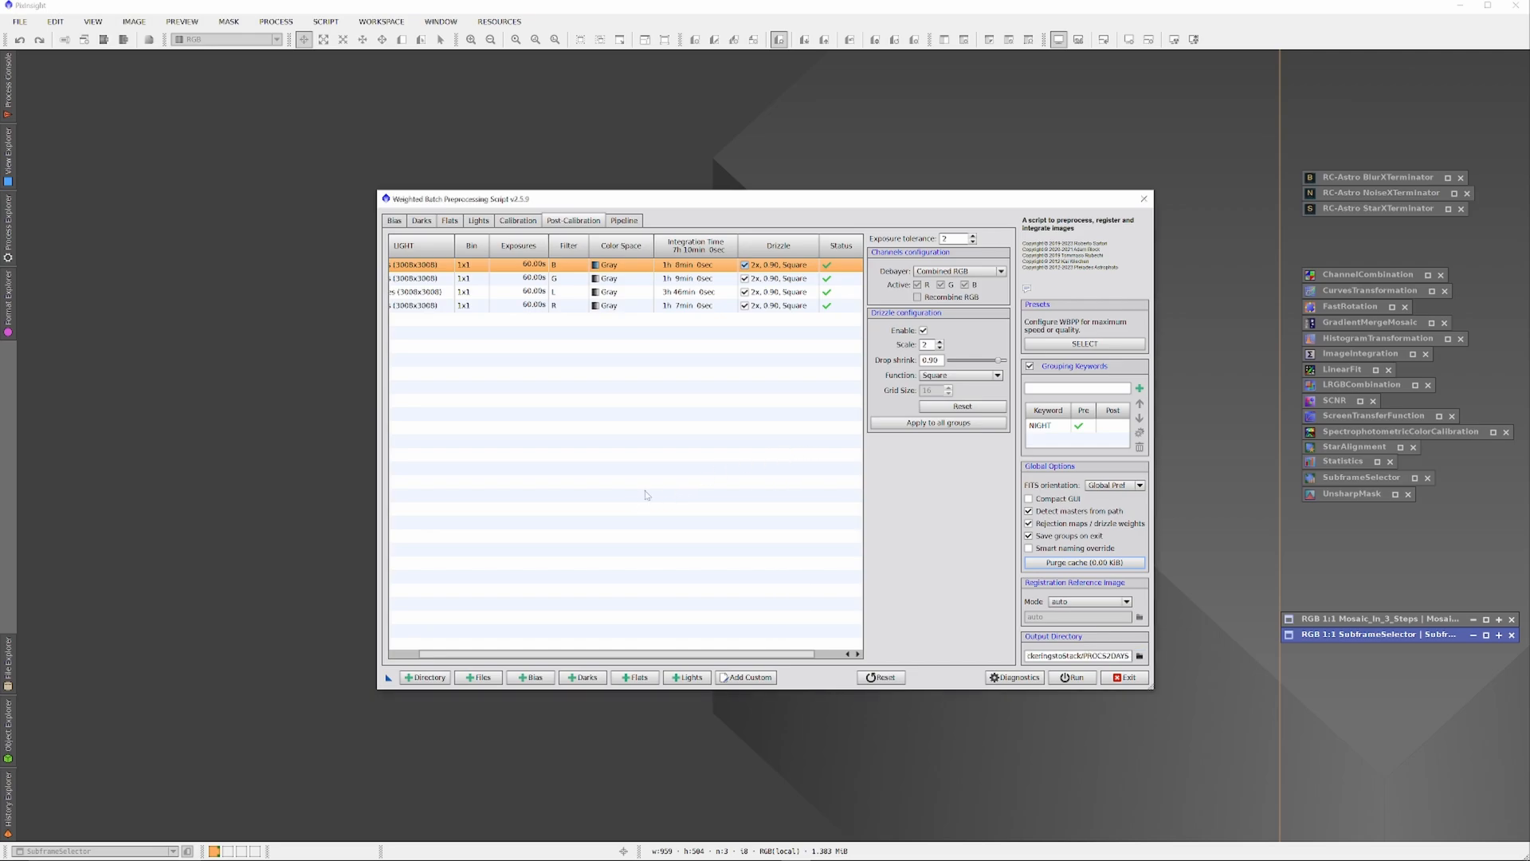
pyautogui.moveTo(628, 494)
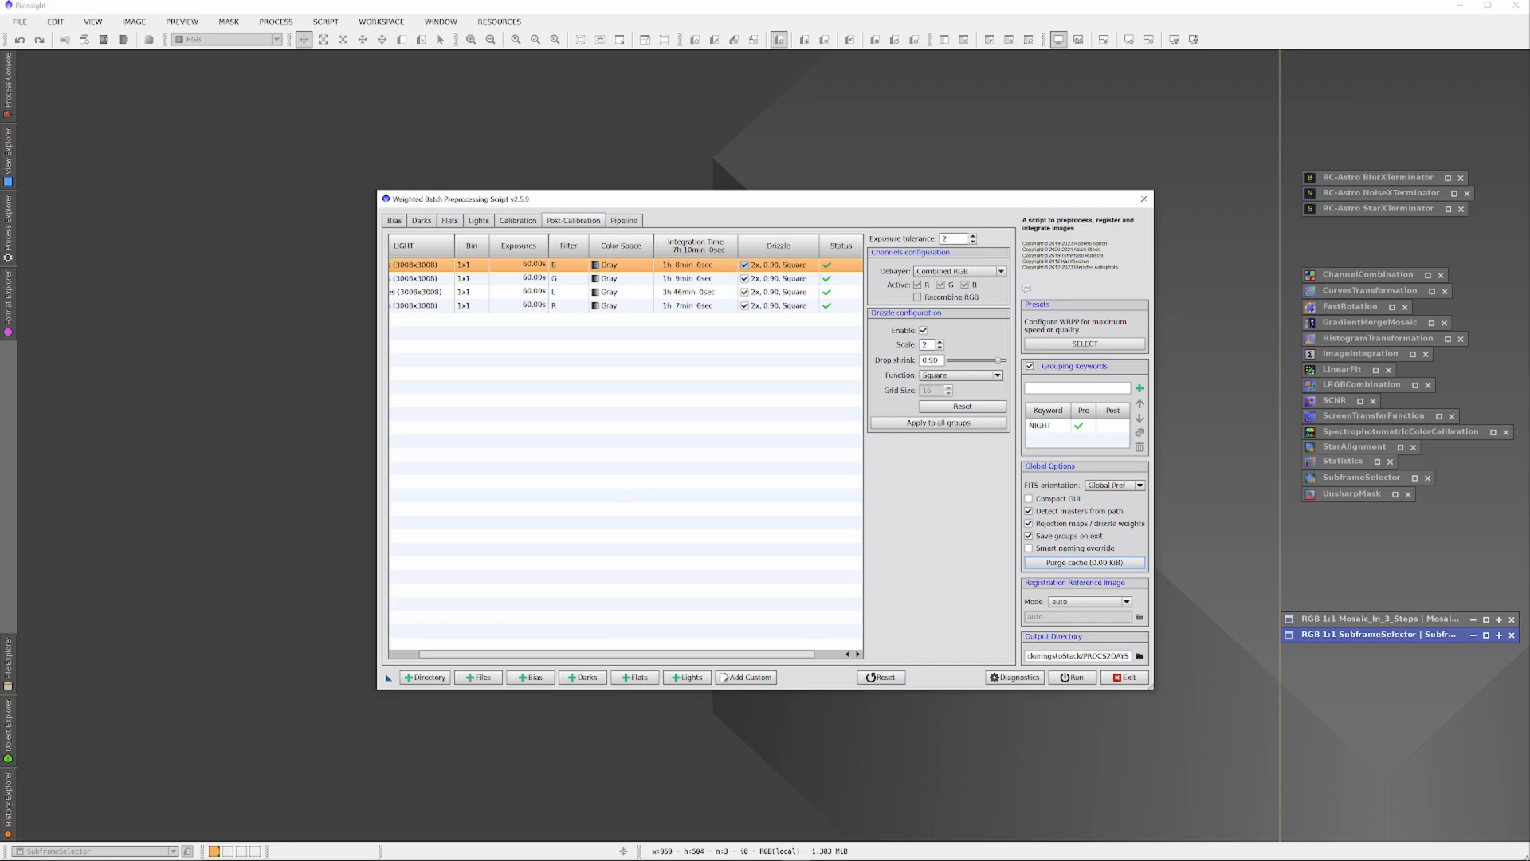
# Run WBPP Diagnostics, reporting a long-path warning, no darks and 40.85 GiB disk space needed.
pyautogui.click(1014, 678)
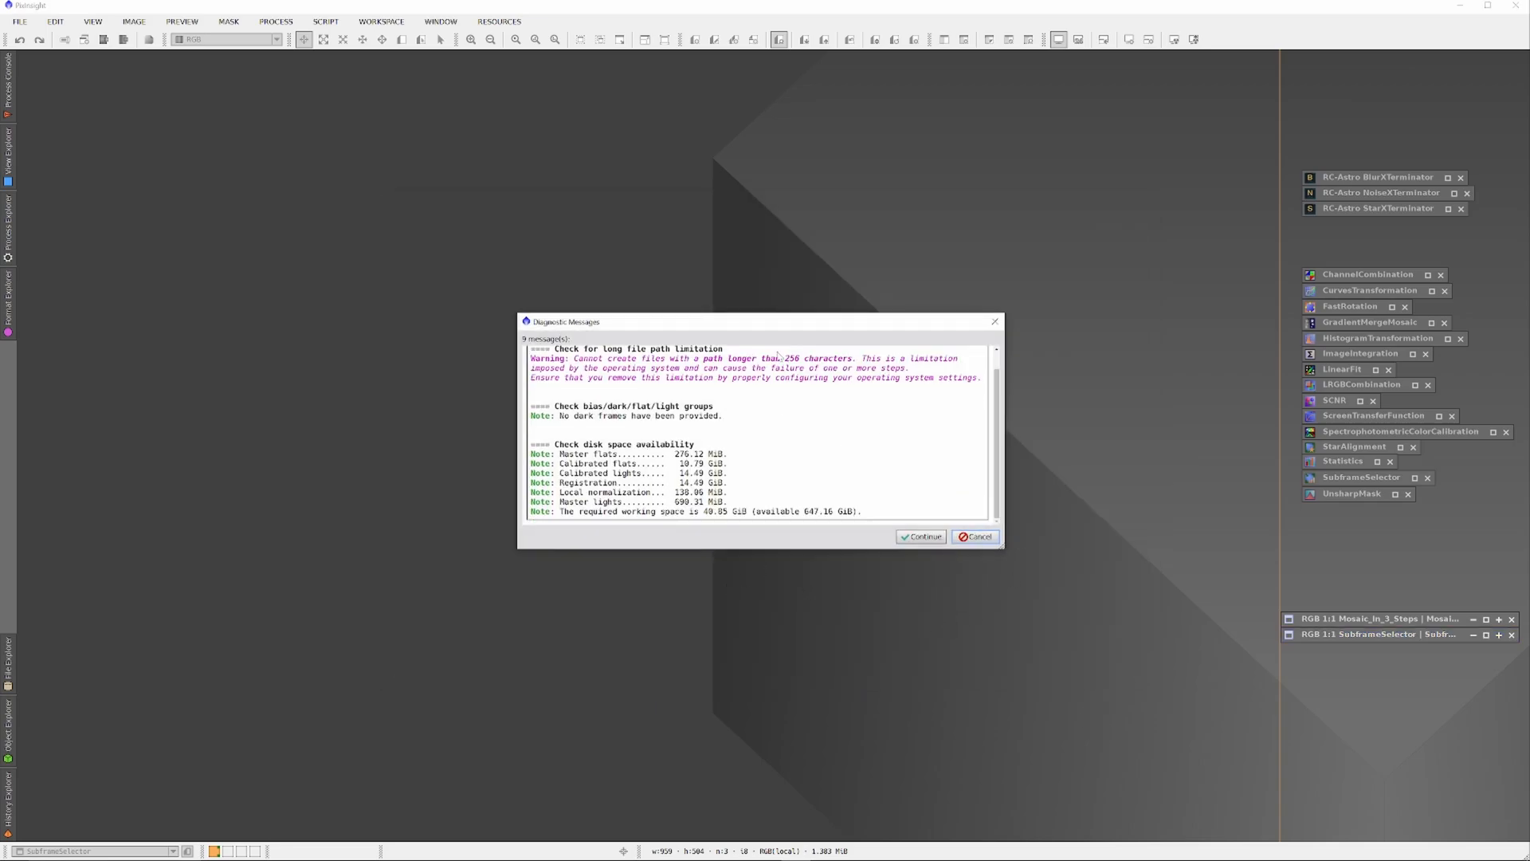
pyautogui.moveTo(905, 645)
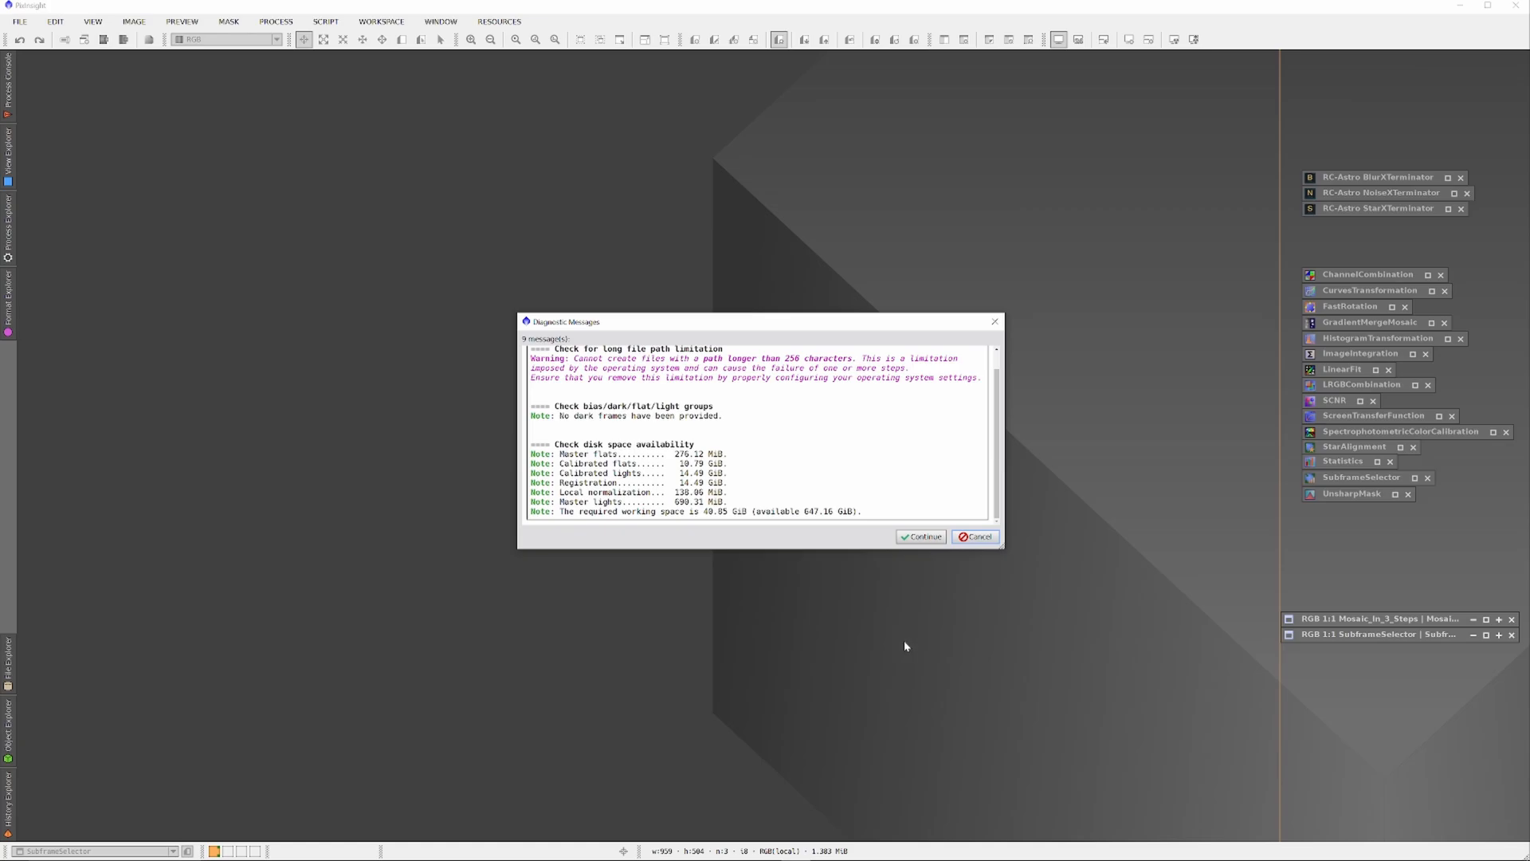
# Continue past the Diagnostic Messages report to start the WBPP stacking run.
pyautogui.click(920, 536)
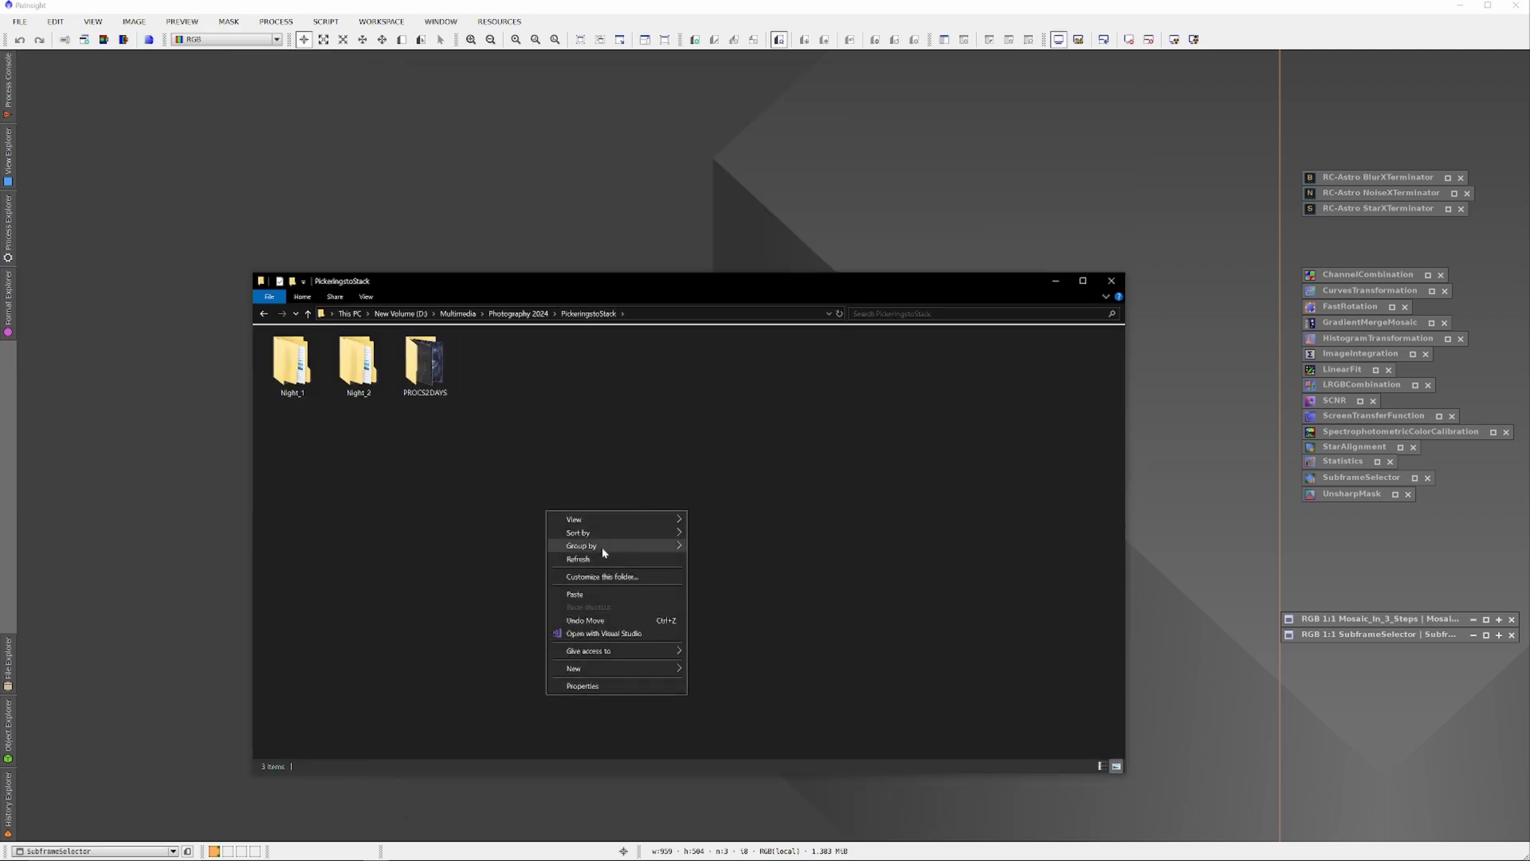
pyautogui.moveTo(754, 301)
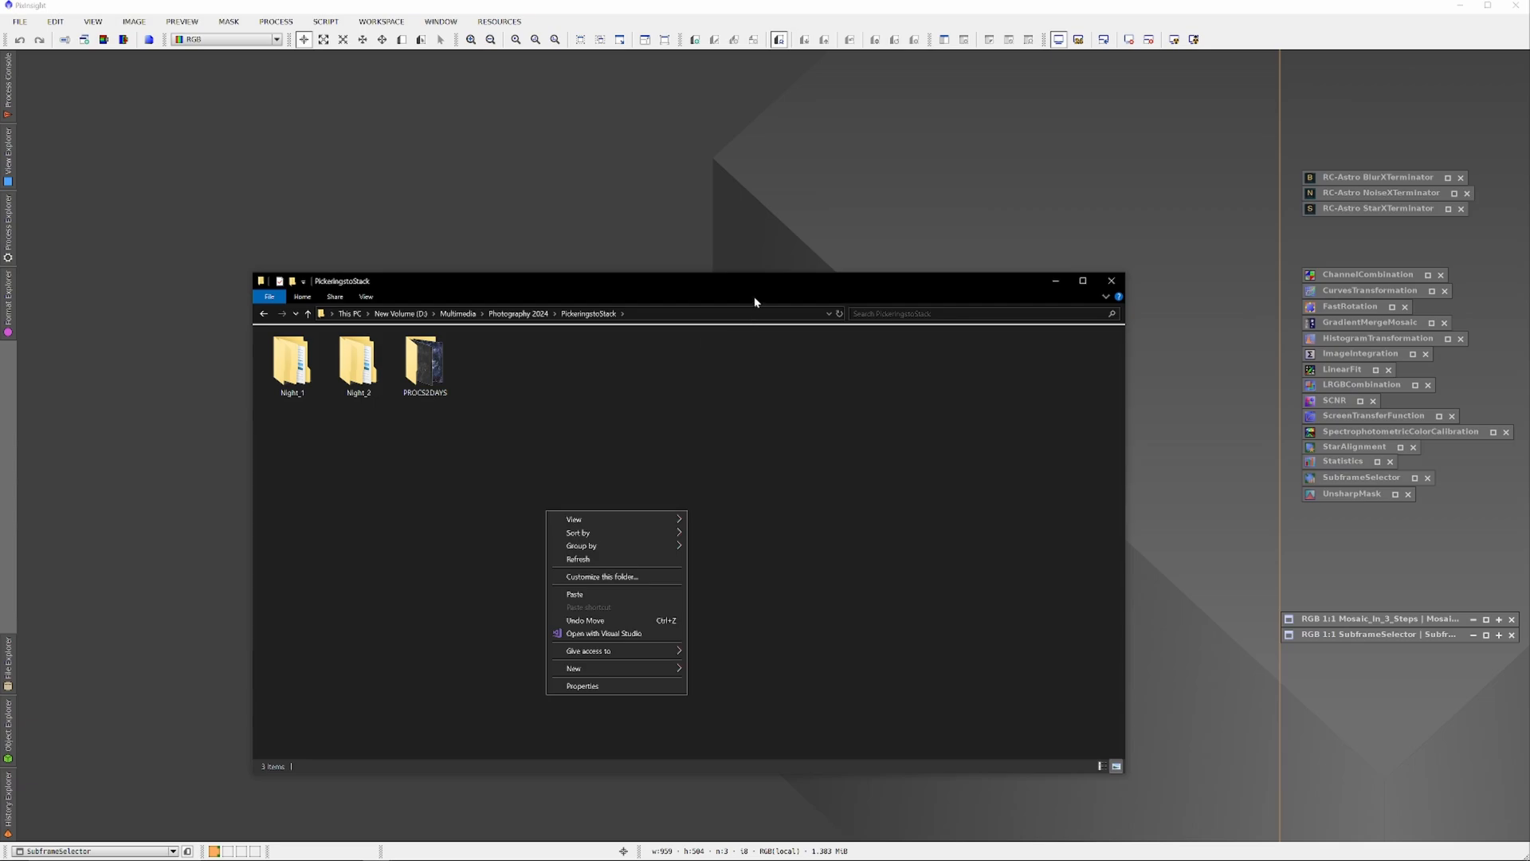
# Navigate into the PROCS2DAYS output folder and its master subfolder.
pyautogui.click(756, 440)
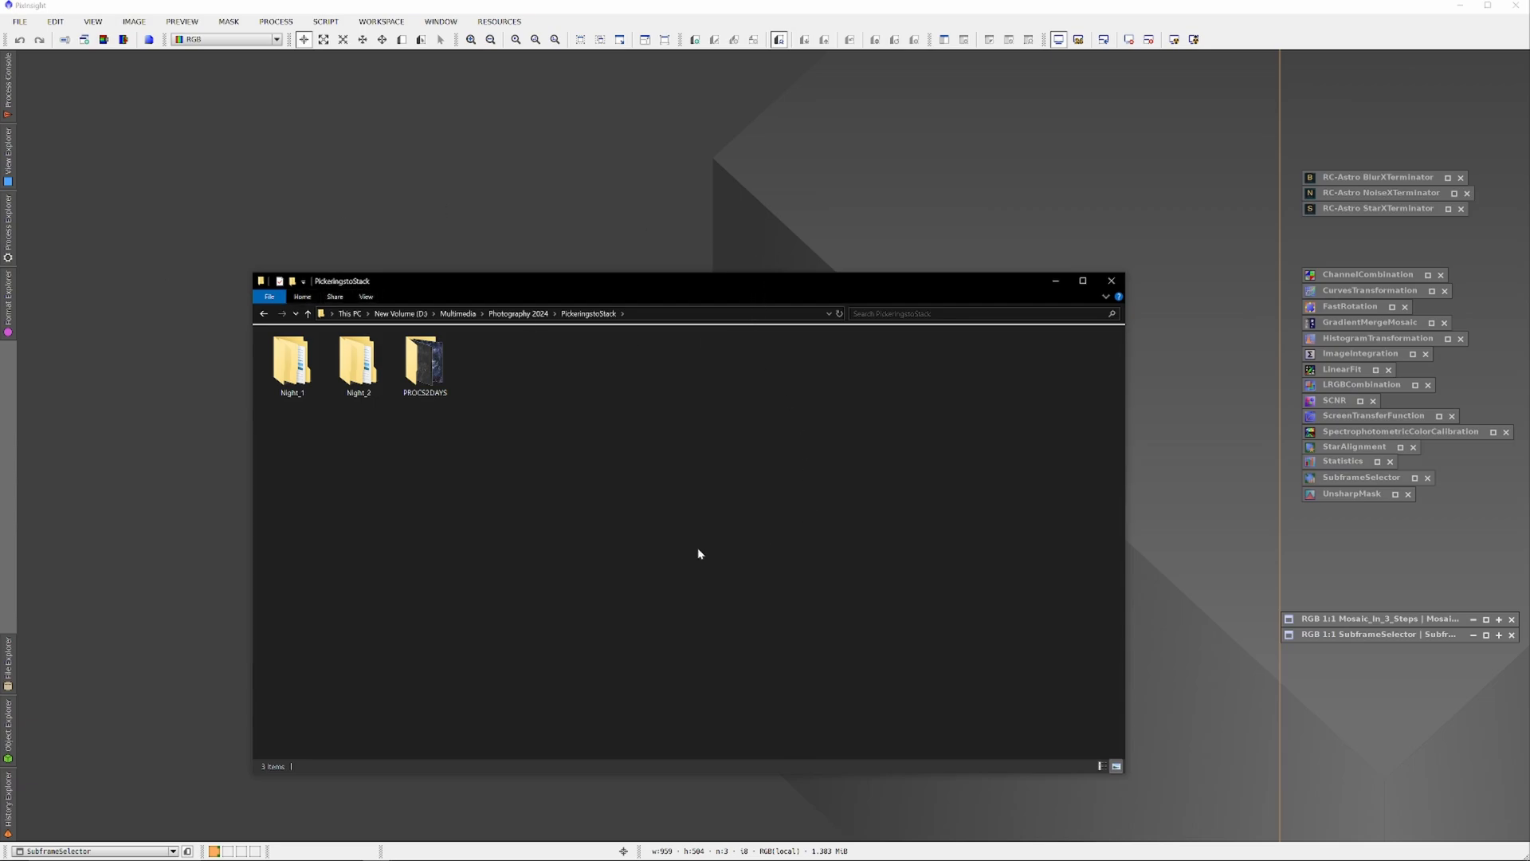
pyautogui.moveTo(434, 471)
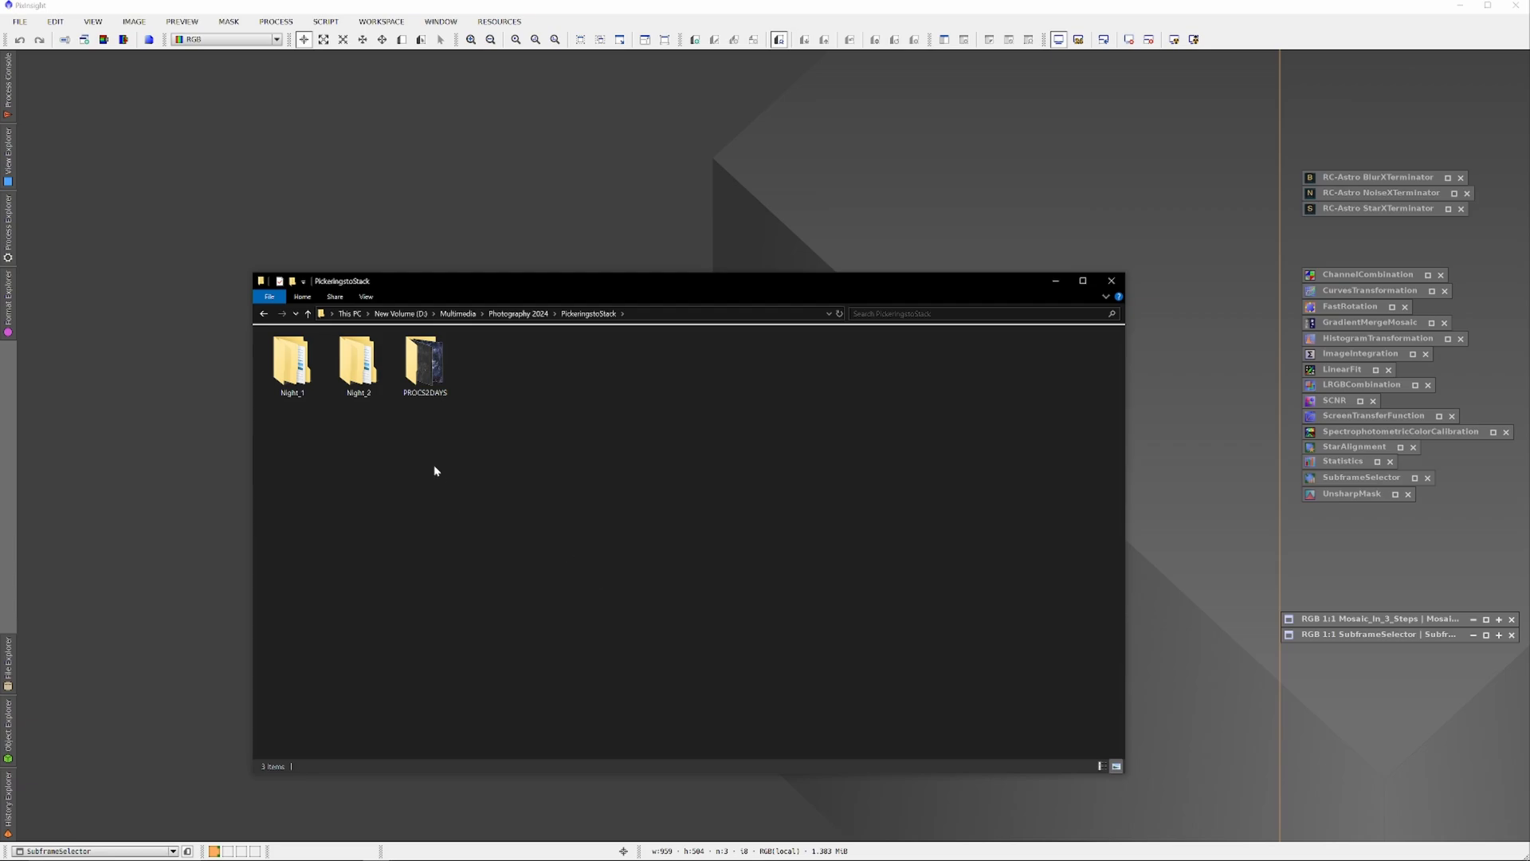
pyautogui.doubleClick(424, 362)
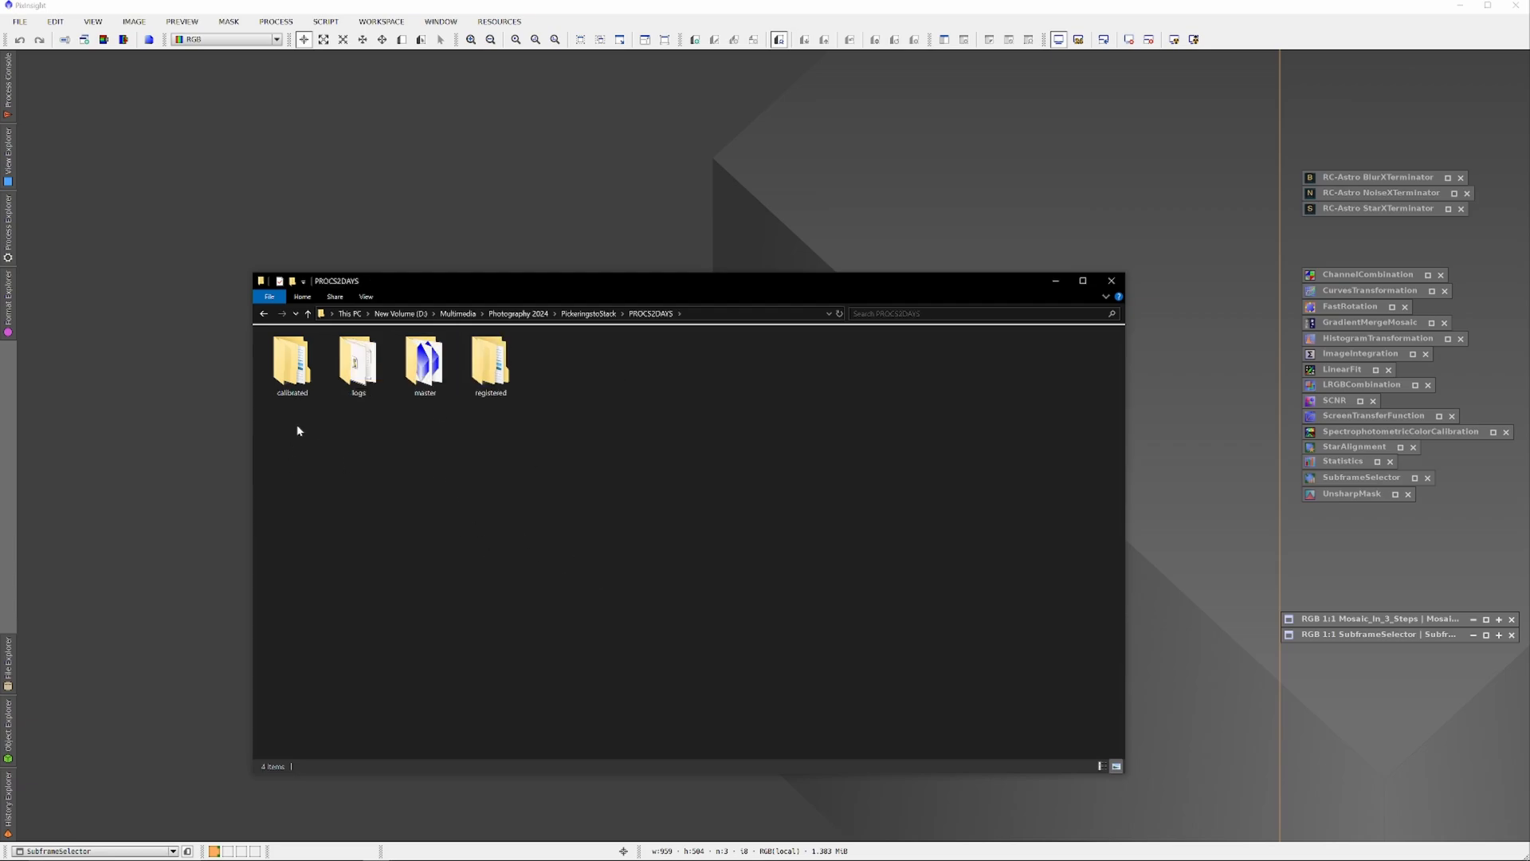
pyautogui.click(290, 361)
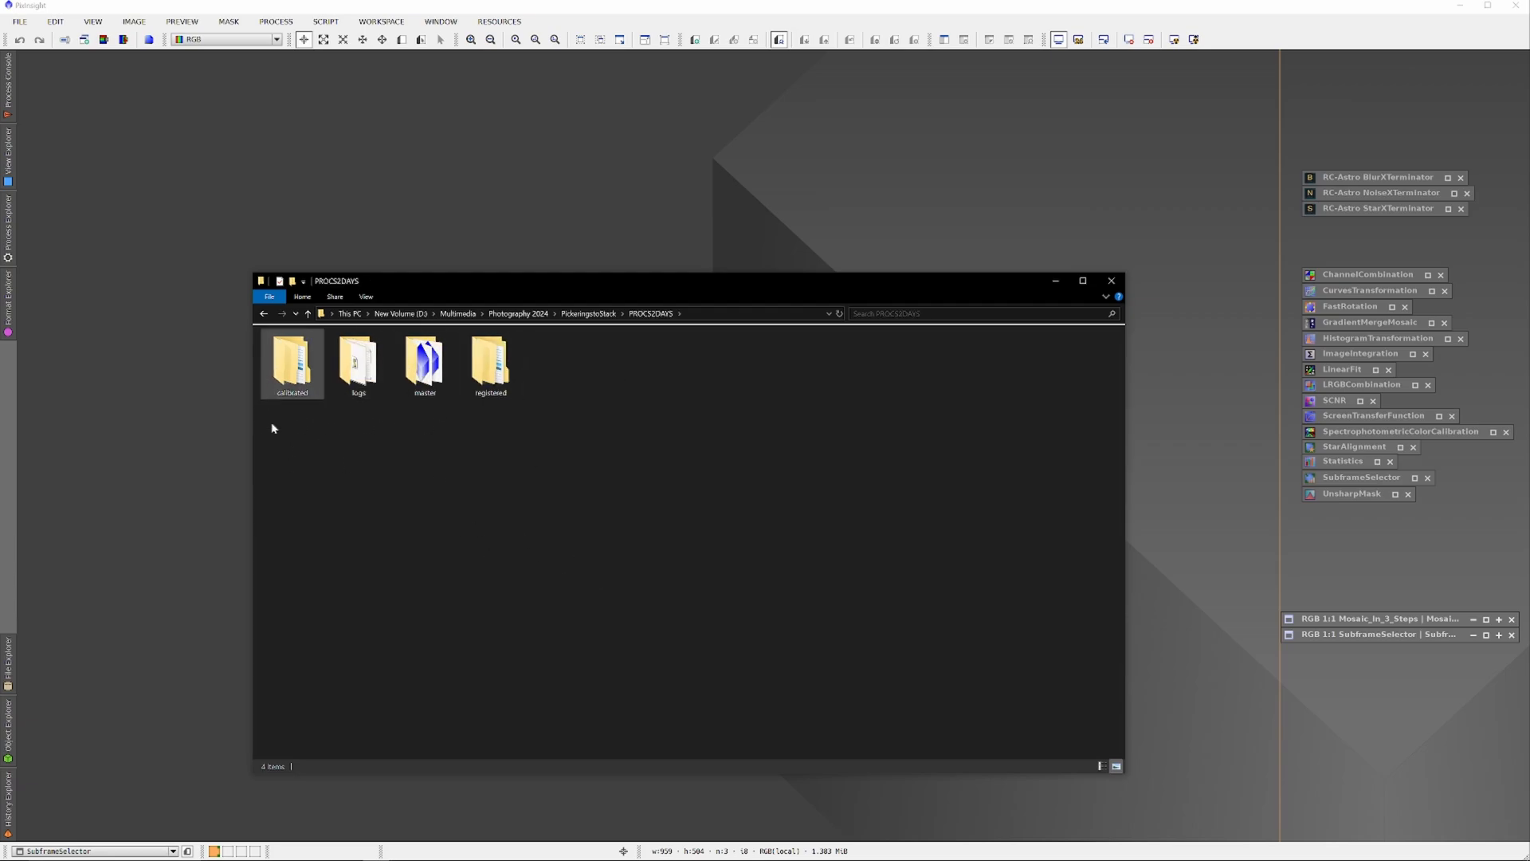
pyautogui.click(530, 524)
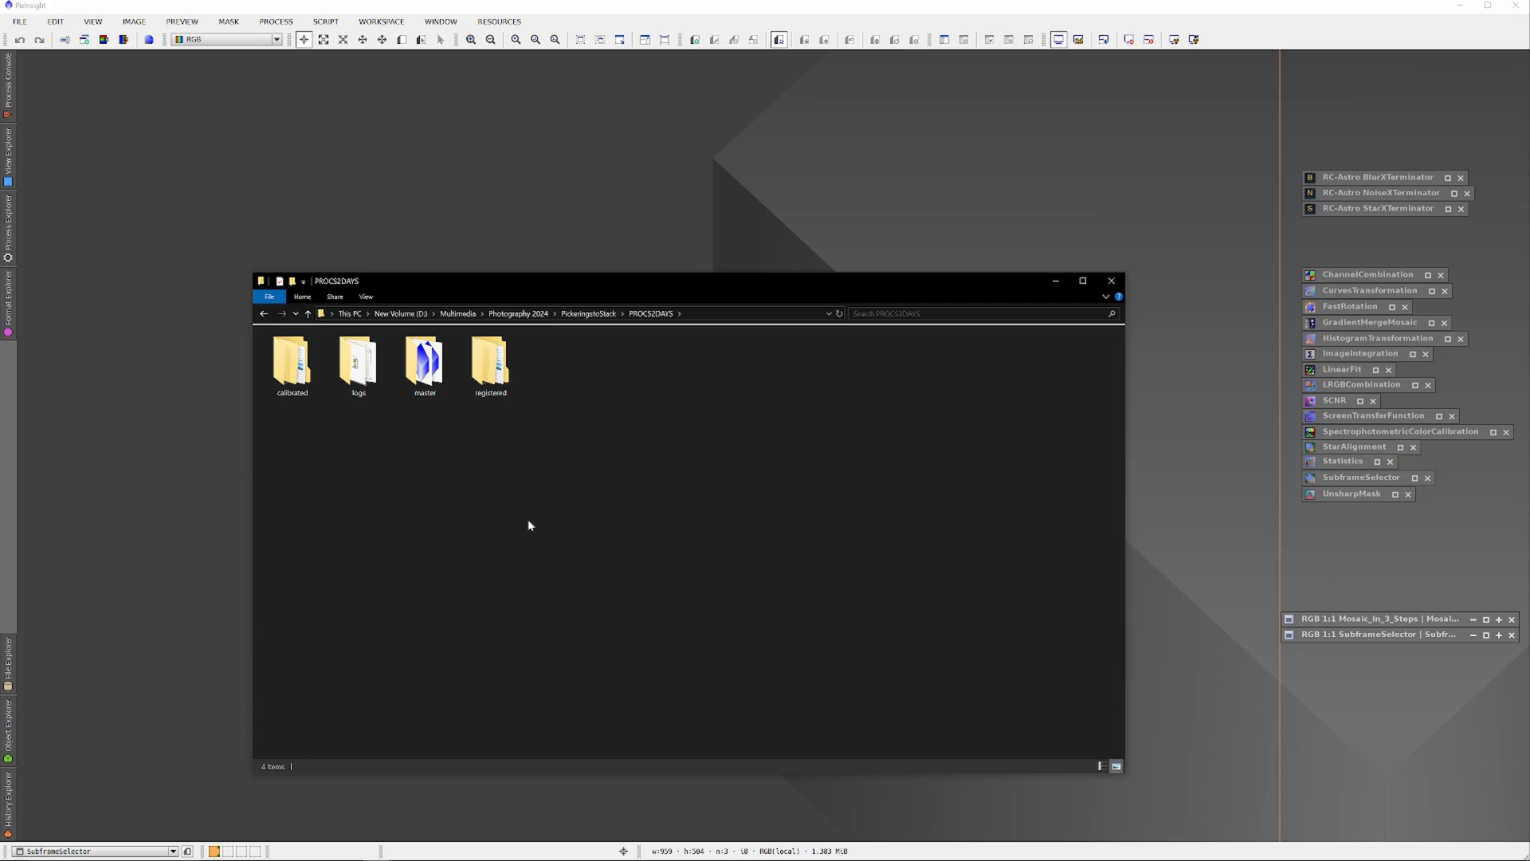
pyautogui.doubleClick(424, 359)
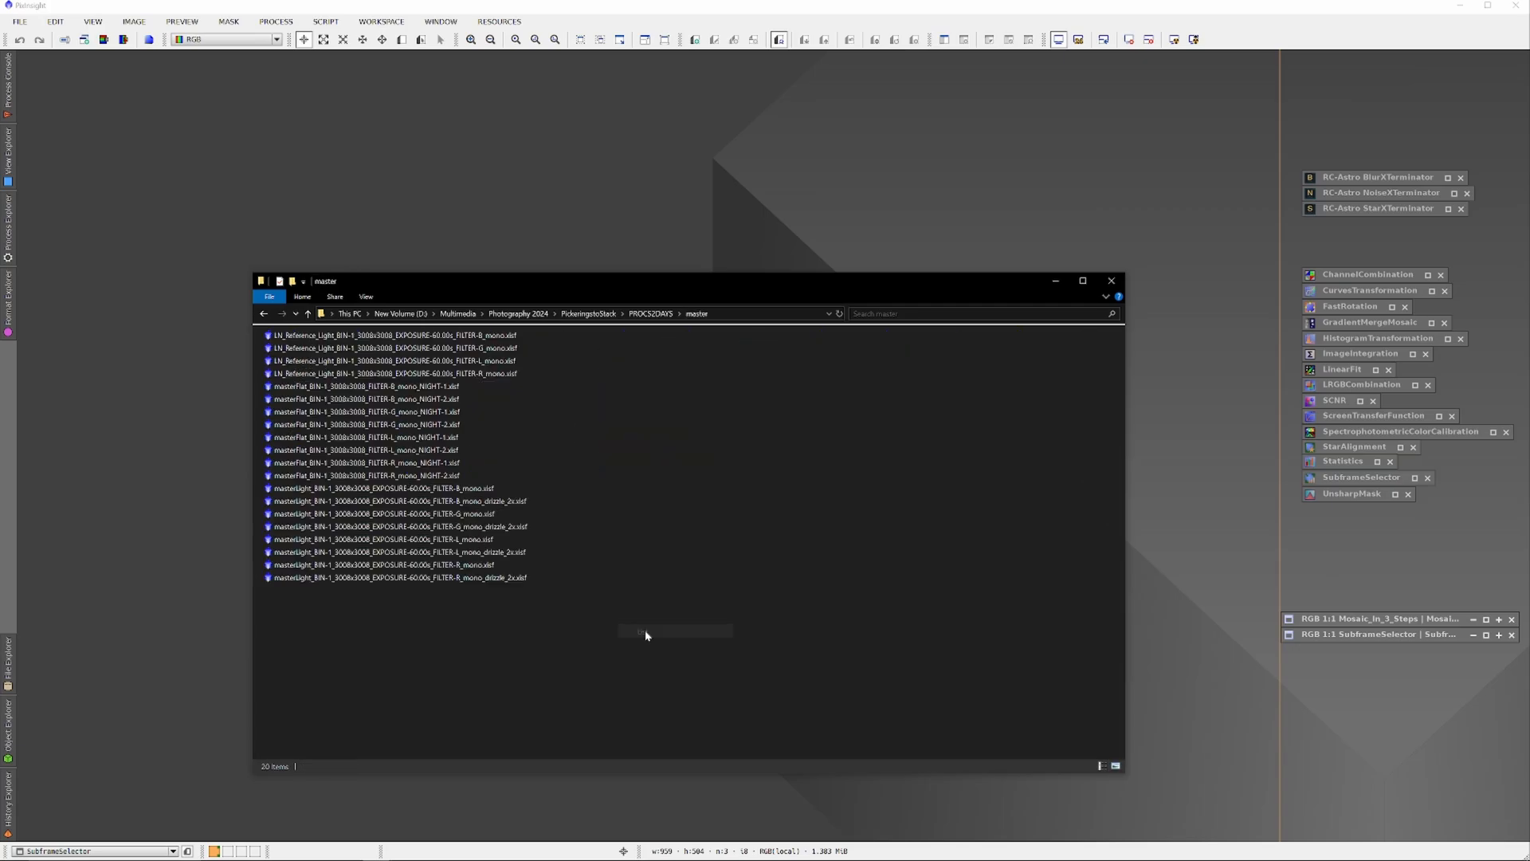
pyautogui.moveTo(528, 529)
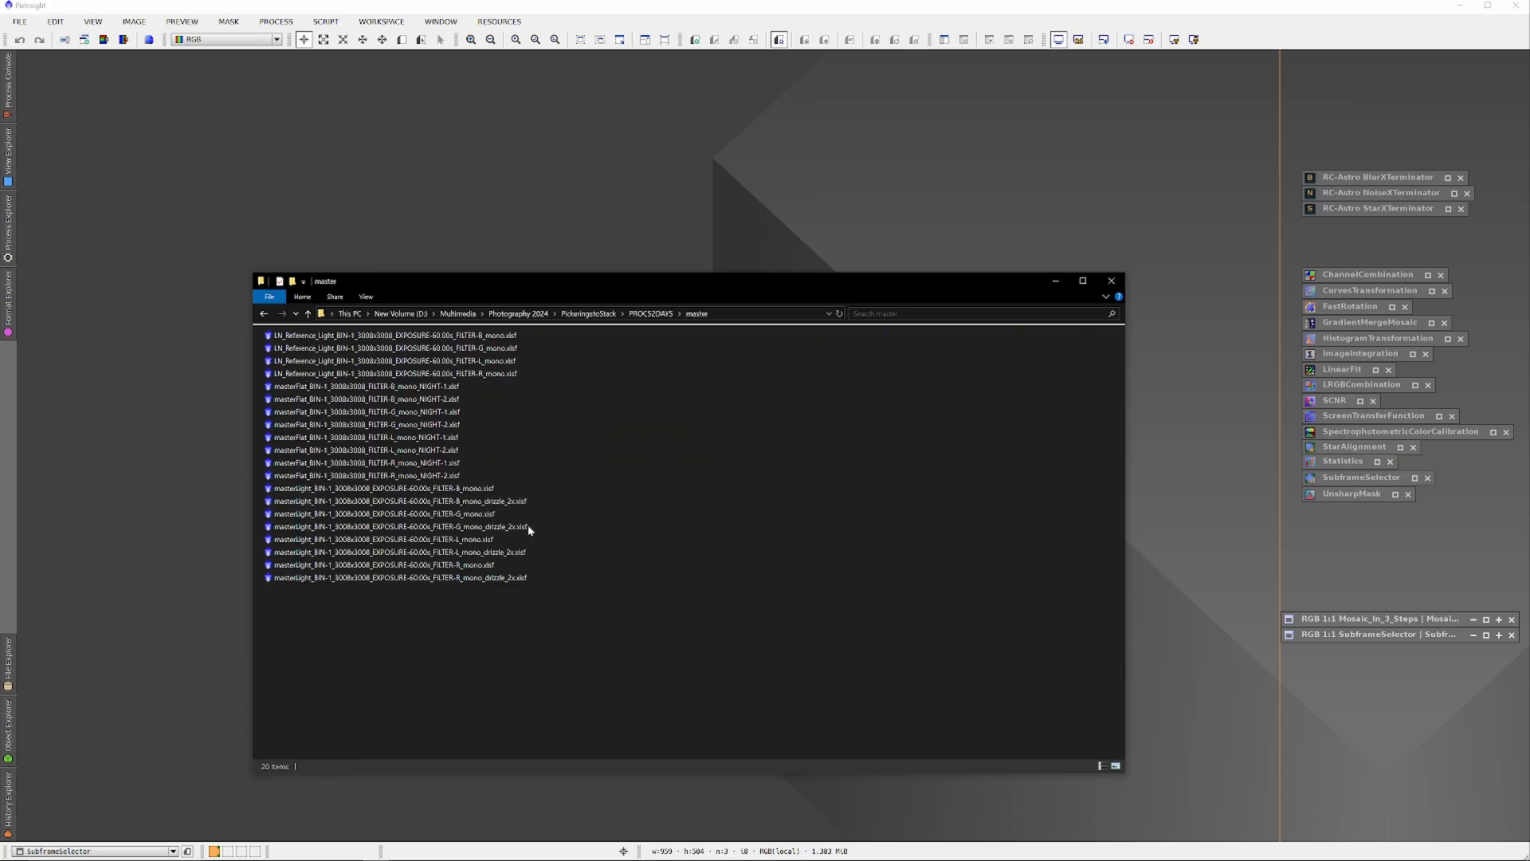
# Select the masterLight mono_drizzle_2x.xisf files, adding the R master to the selection.
pyautogui.click(397, 577)
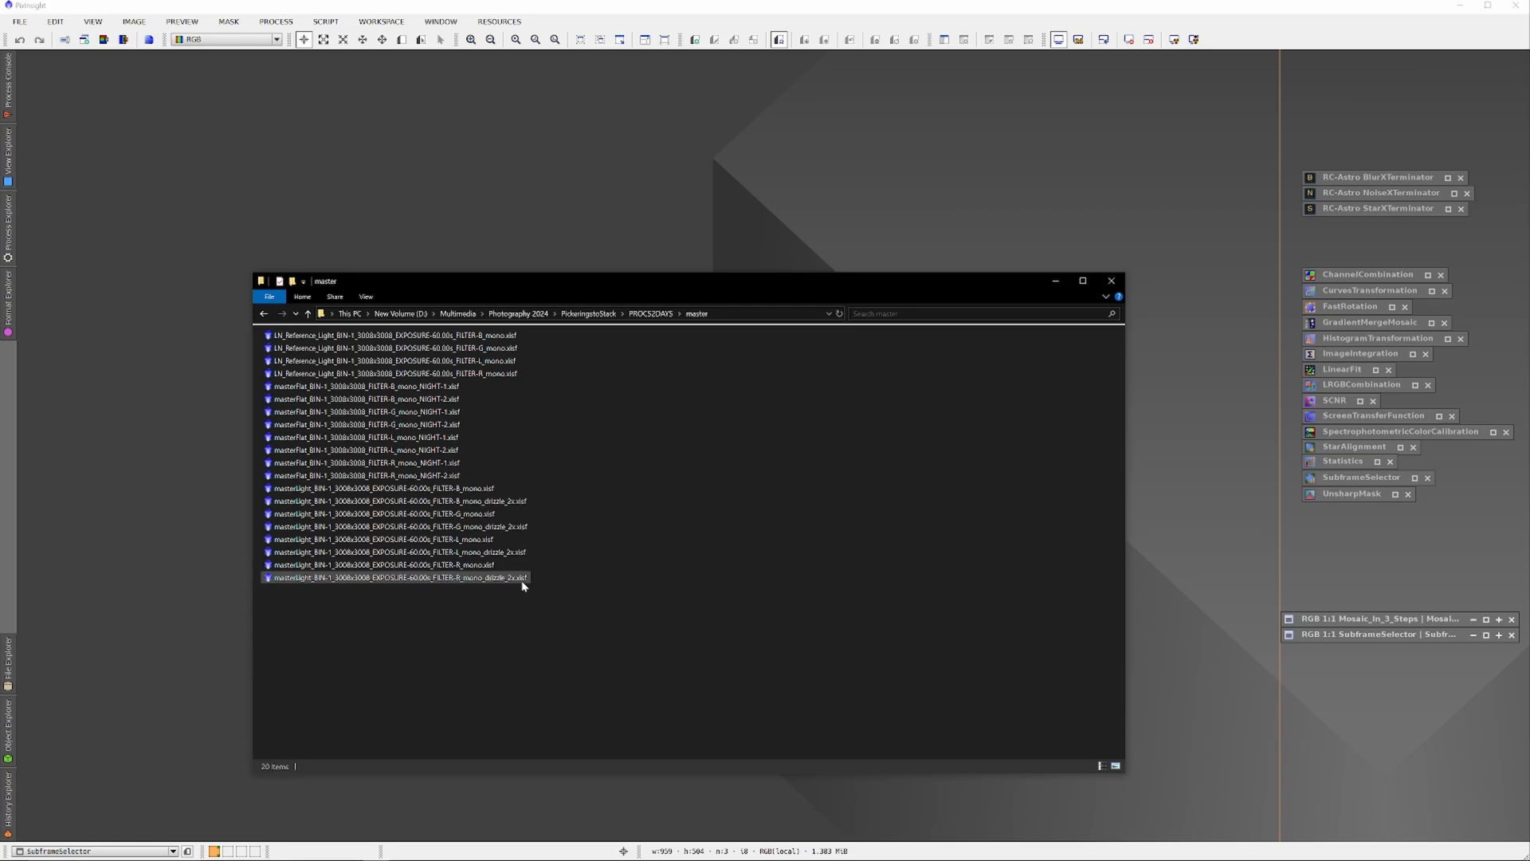
pyautogui.click(397, 501)
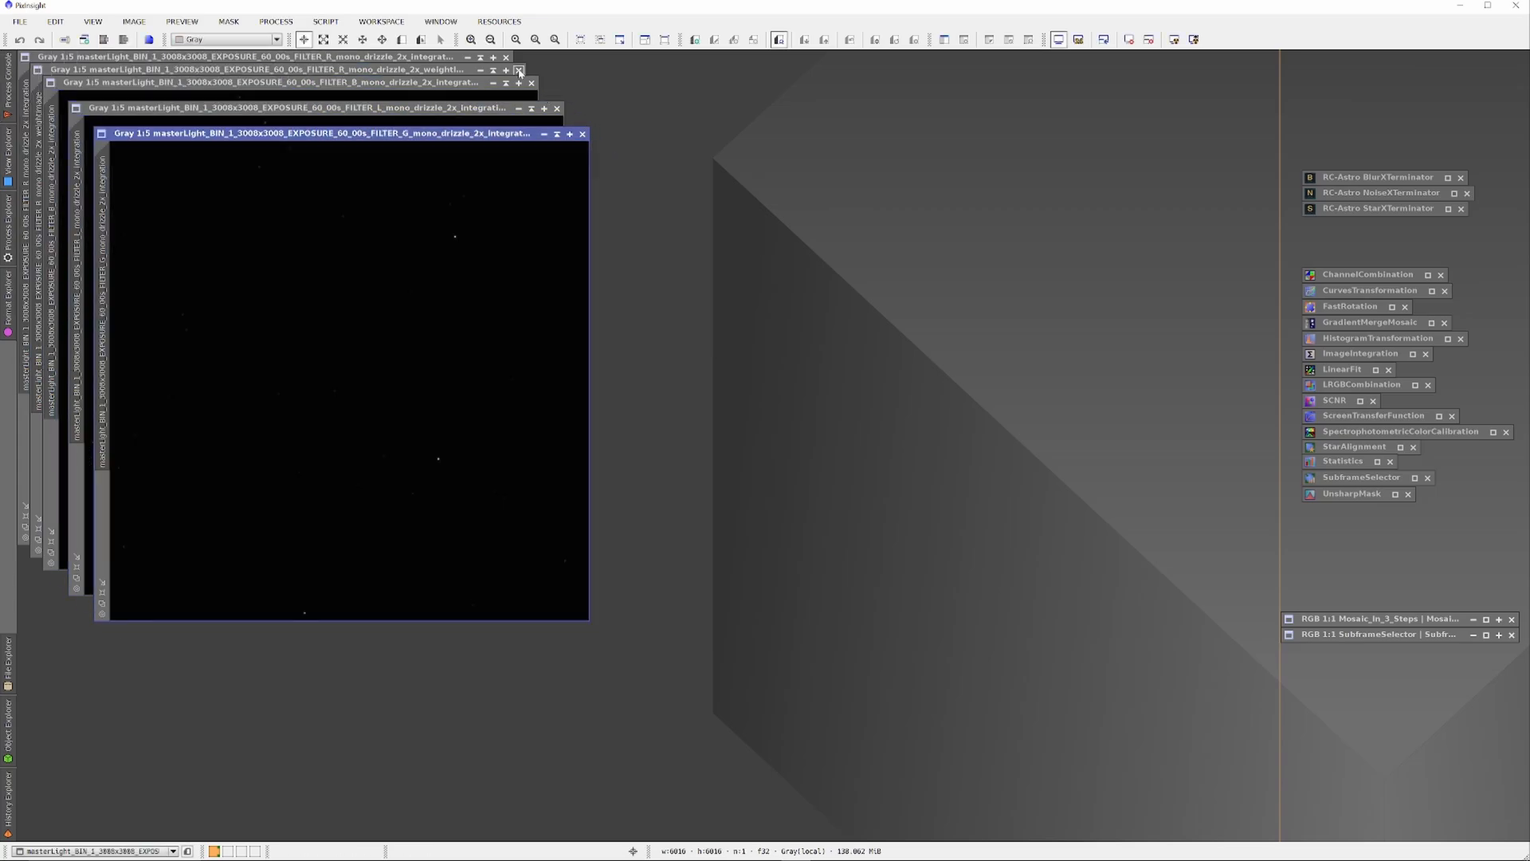
# Rename the green master light image to identifier G.
pyautogui.click(520, 69)
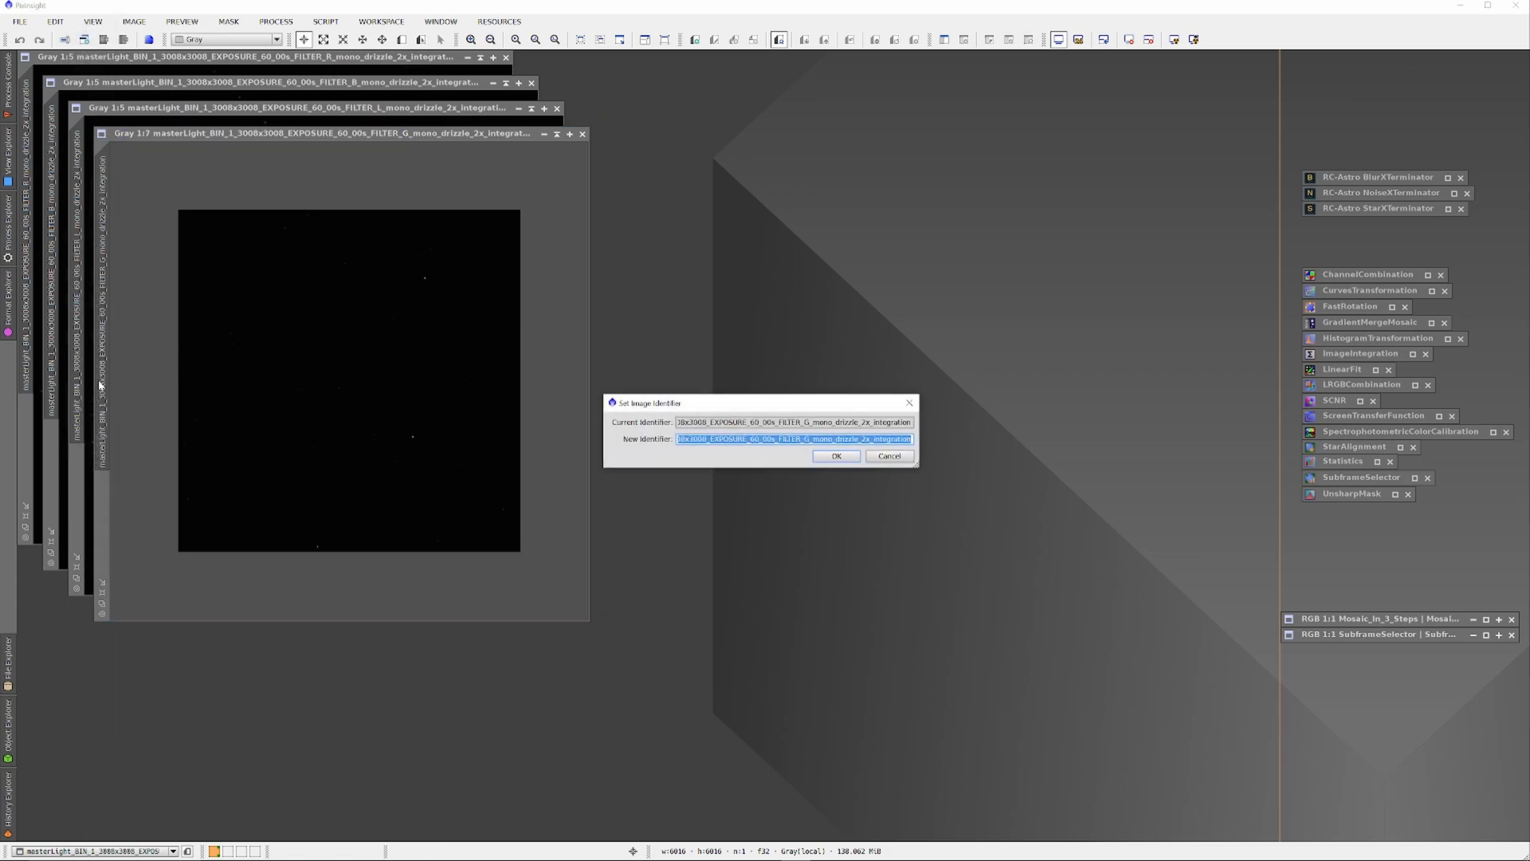
pyautogui.write('G')
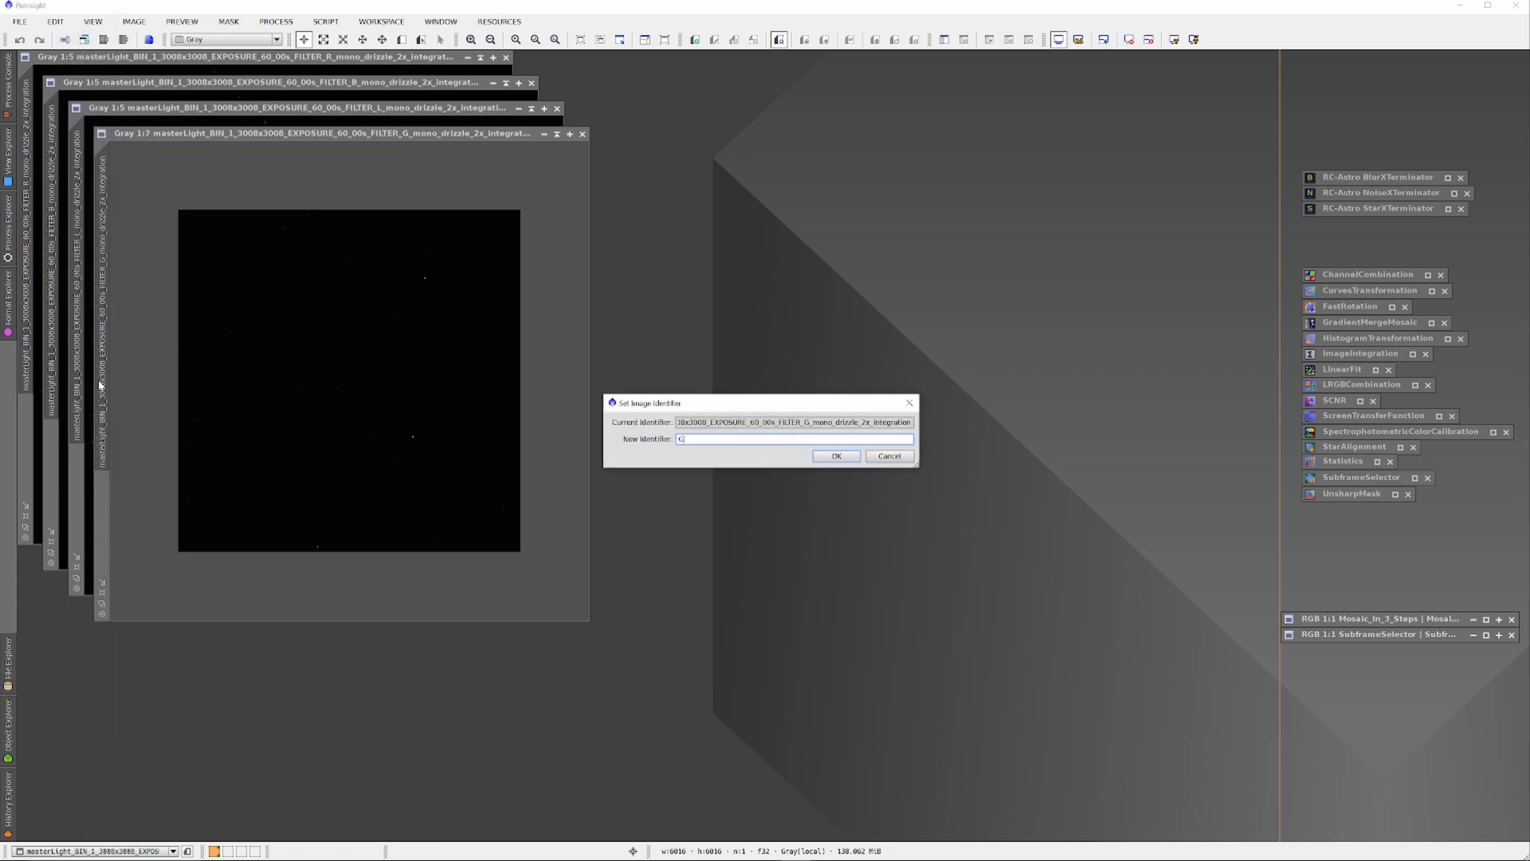
pyautogui.click(834, 456)
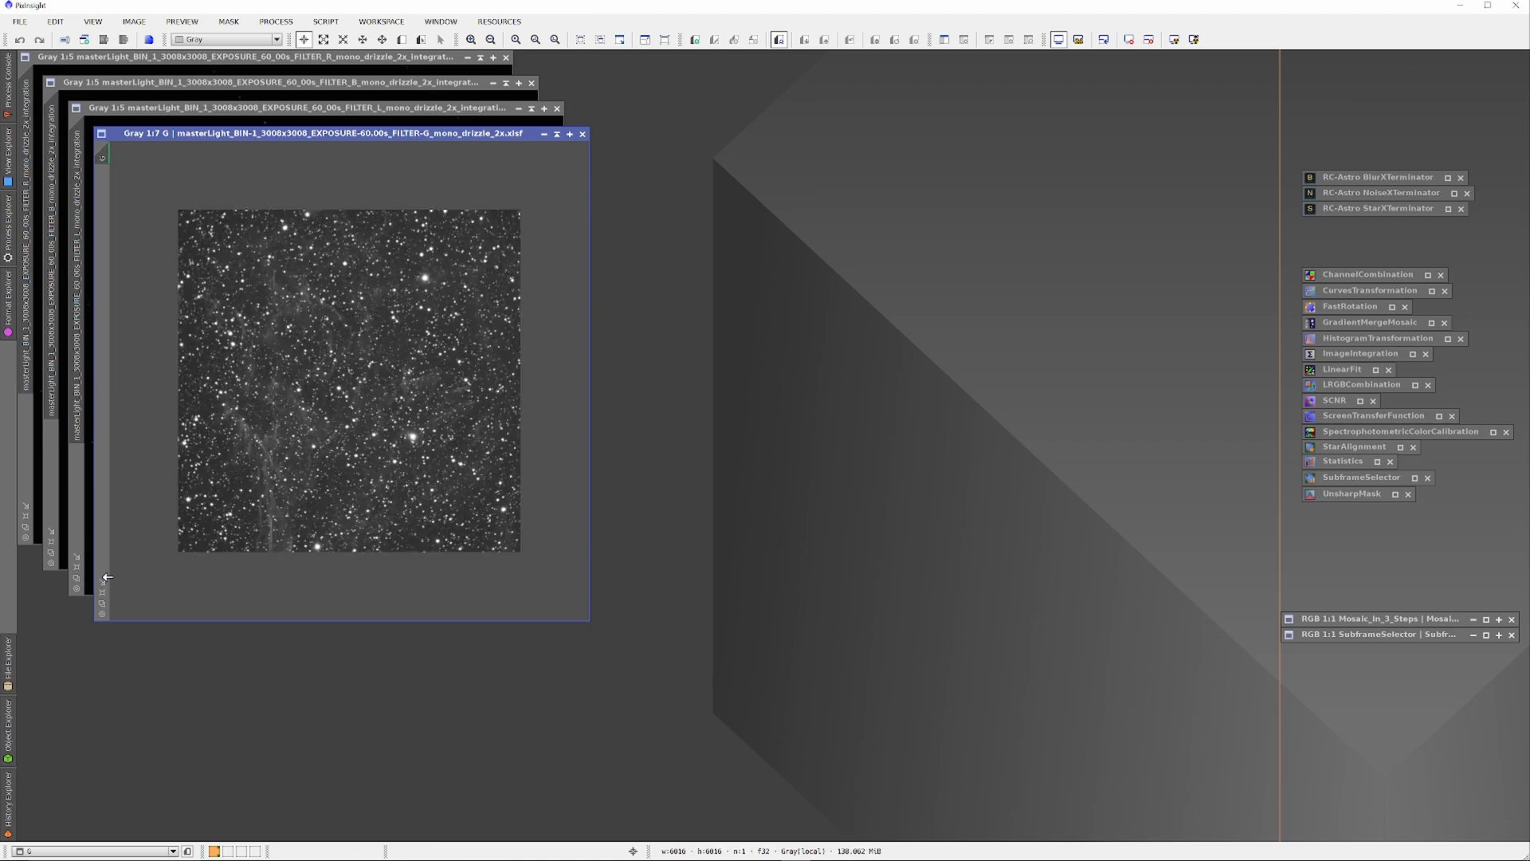
# Move the stretched G image aside and rename the luminance master to L.
pyautogui.moveTo(341, 134); pyautogui.dragTo(230, 266)
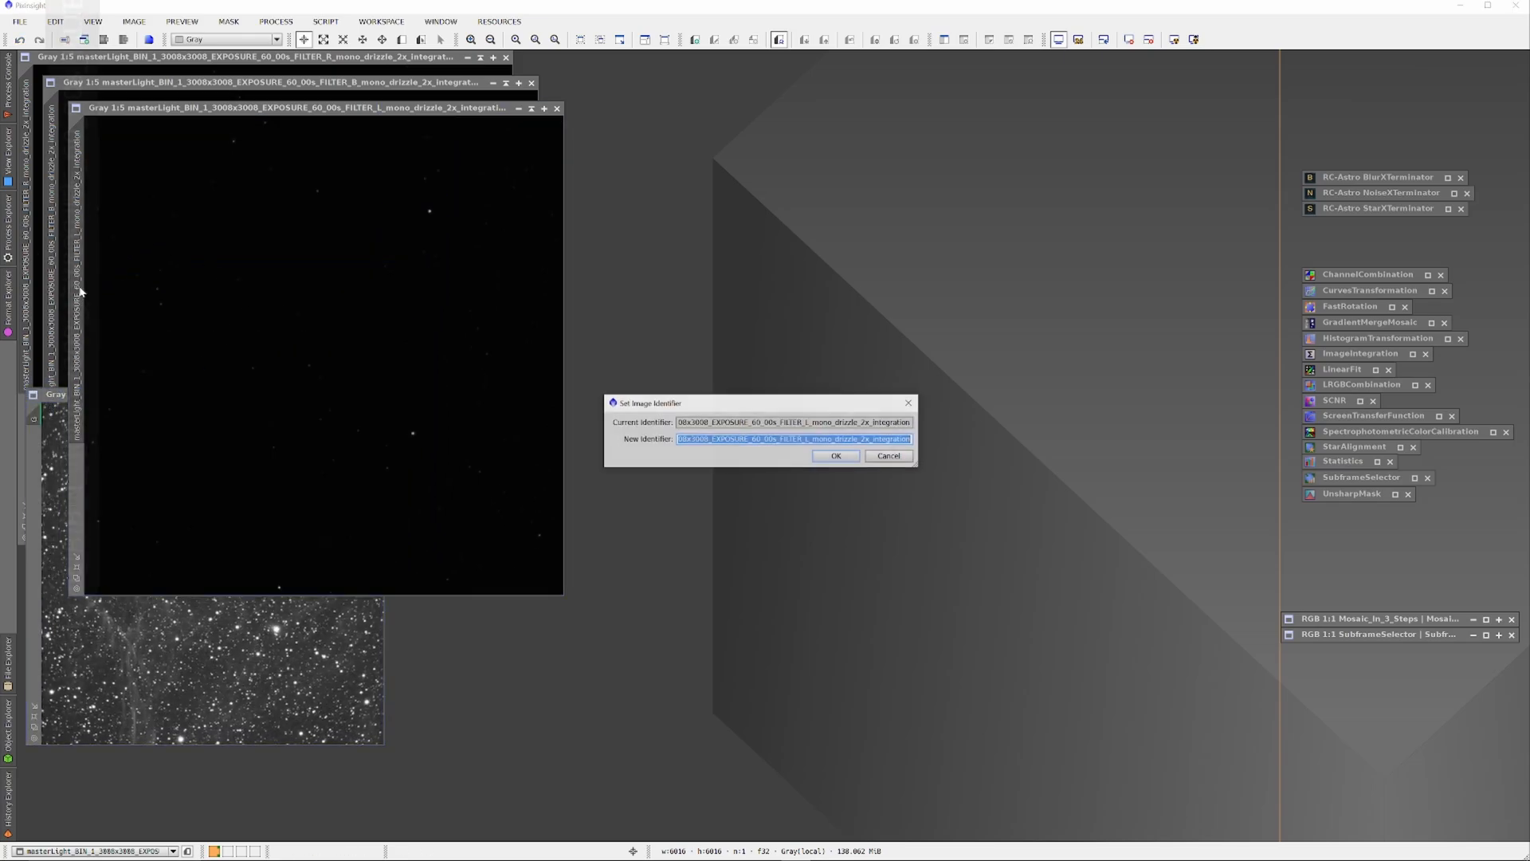
pyautogui.click(834, 456)
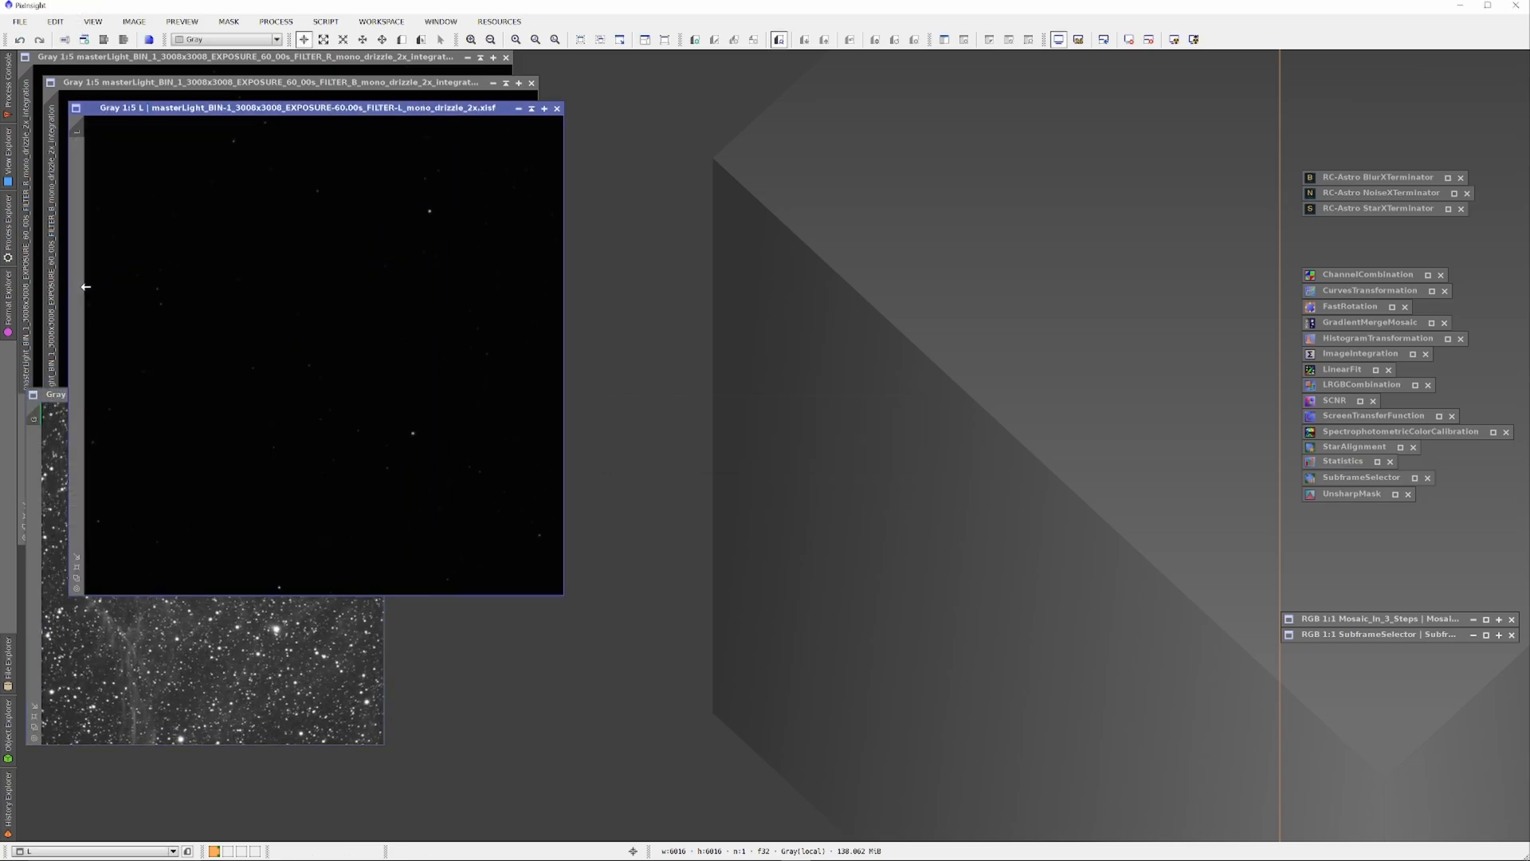